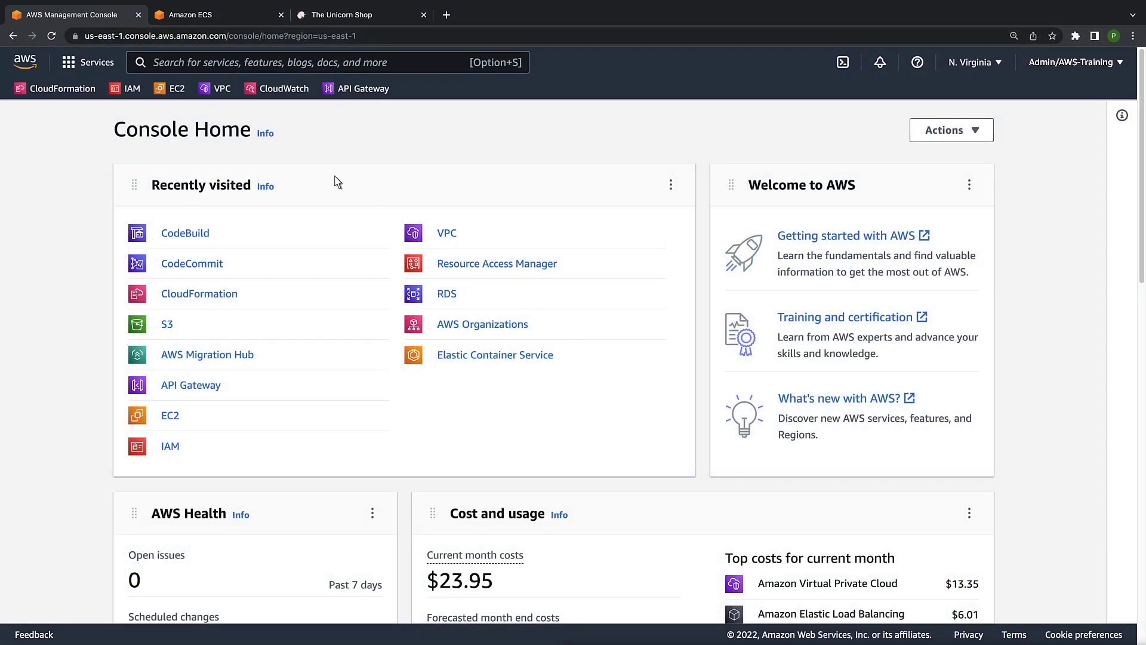
Step: Search for Migration Hub and go to its Refactor Spaces section
type("migration hub")
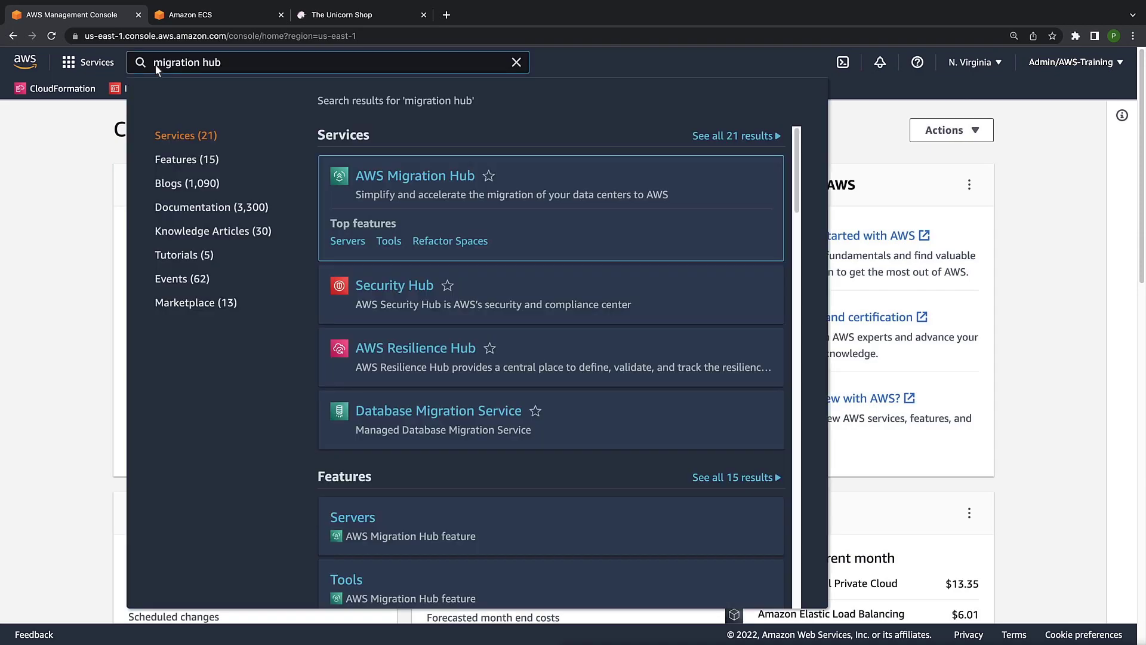
left_click(415, 176)
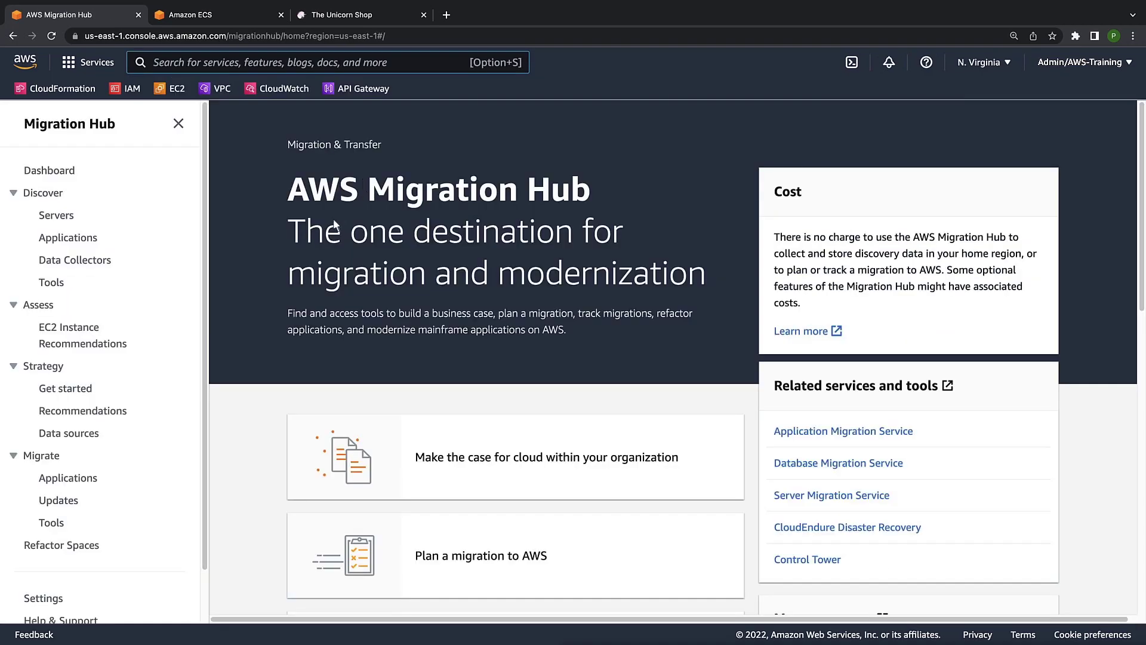
mouse_move(61, 545)
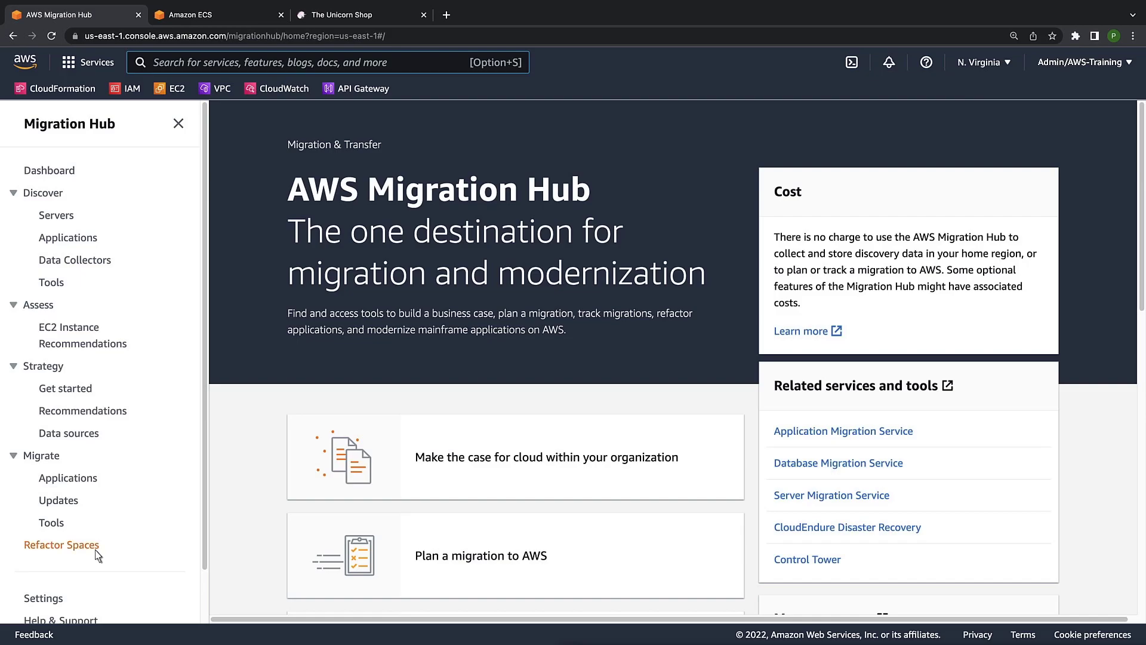
left_click(61, 544)
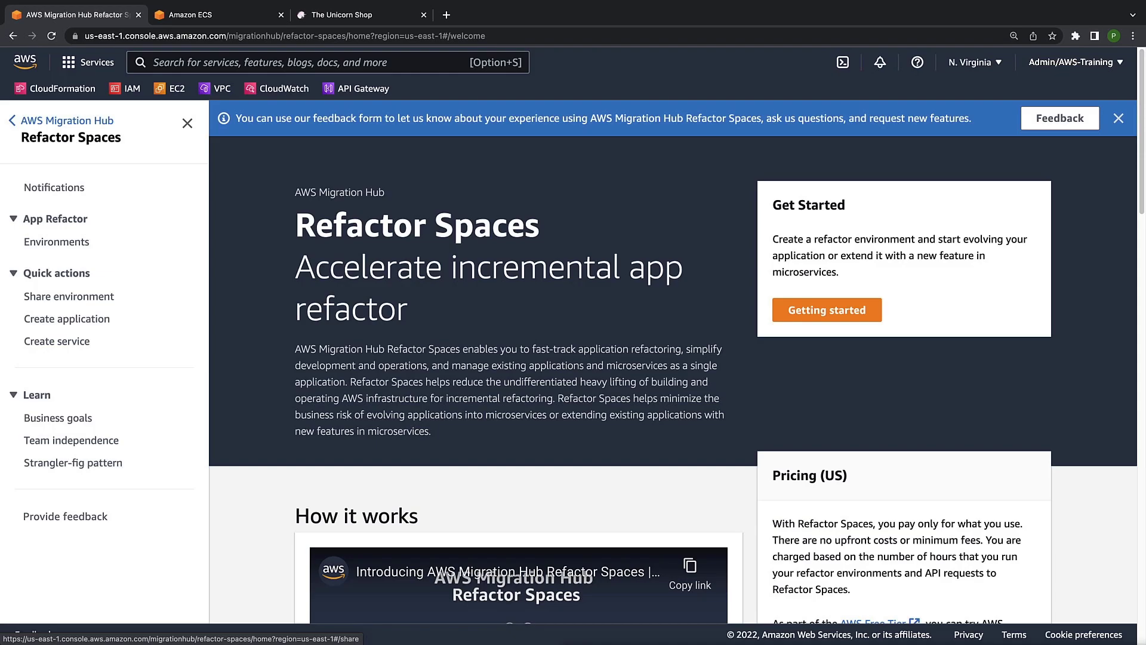
mouse_move(82, 251)
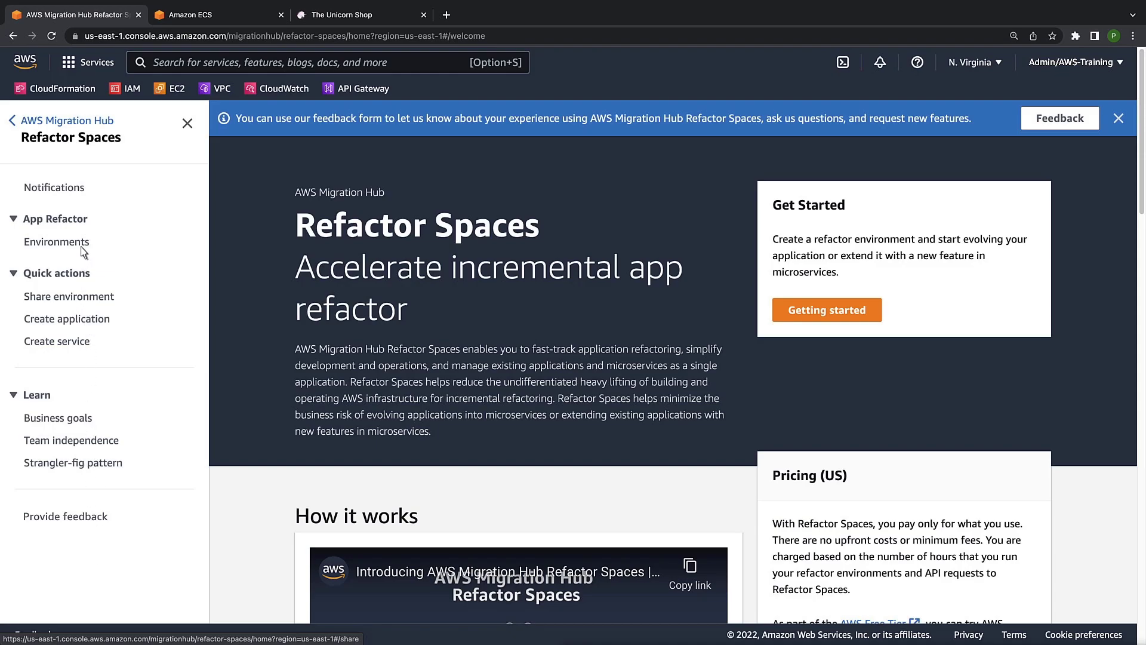
Step: View the empty Environments list, then switch to the Unicorn Shop tab
left_click(56, 242)
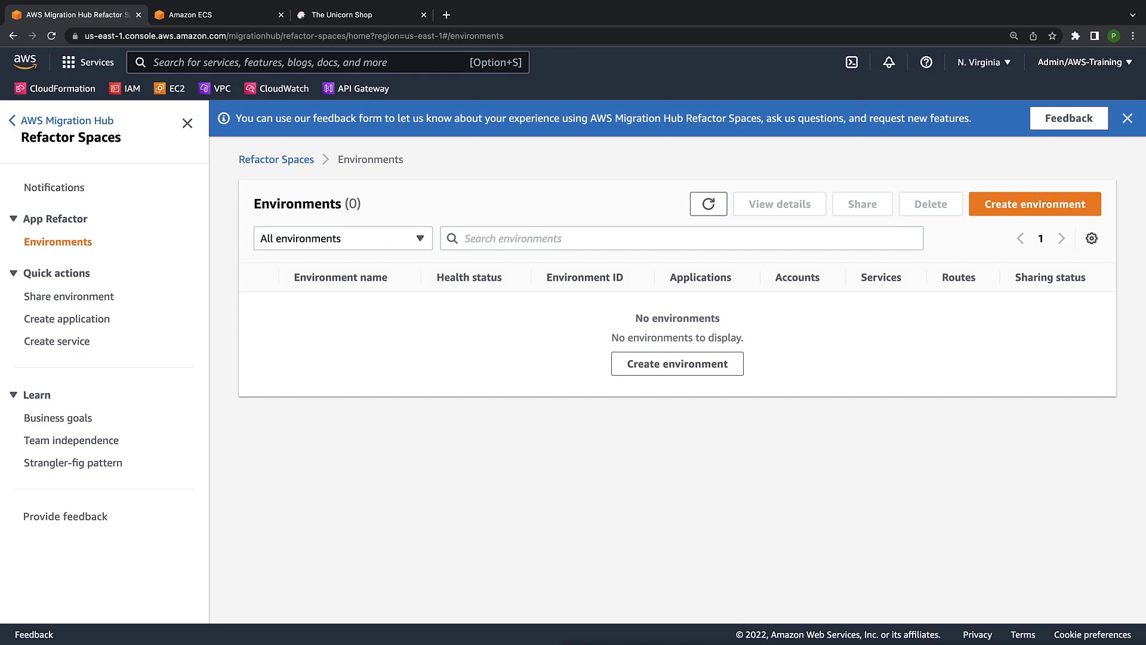
mouse_move(160, 178)
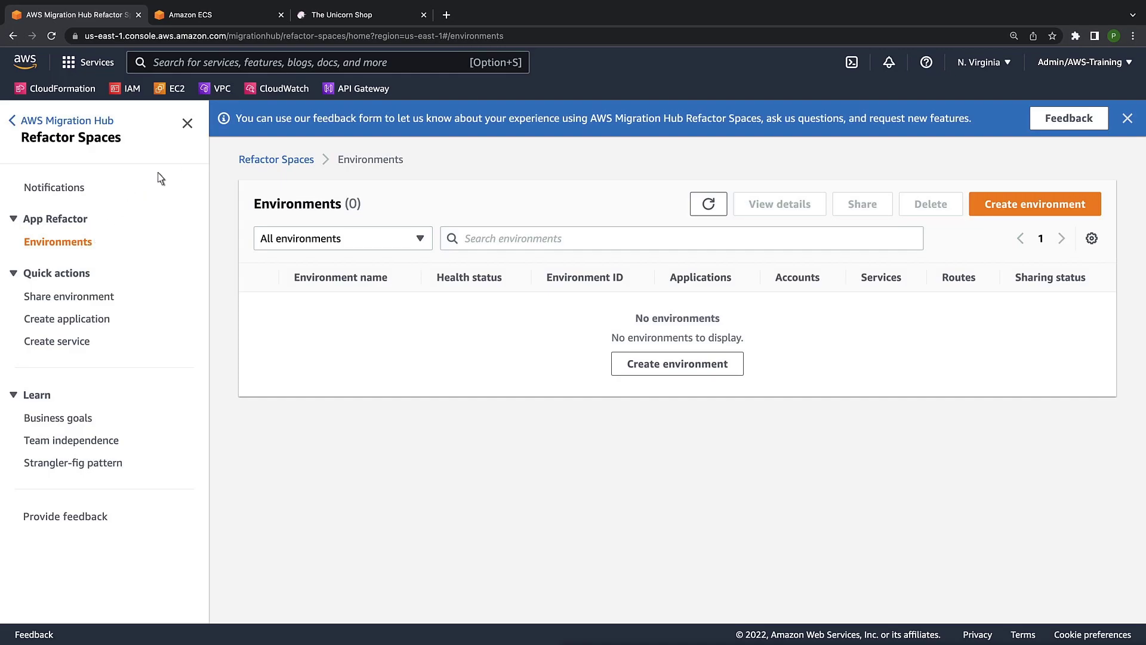
left_click(358, 14)
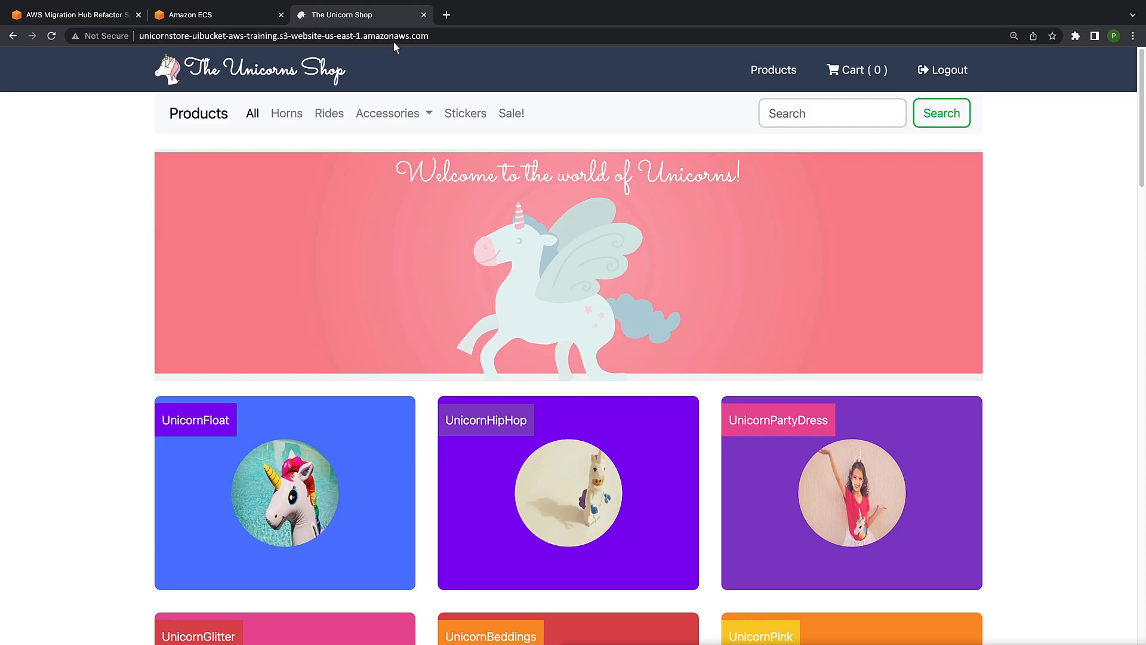
Step: Browse the Unicorn Shop products page, then return to the Refactor Spaces console
scroll("down", 3)
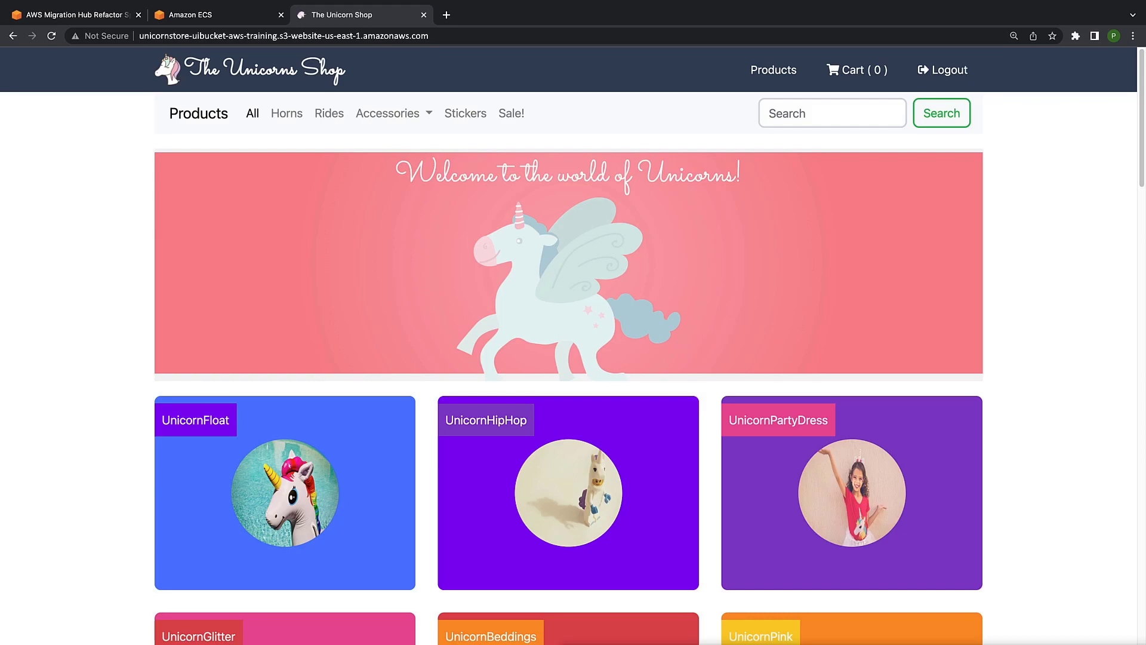
left_click(73, 14)
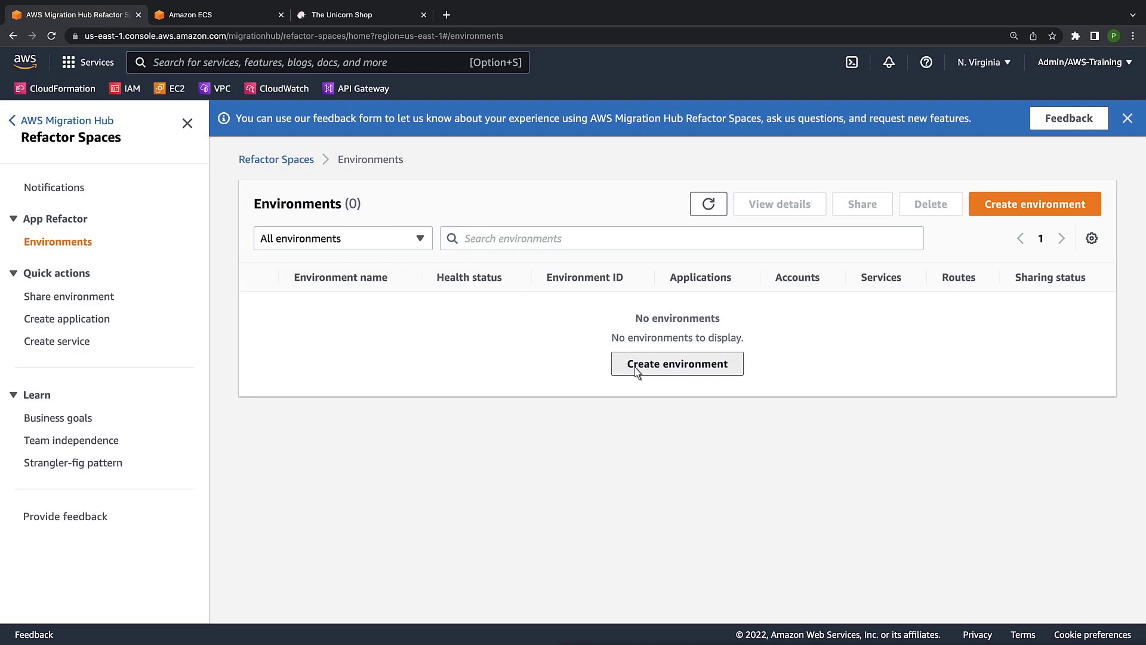
Step: Start a new refactor environment named UniShop
left_click(676, 364)
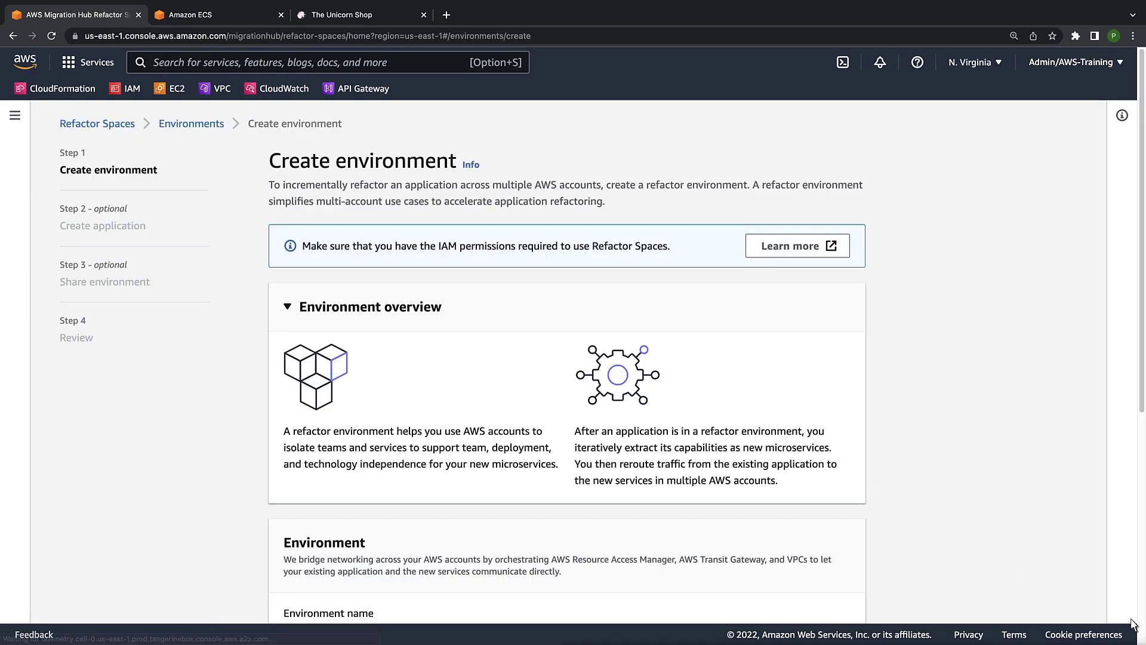
scroll("down", 3)
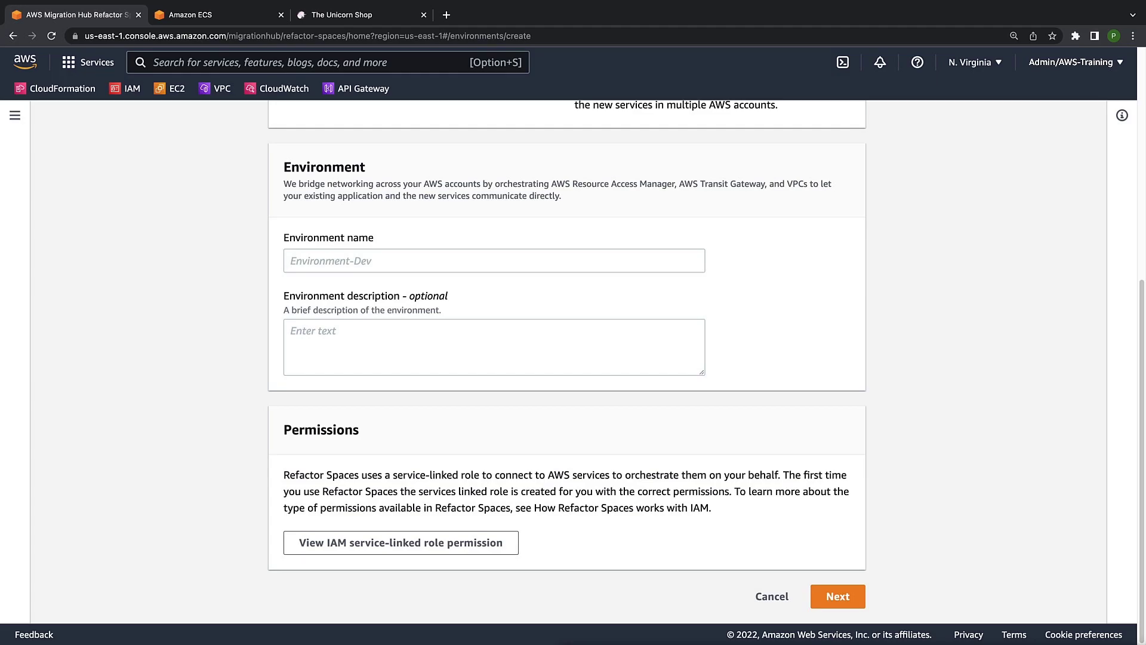
mouse_move(332, 283)
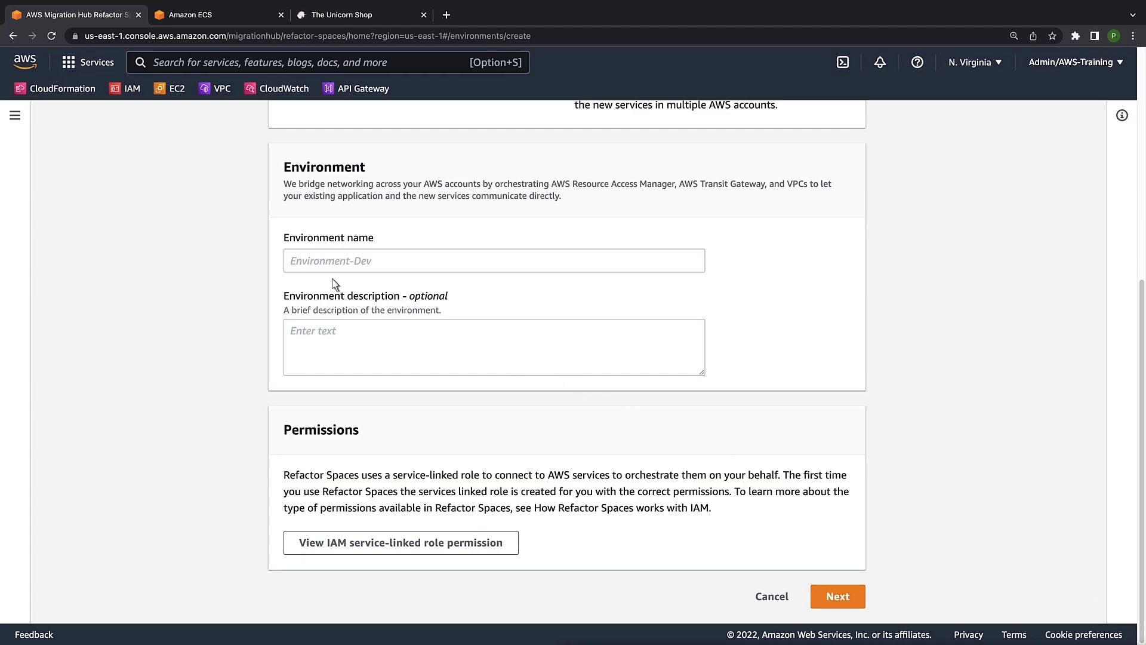
type("UniShop")
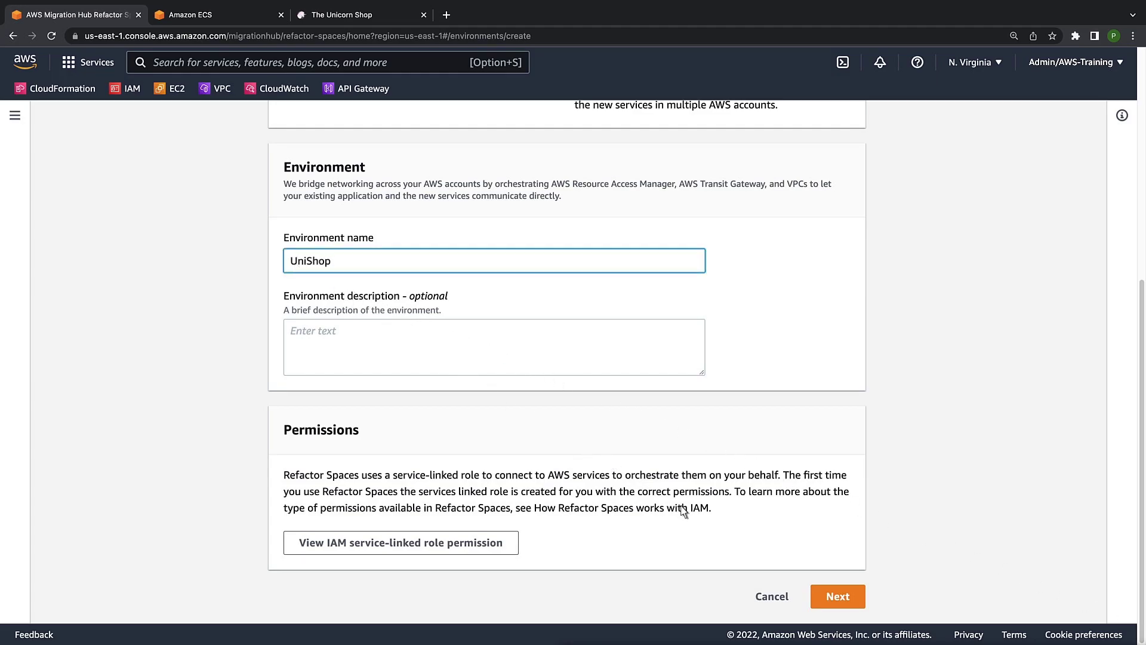
Step: Name the application UnicornStore with proxy VPC vpc-2cccbbb and a Regional endpoint
left_click(837, 596)
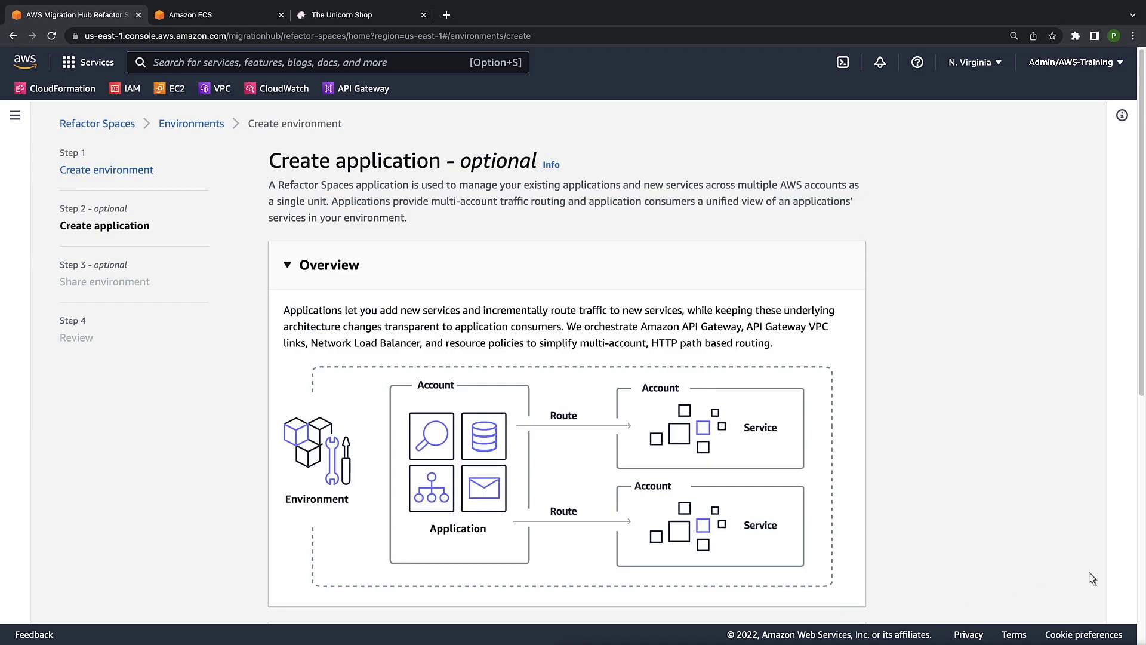
scroll("down", 3)
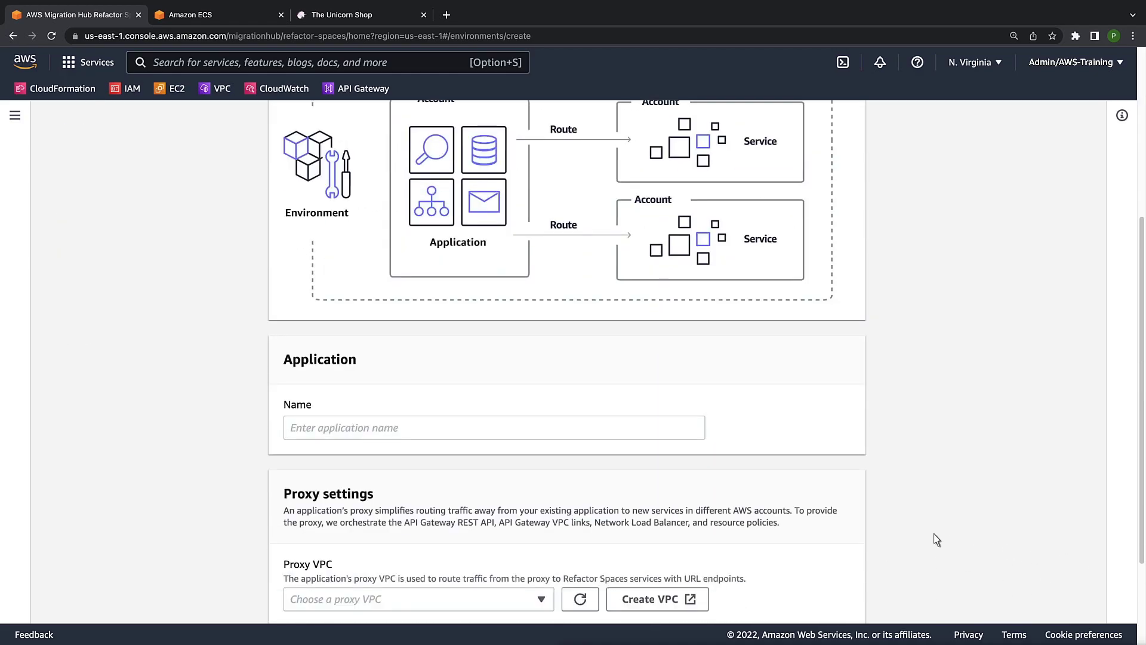
type("UnicornStore")
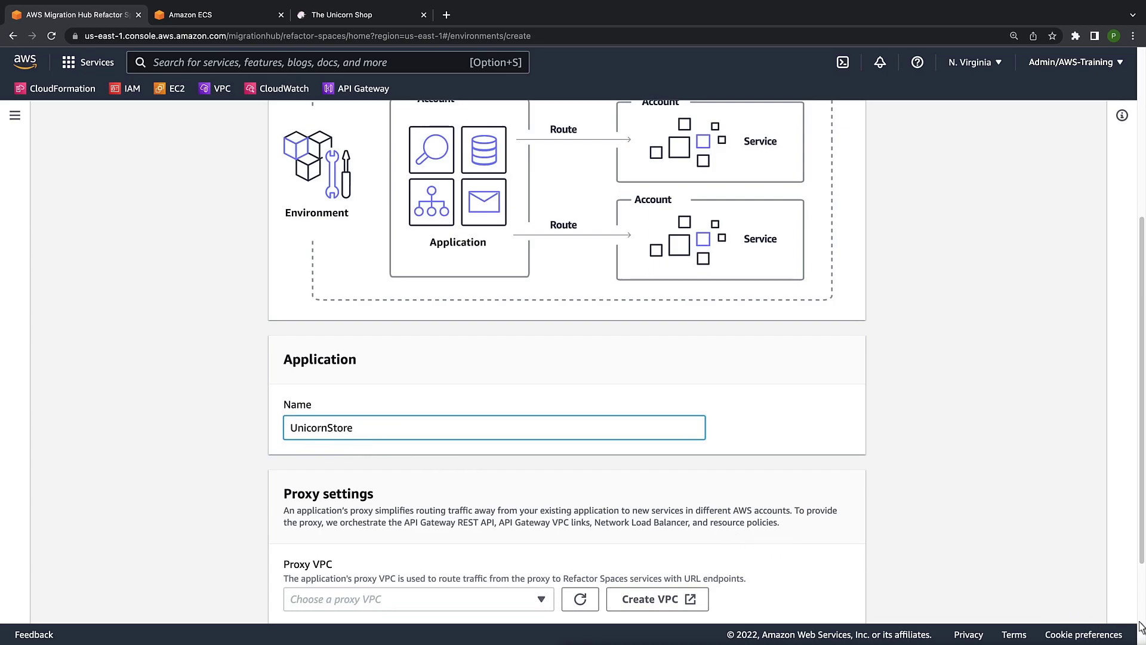
scroll("down", 3)
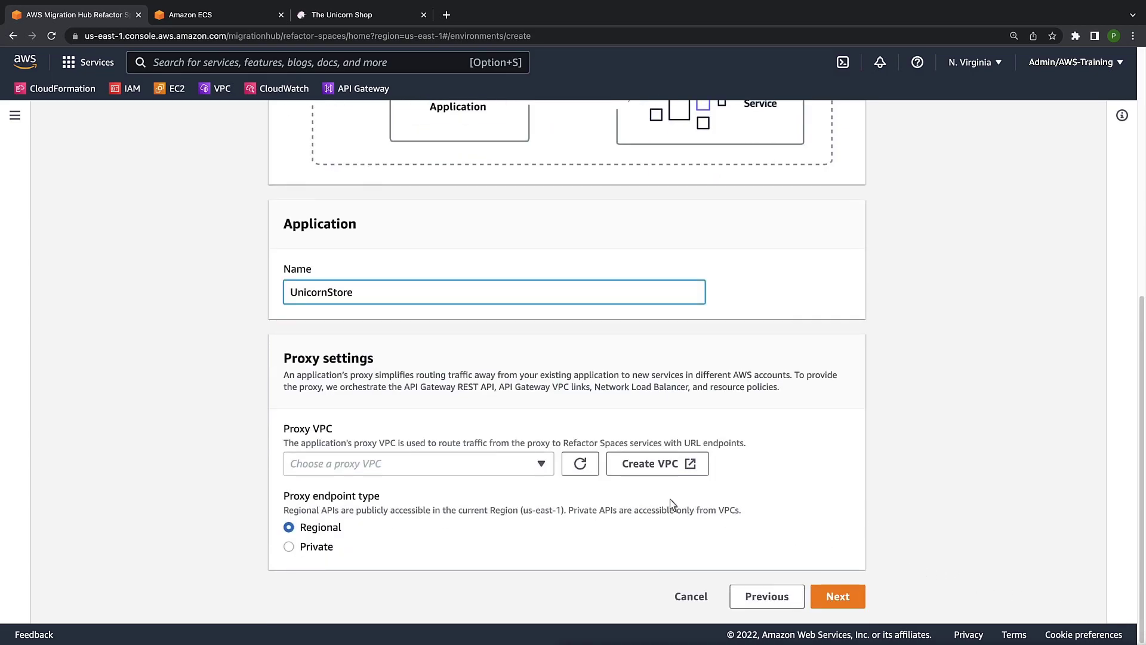
left_click(417, 462)
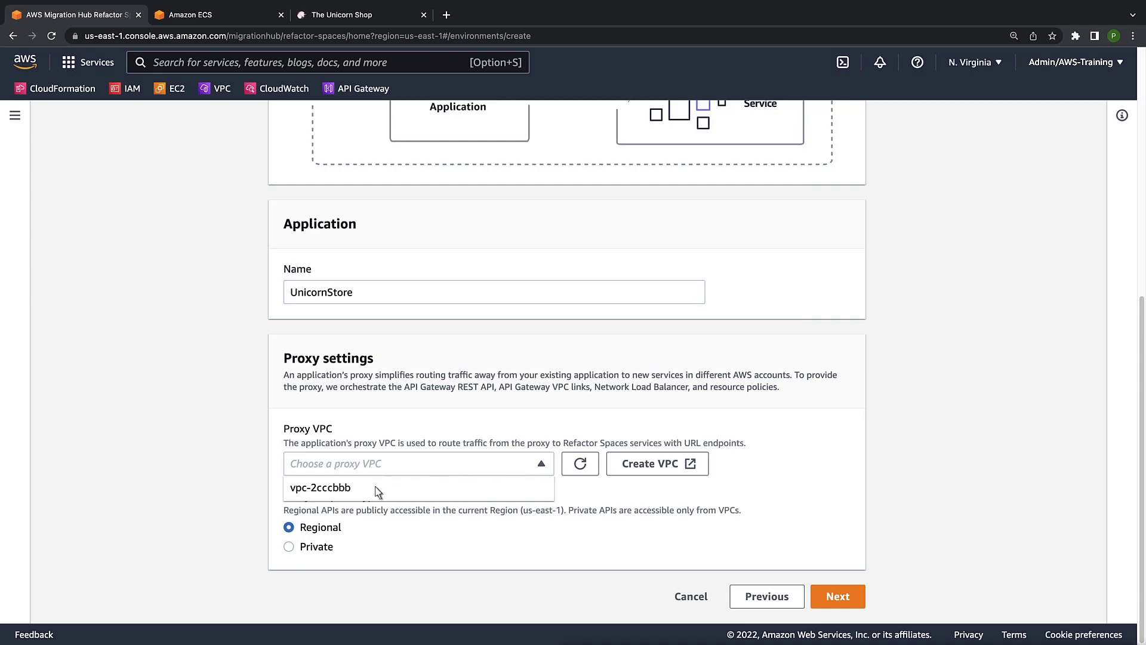
left_click(320, 487)
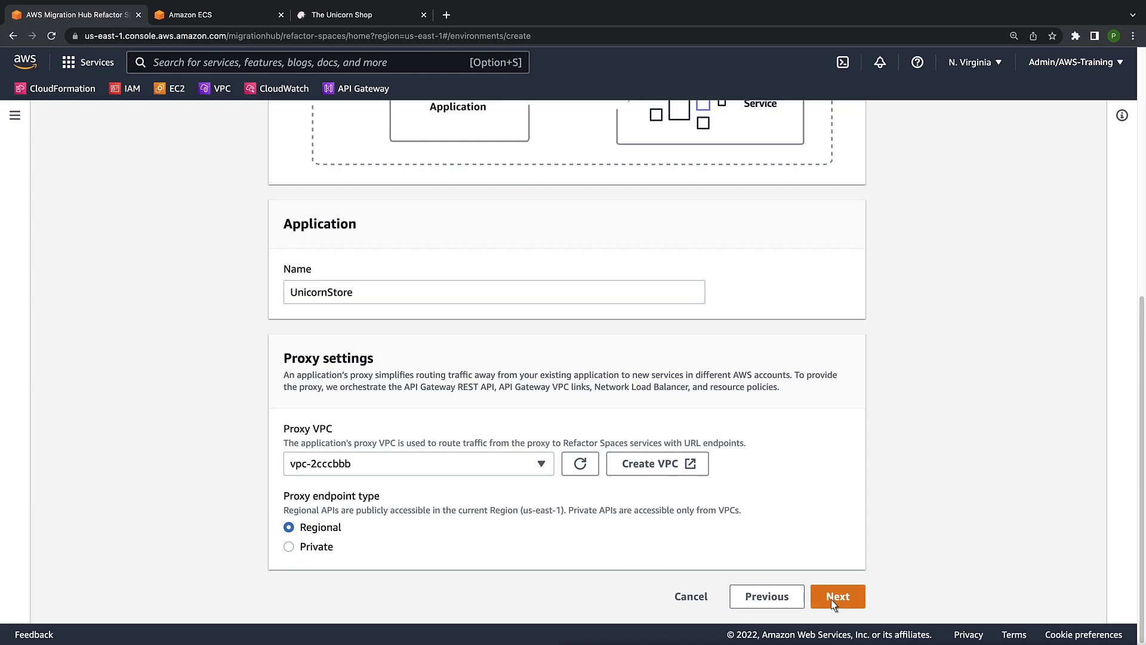
left_click(837, 596)
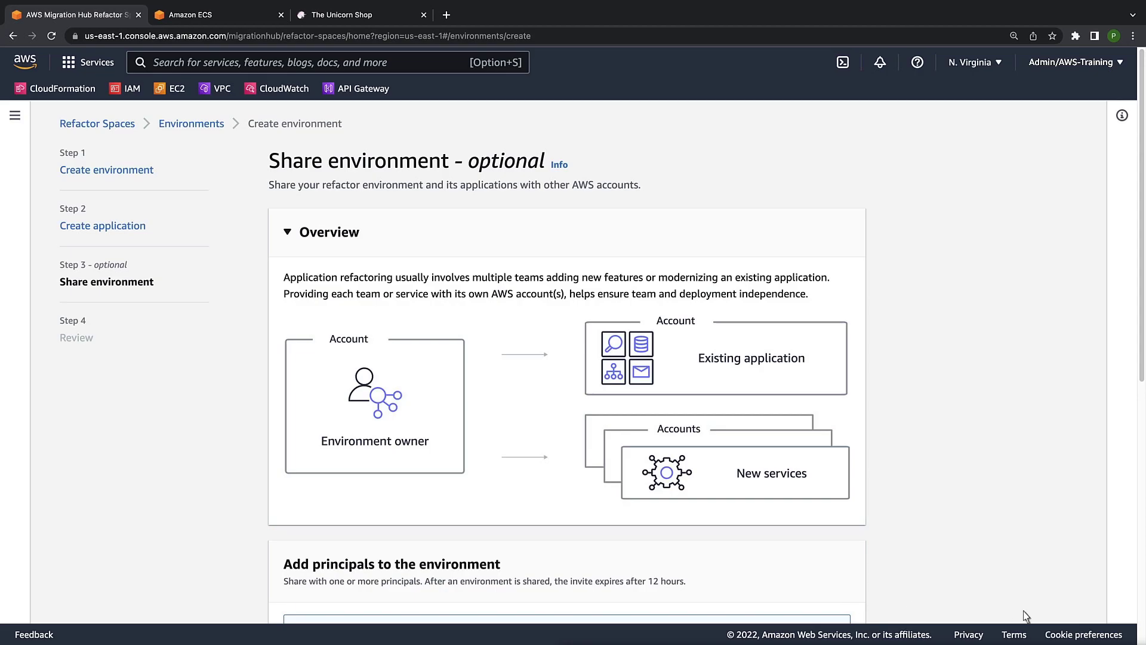
Step: Skip sharing, review the settings and create the UniShop environment
scroll("down", 3)
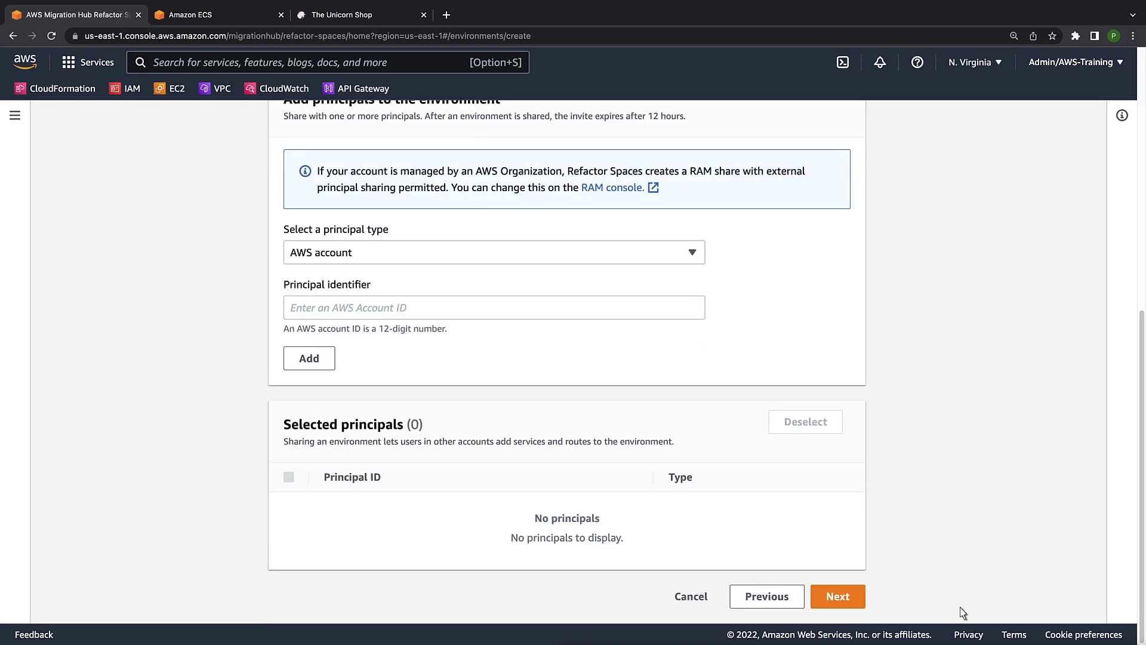
left_click(837, 595)
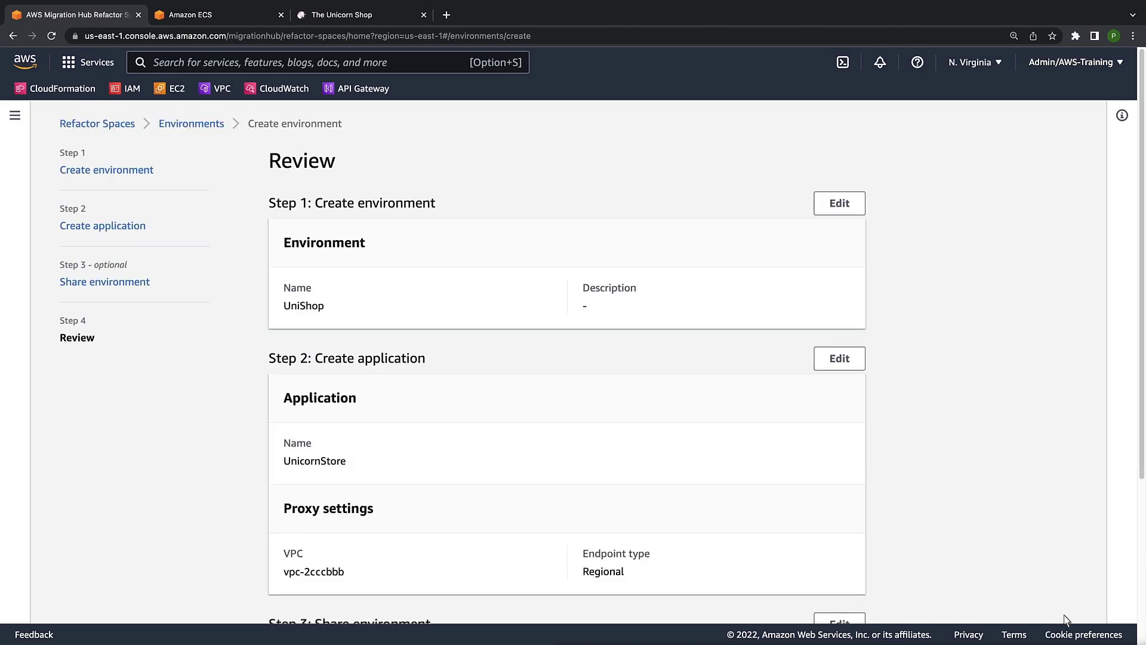
scroll("down", 3)
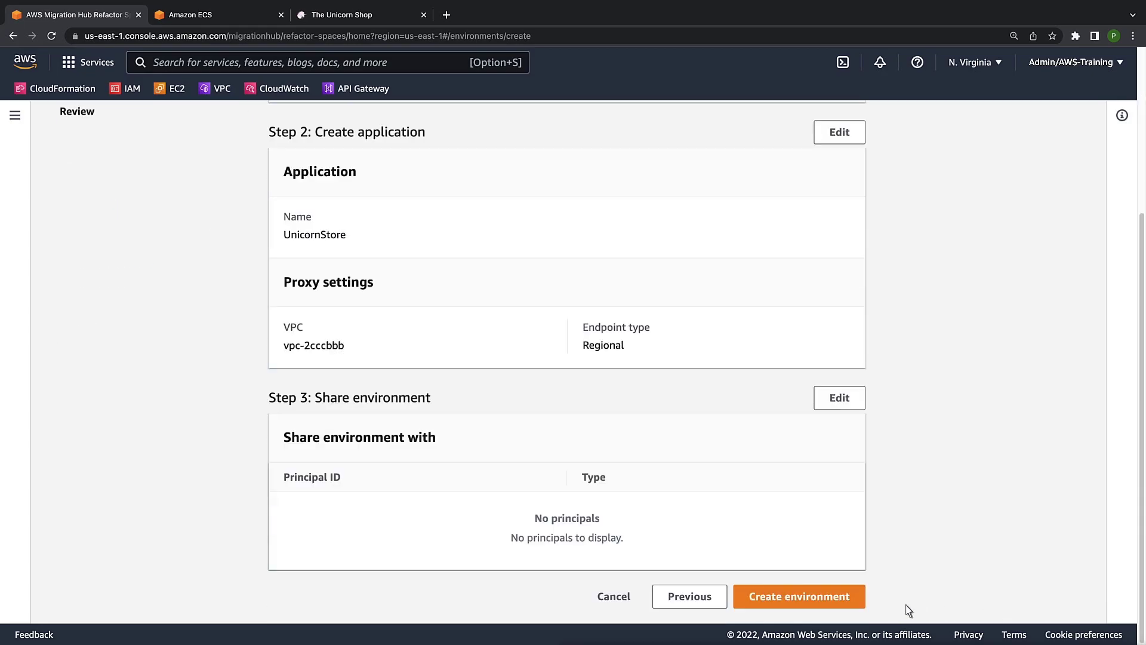
left_click(799, 596)
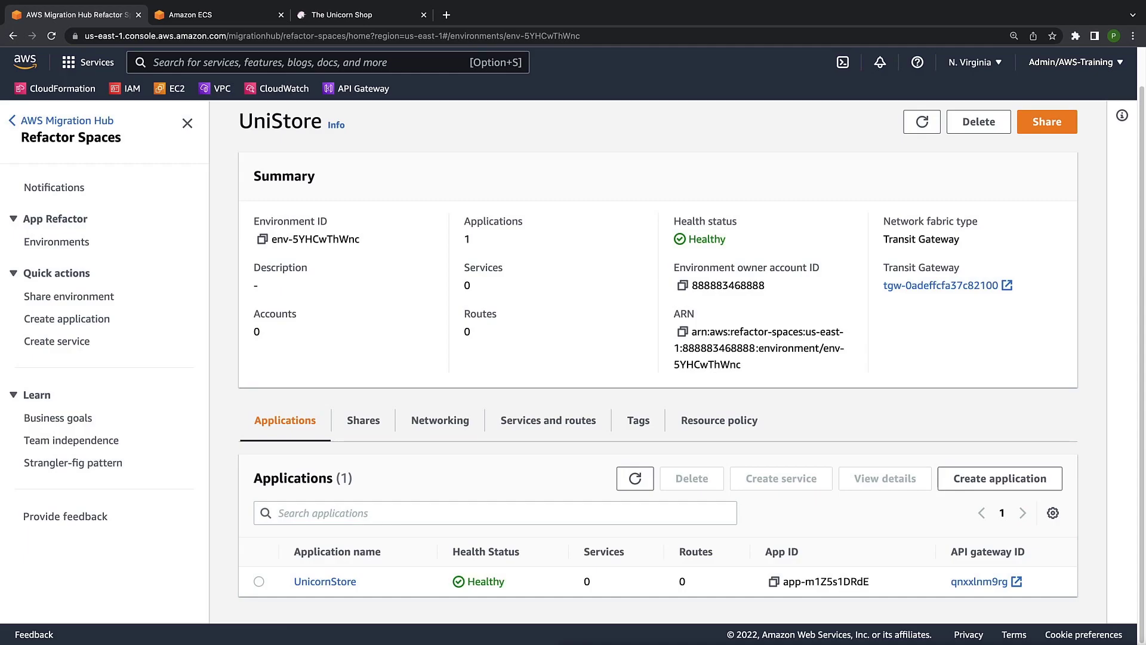
mouse_move(795, 606)
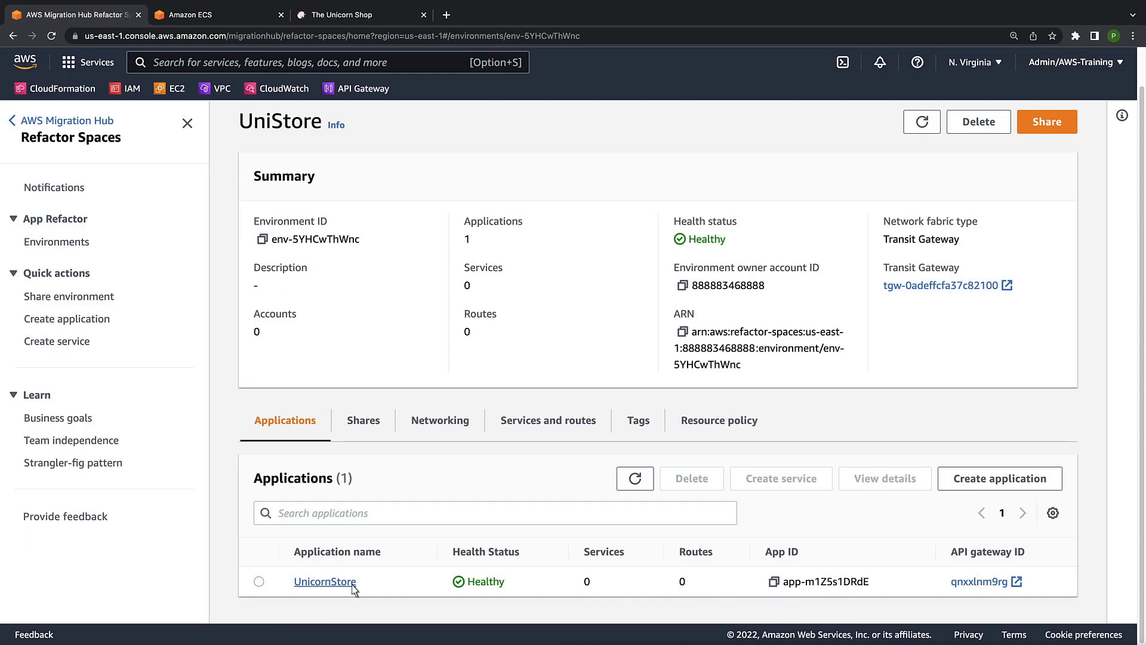
Step: Open UnicornStore's detail page and begin adding a service
left_click(324, 581)
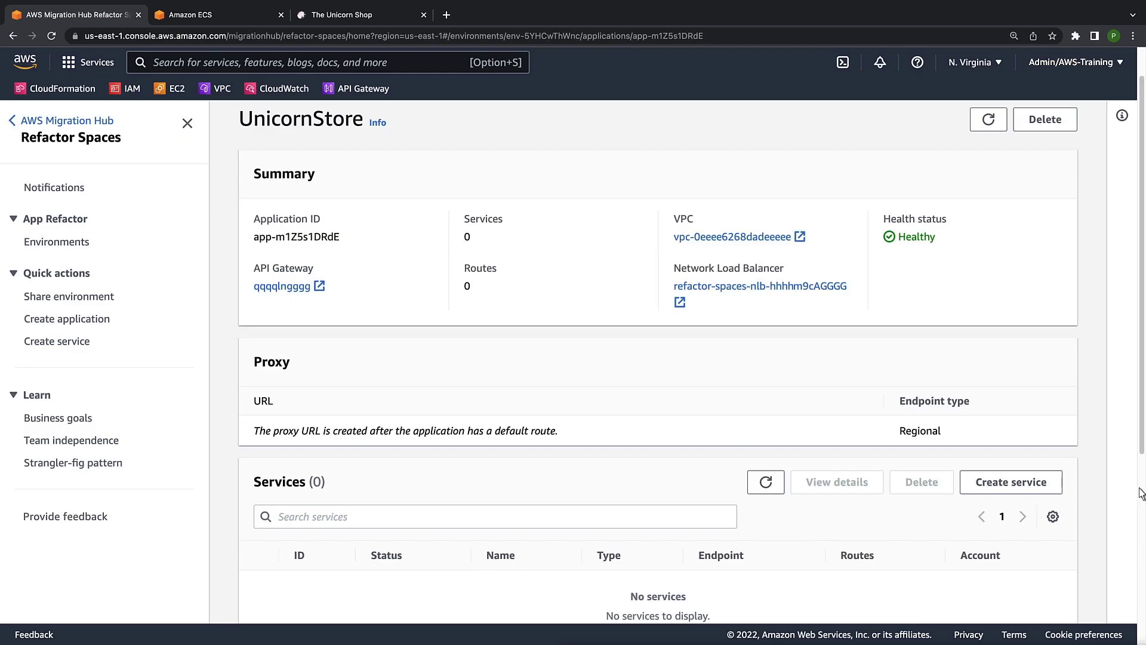
scroll("down", 3)
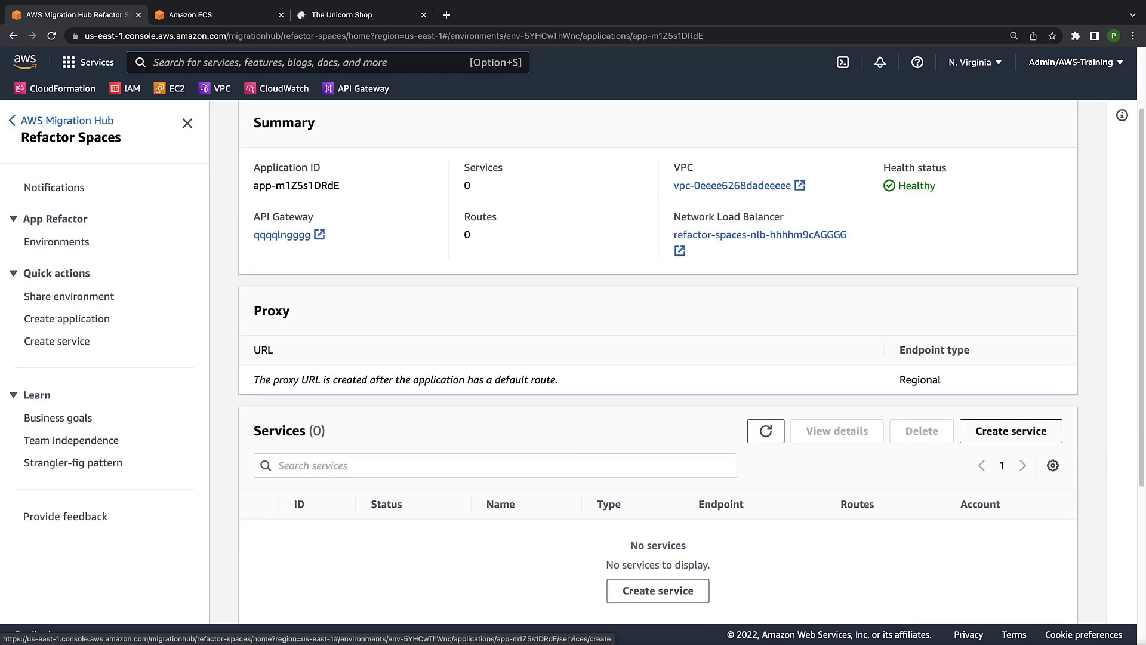
mouse_move(1099, 471)
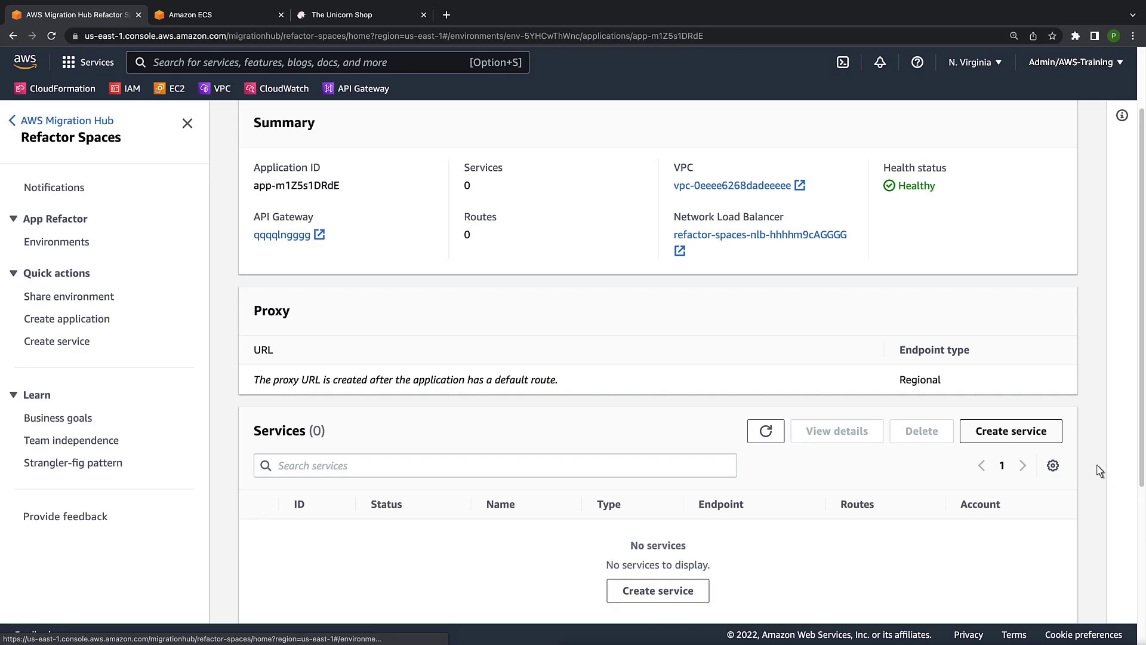
left_click(1011, 430)
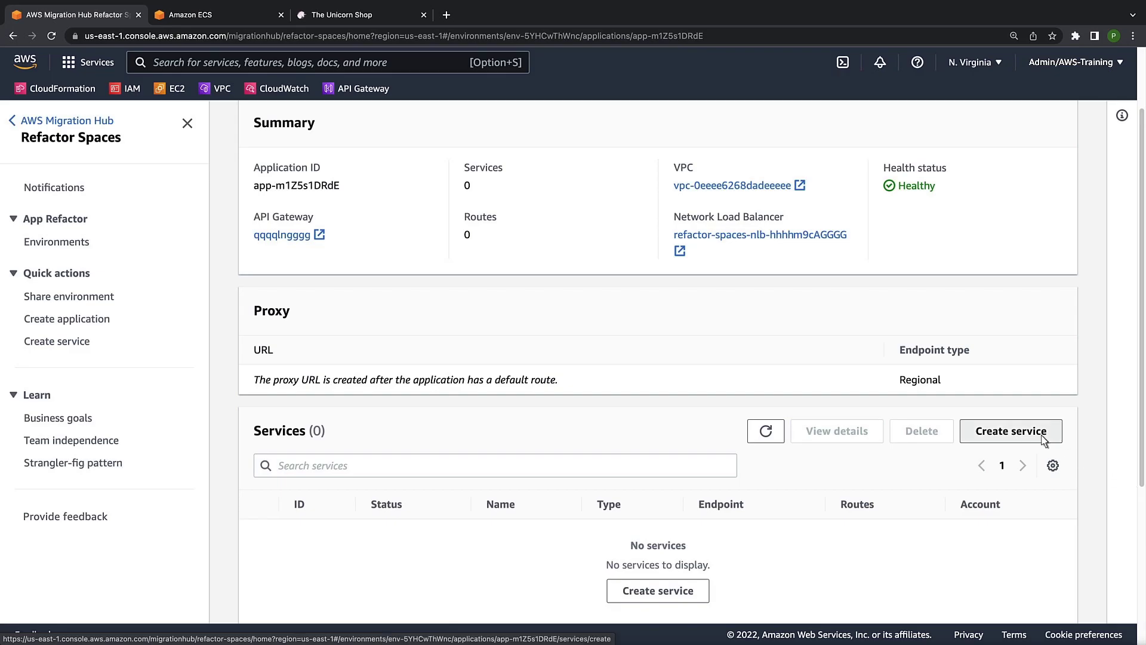
Step: Create service Legacy on vpc-0eeee6268dadeeeee with the EC2 URL endpoint as default route
left_click(1011, 431)
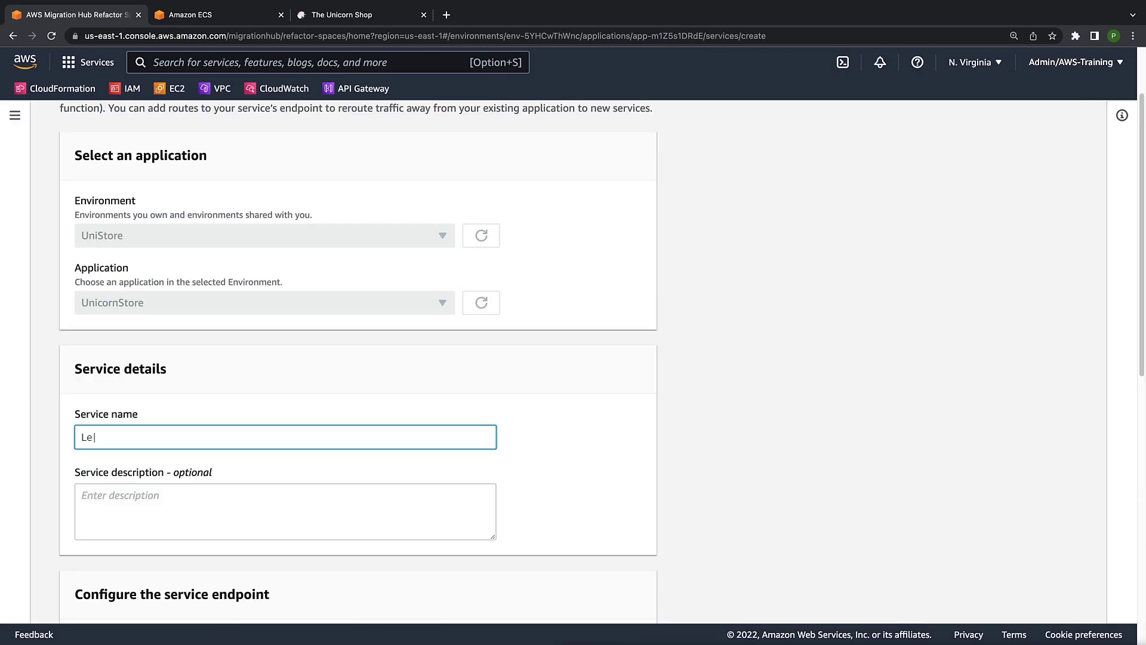
type("gacy")
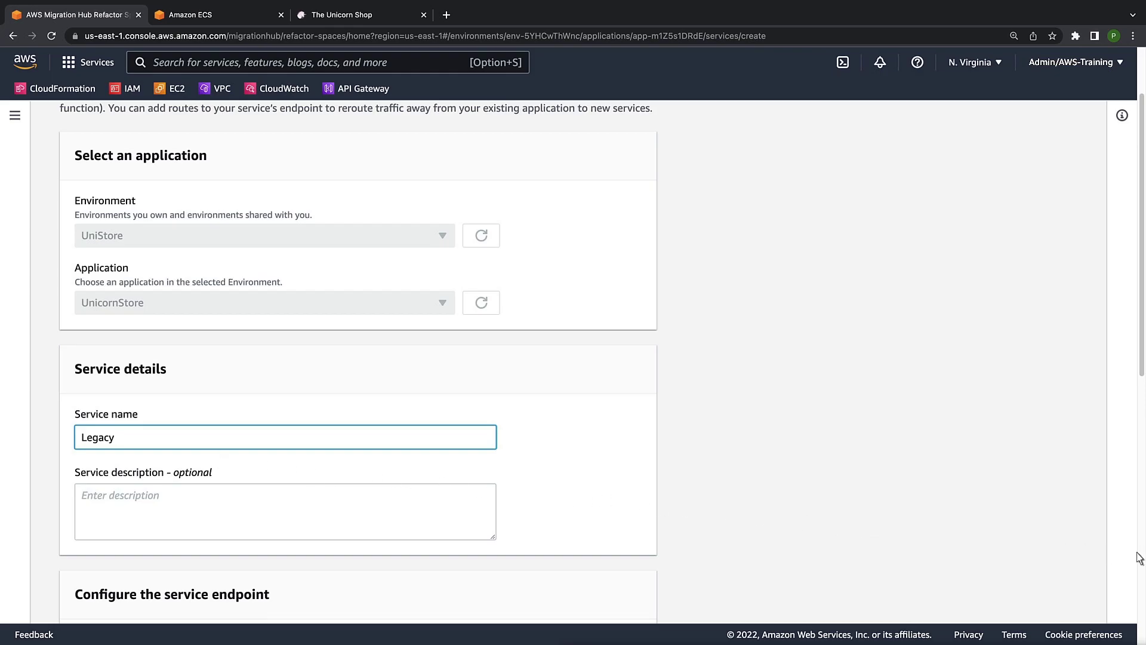
scroll("down", 3)
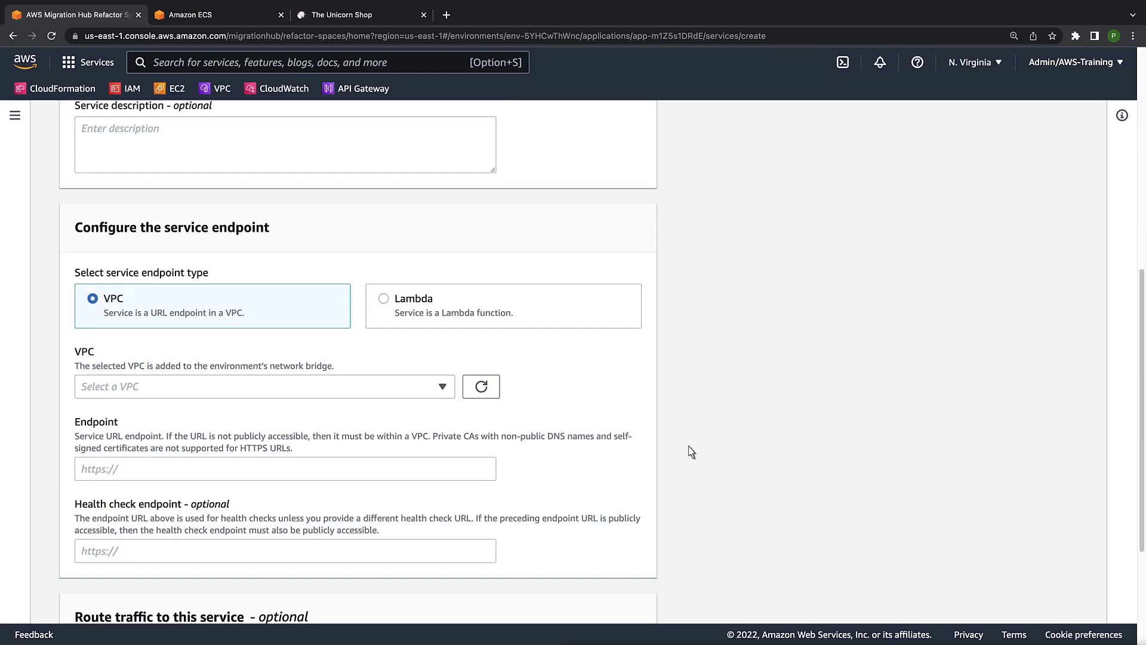
left_click(264, 386)
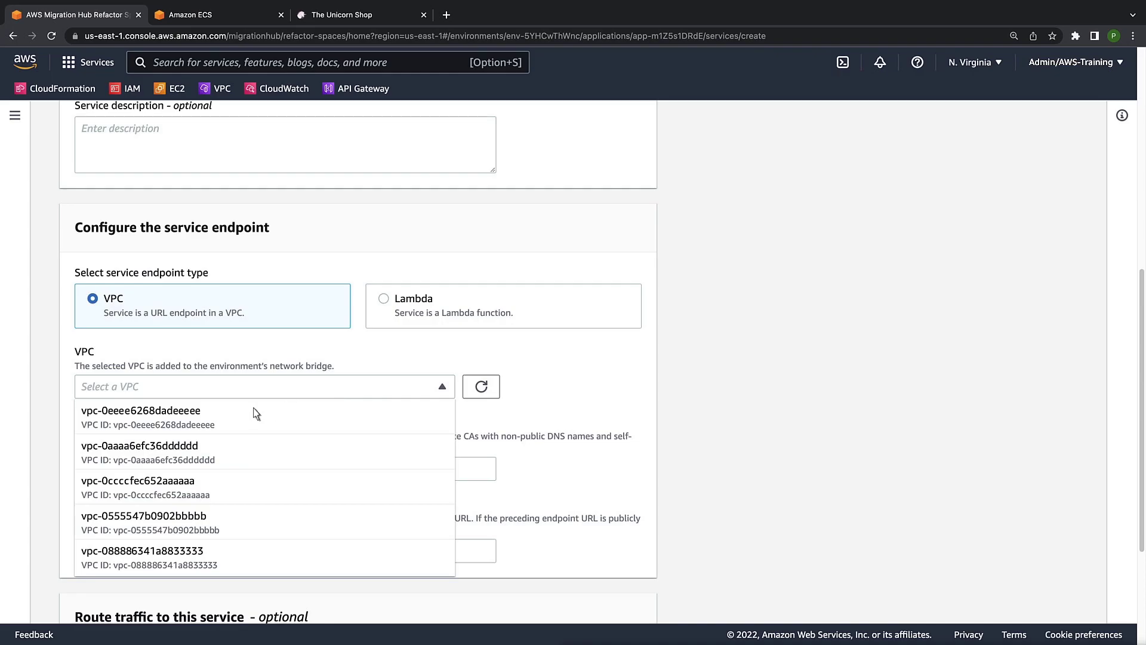
left_click(140, 410)
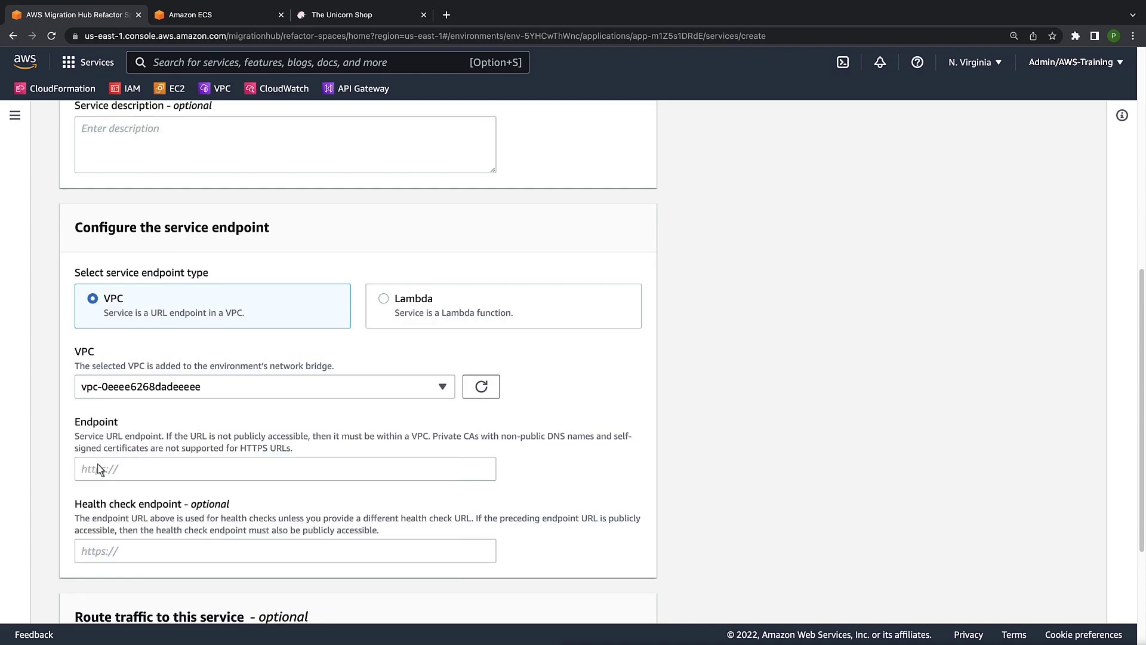
type("http://ec2-3-80-236-91.compute-1.amazonaws.com")
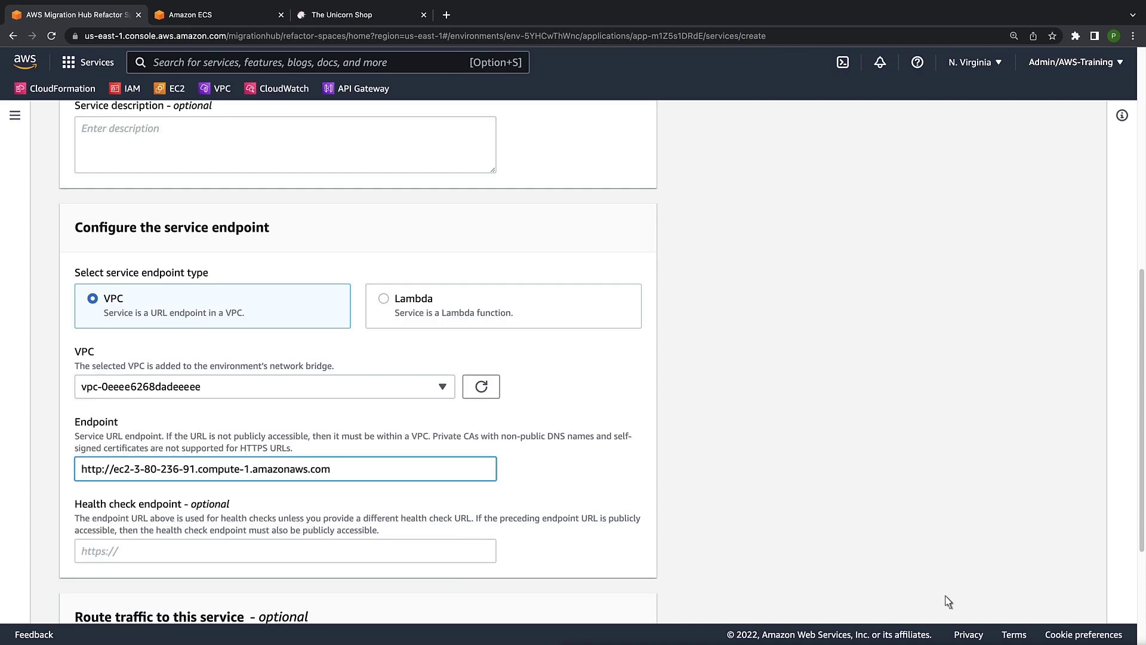
scroll("down", 3)
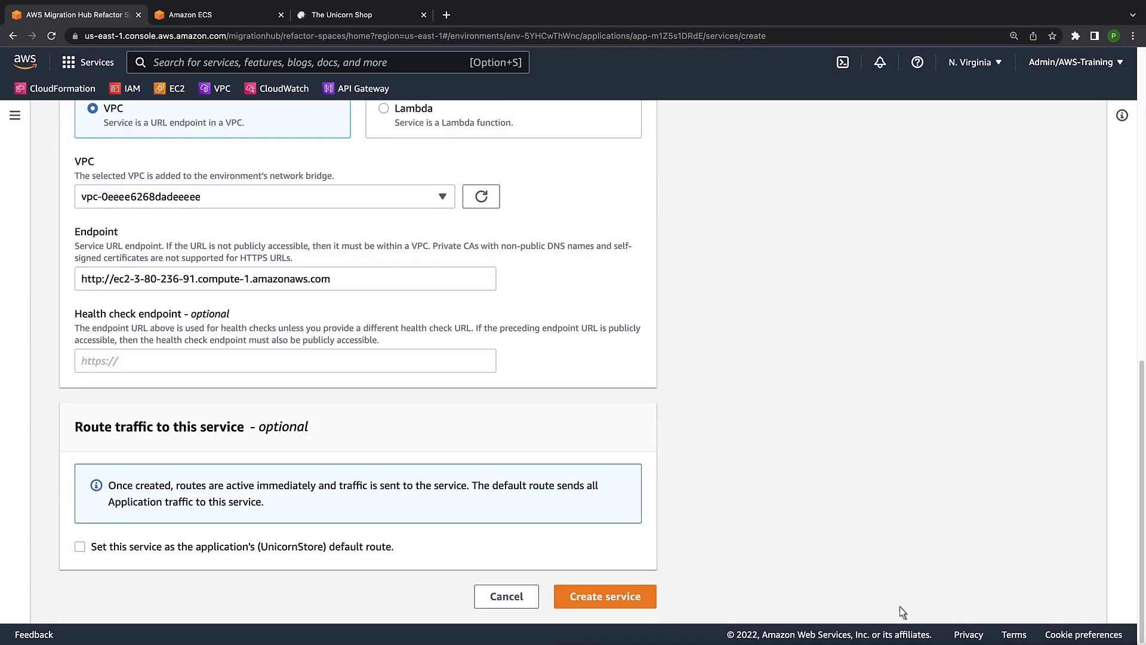
left_click(80, 546)
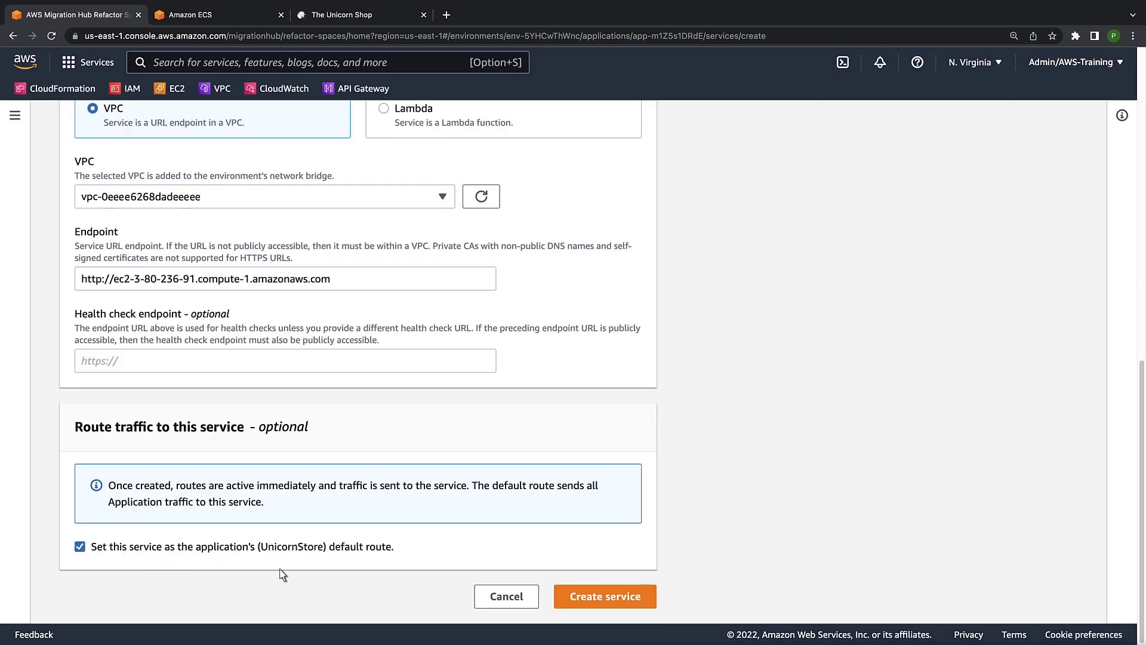
left_click(604, 596)
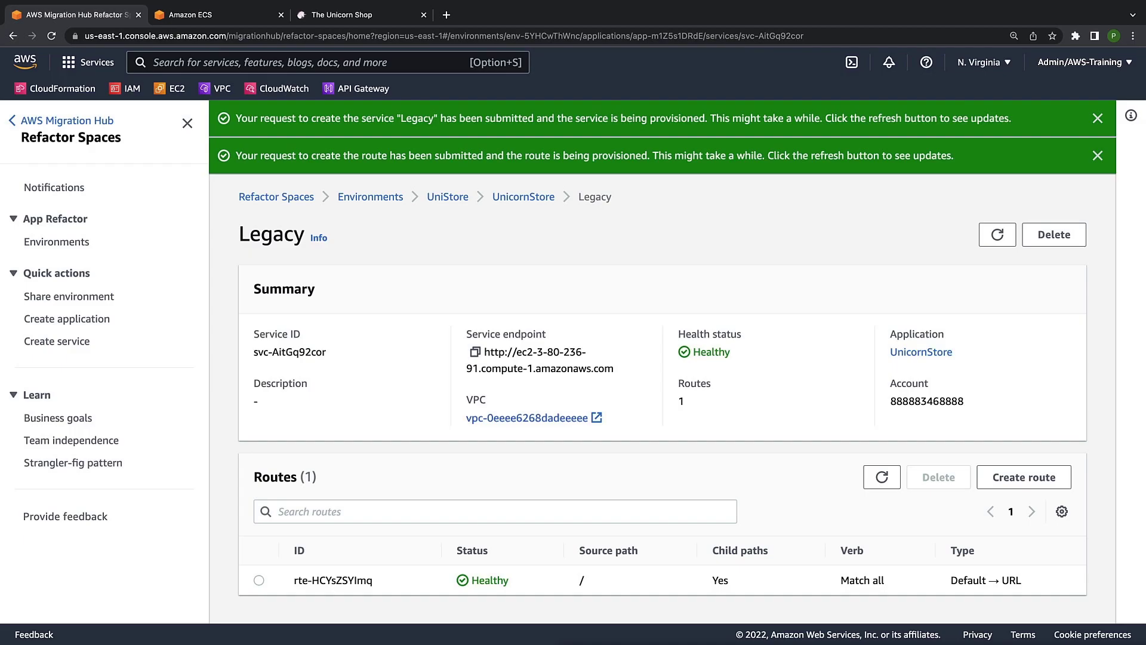
mouse_move(579, 606)
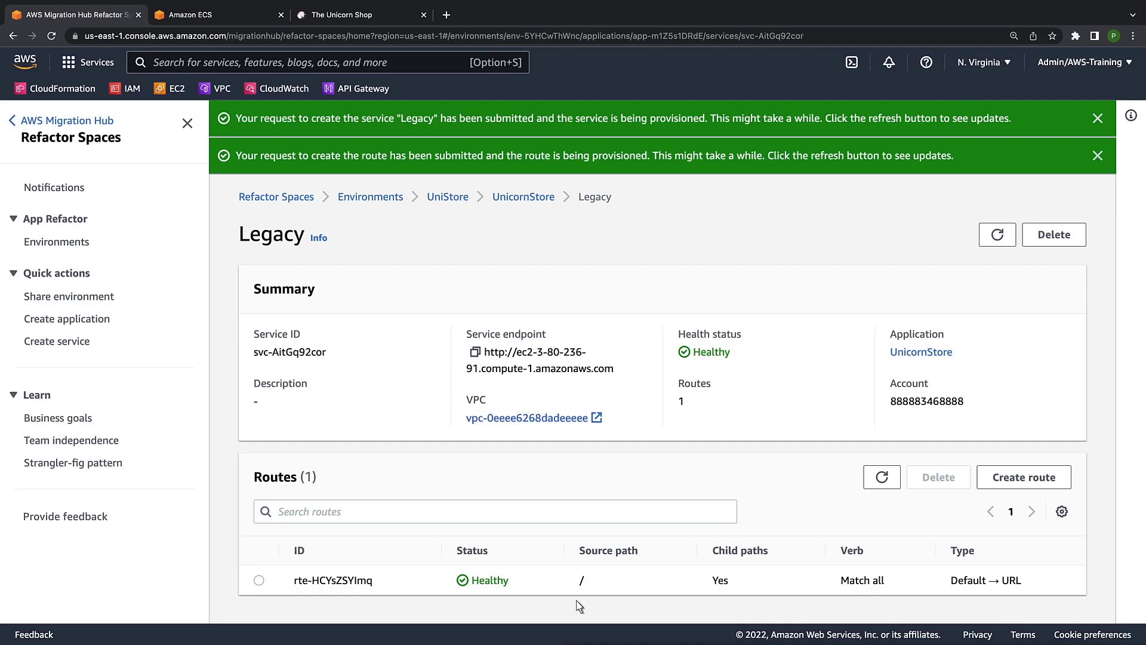
Step: Start a second UnicornStore service with the catalog load balancer URL as its endpoint
left_click(523, 196)
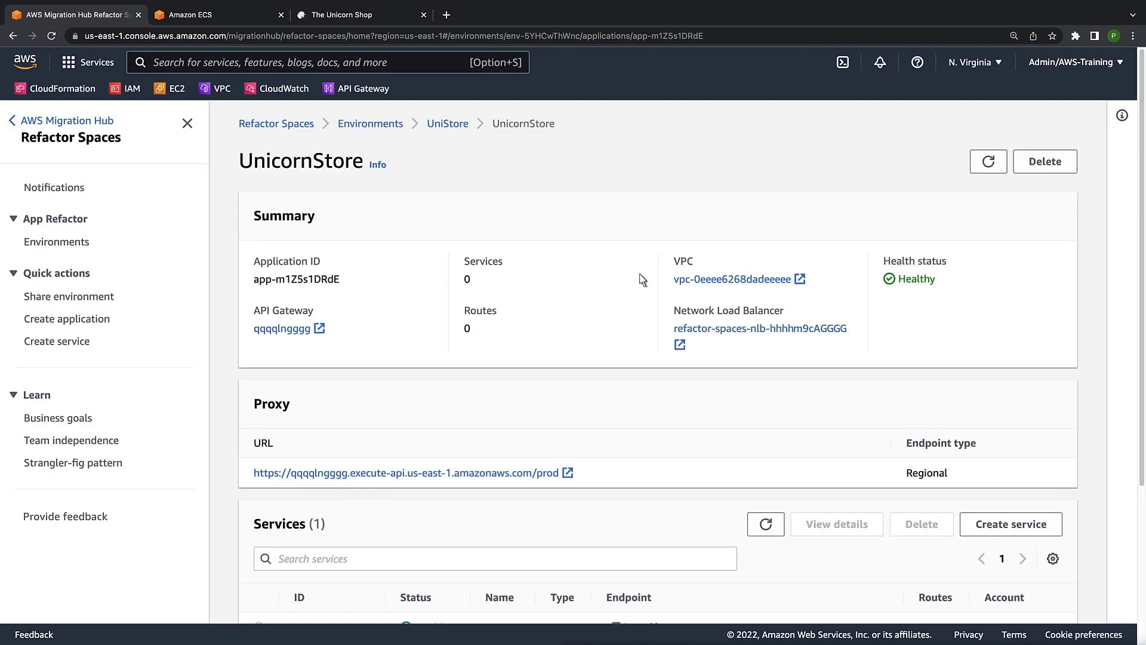
scroll("down", 3)
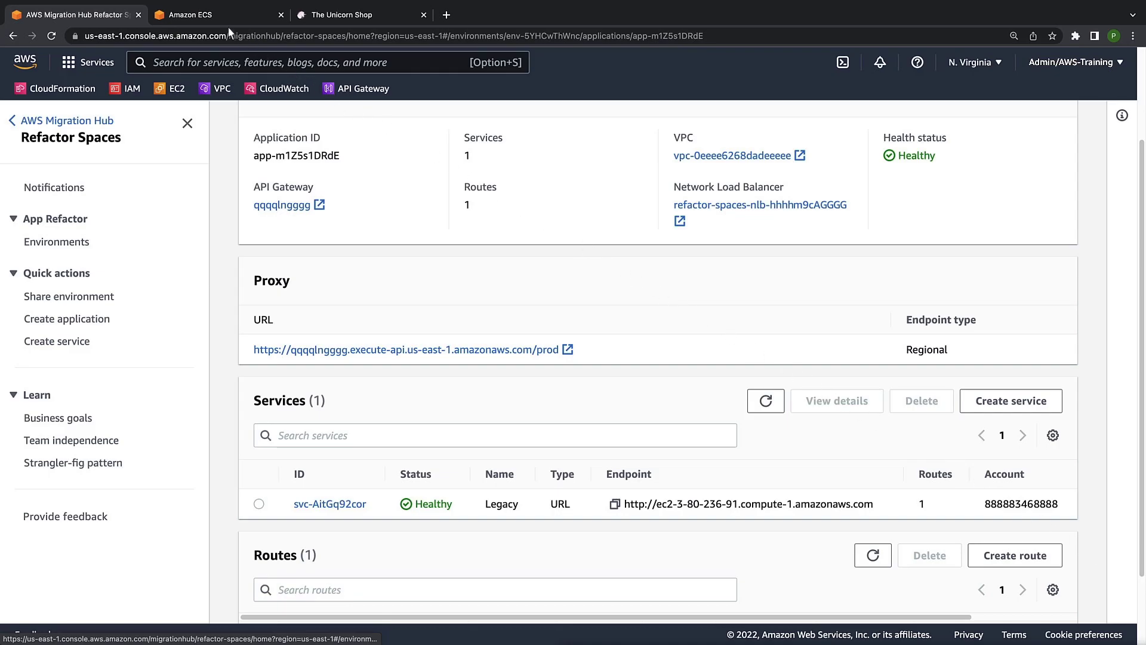
left_click(1010, 401)
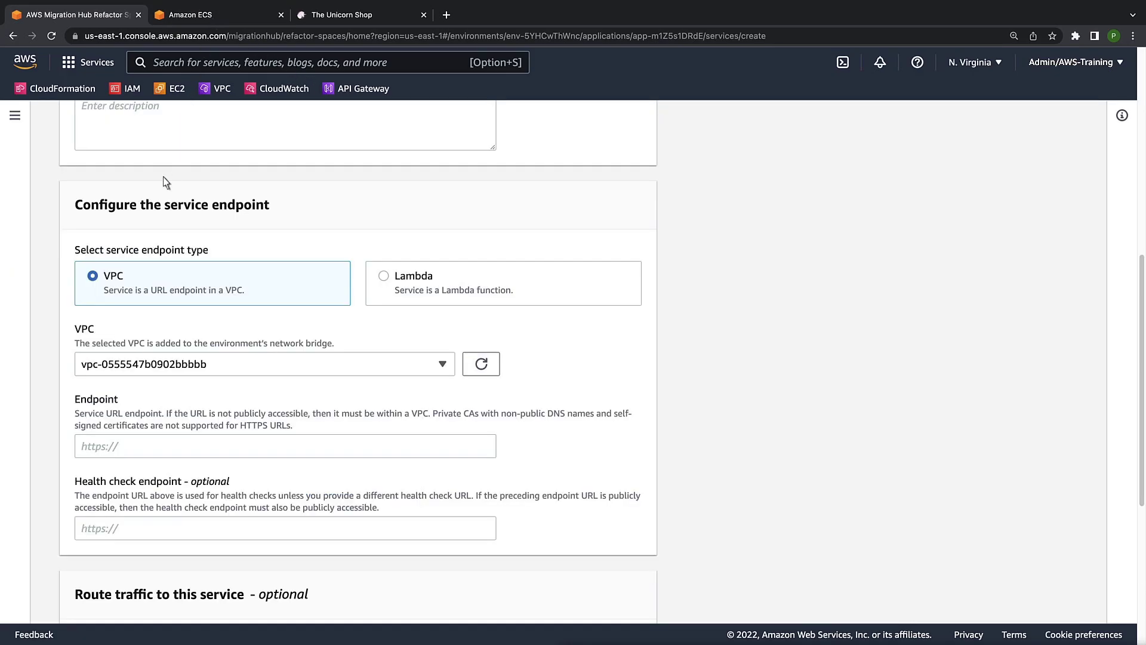
type("http://Infra-Catal-1EL1HE5SBO1Z3-1543594809.us-east-1.elb.amazonaws.com/catalog")
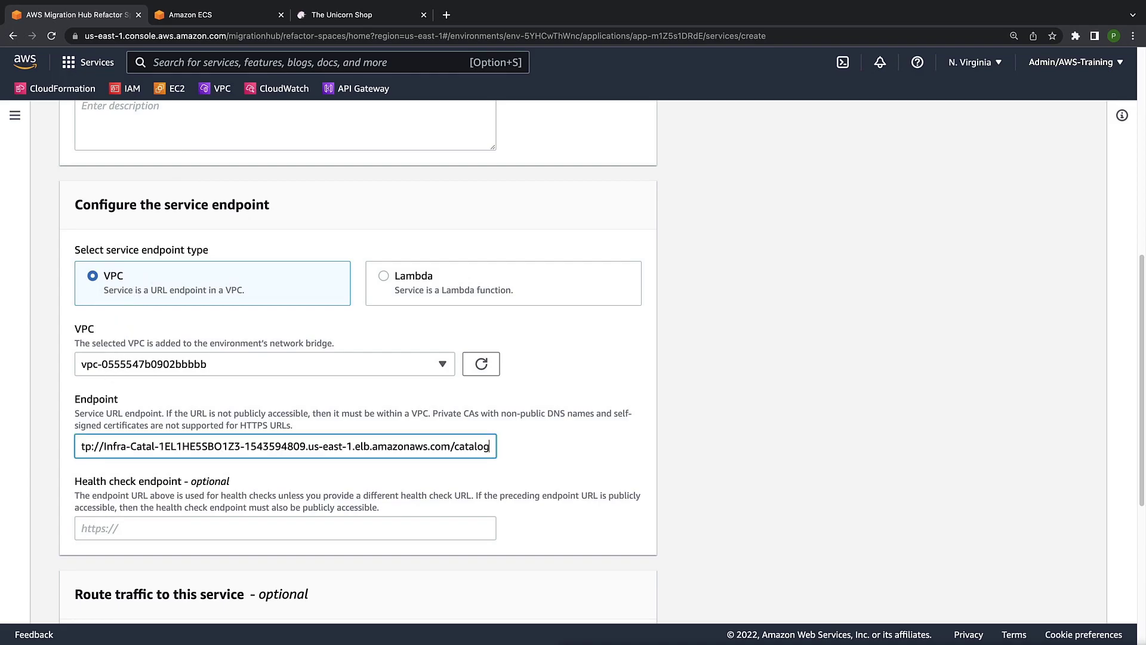
Step: Check the ECS cluster's active cart and catalog services, then return to Refactor Spaces
left_click(212, 14)
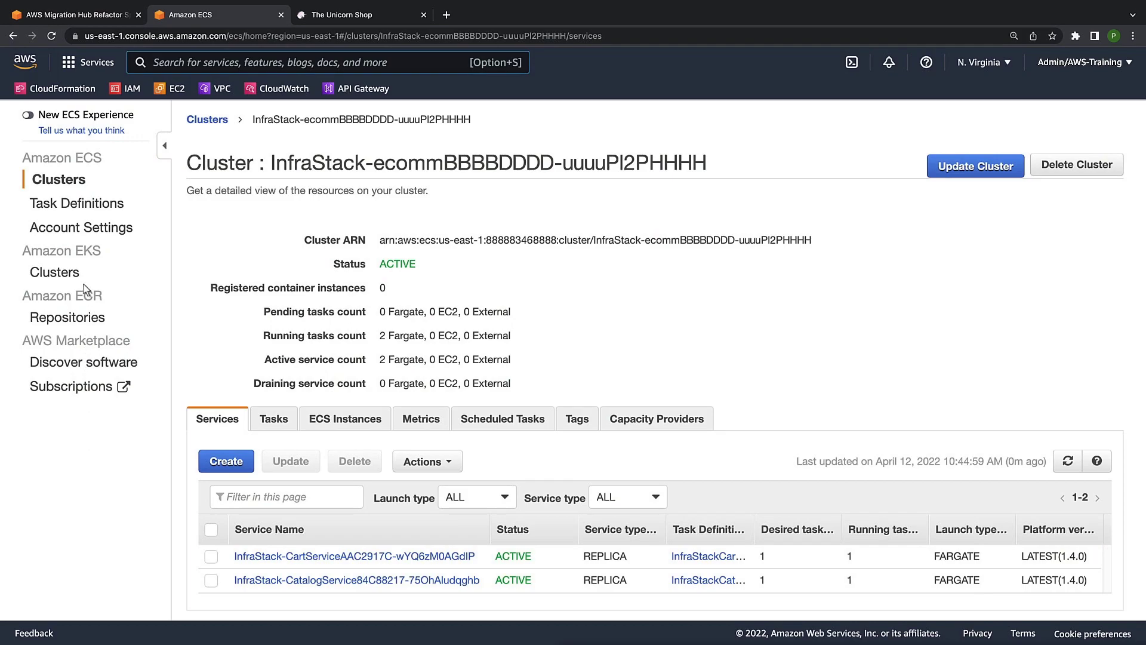
left_click(70, 15)
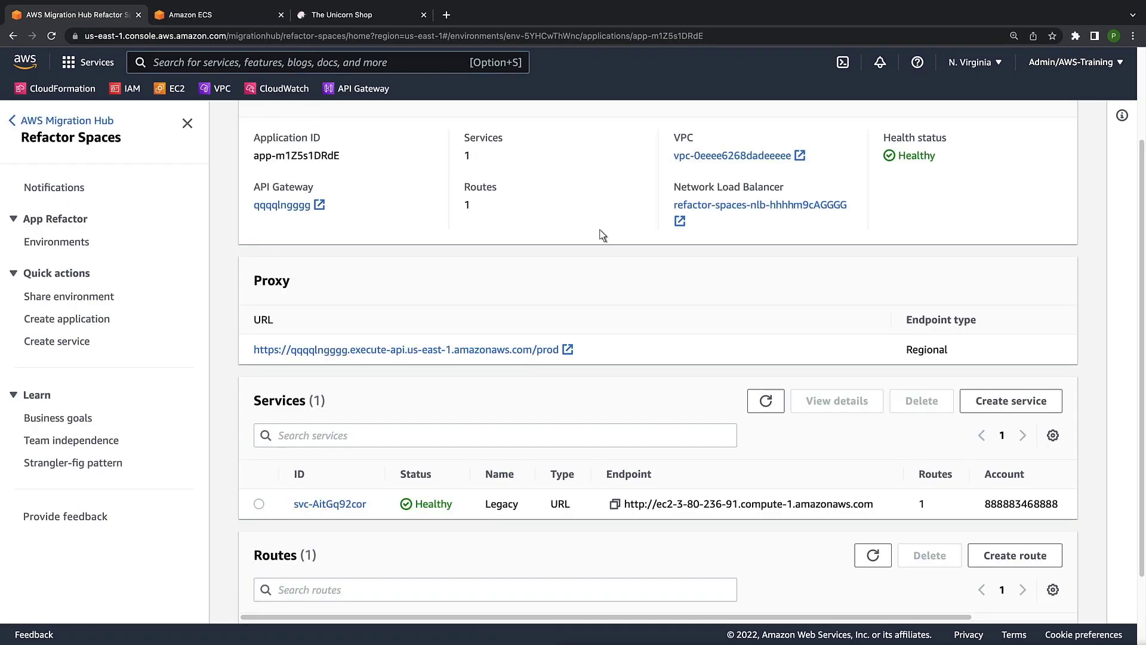
Step: Create 'catalog service' in vpc-0555547b0902bbbbb with actuator/health check and /unicorns route
left_click(1011, 401)
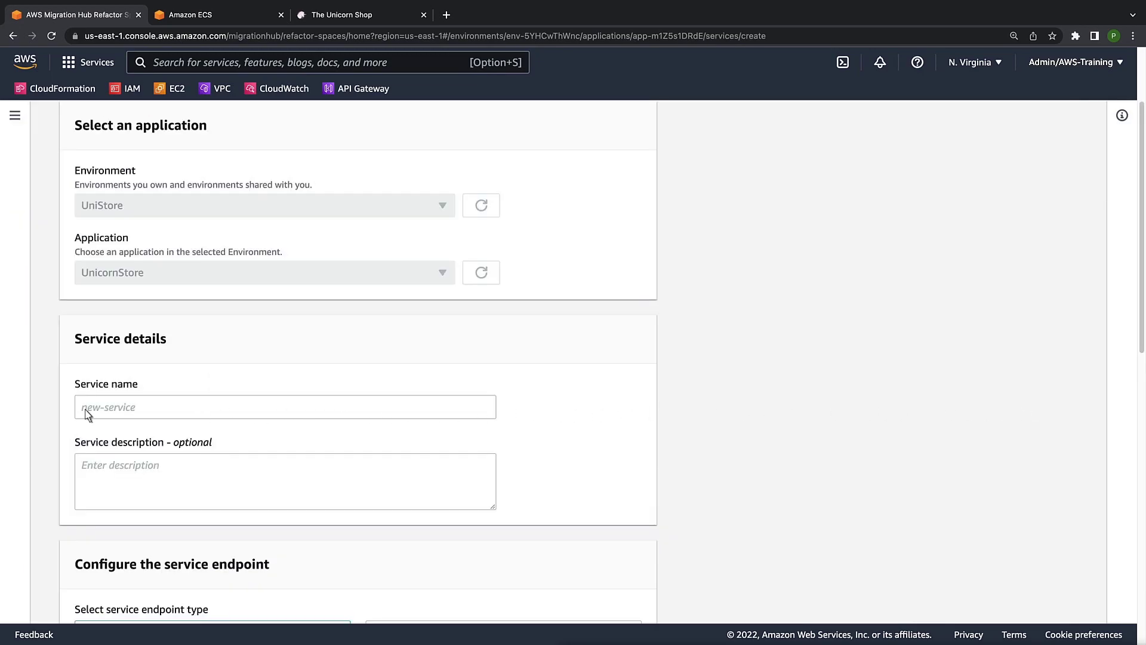
type("catalog service")
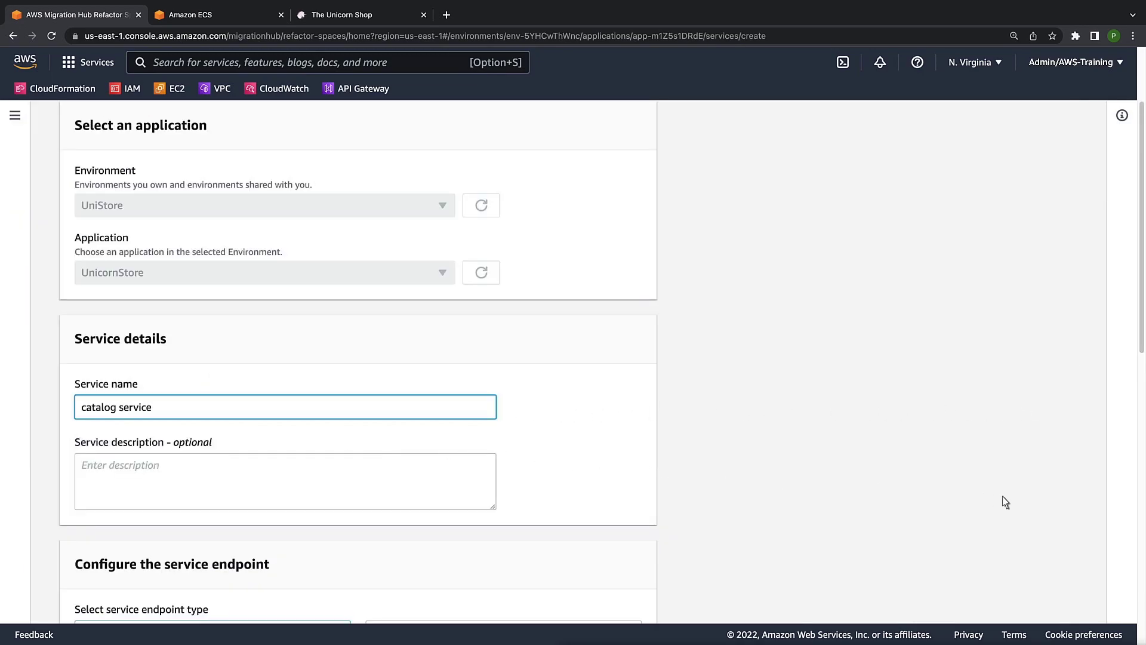
scroll("down", 3)
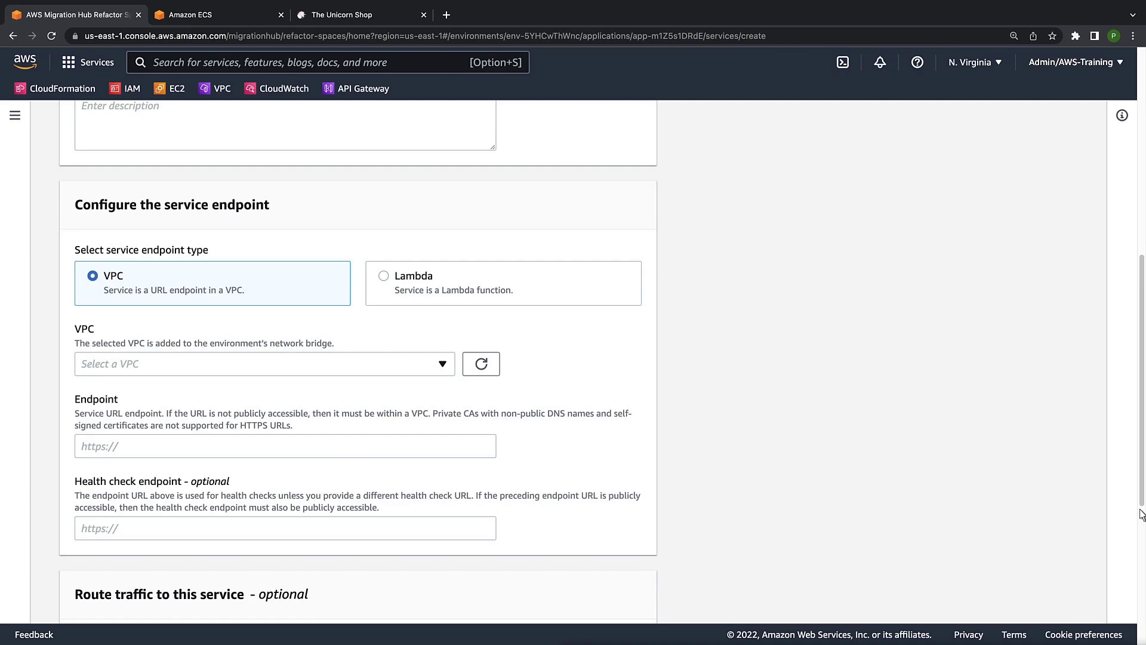
left_click(263, 363)
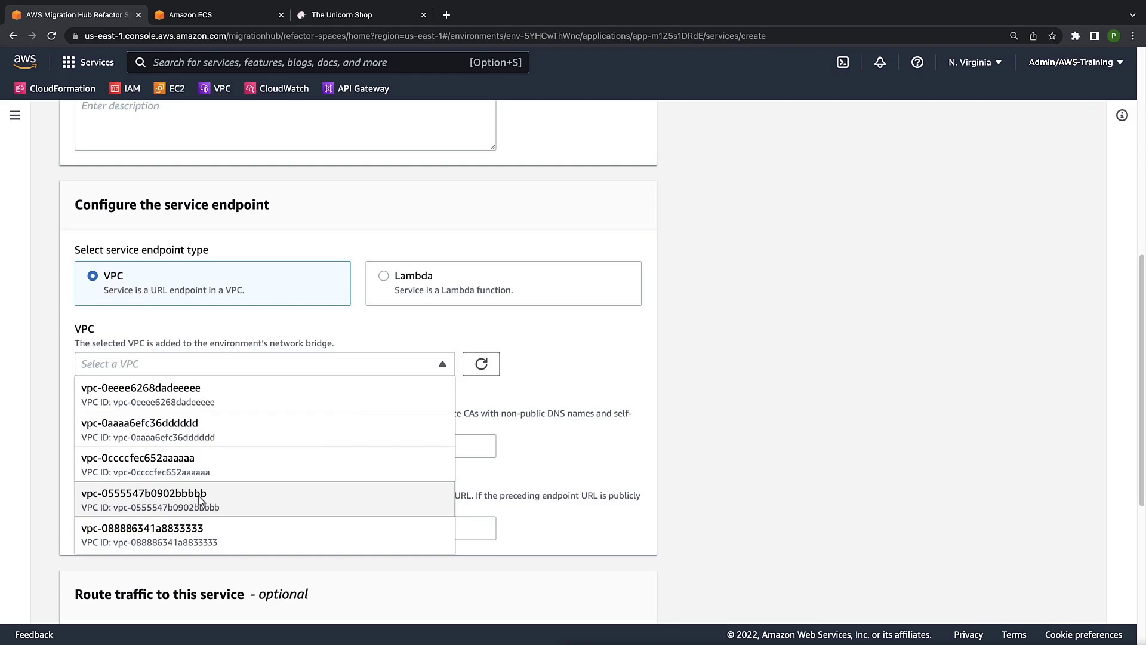
left_click(143, 493)
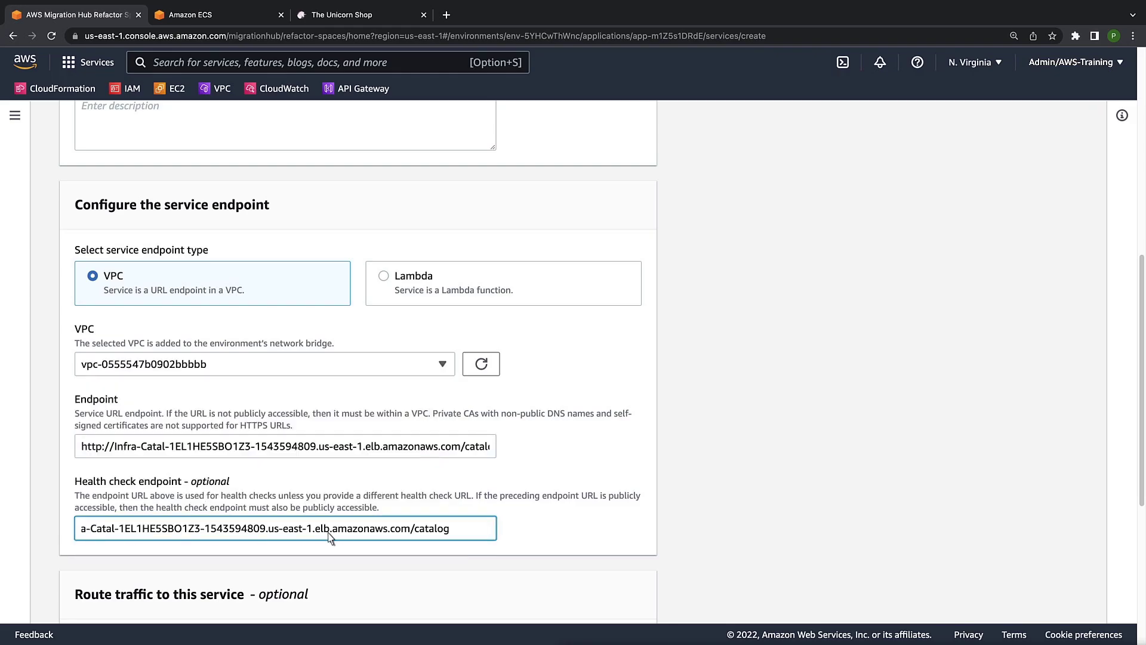
type("actuator/health")
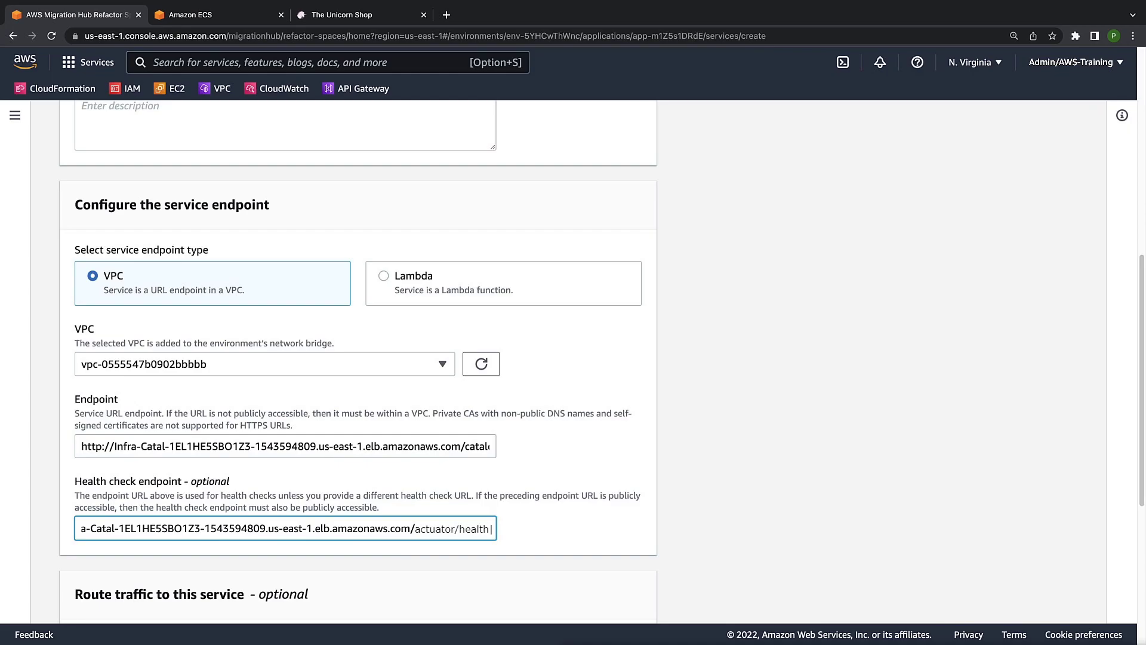
scroll("down", 3)
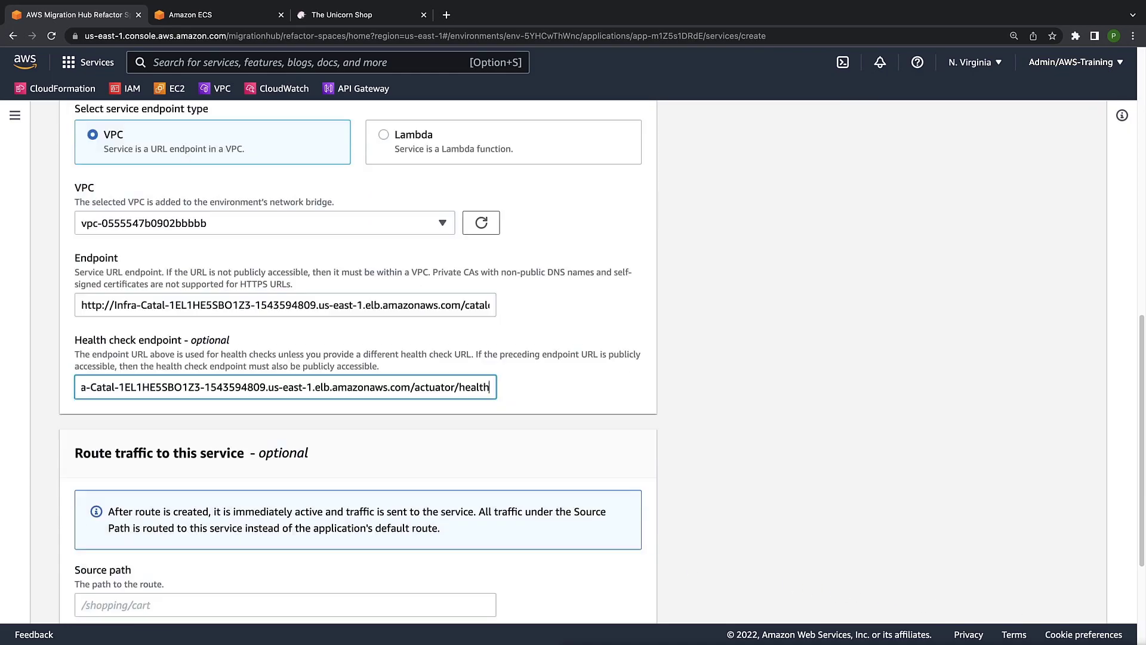
scroll("down", 3)
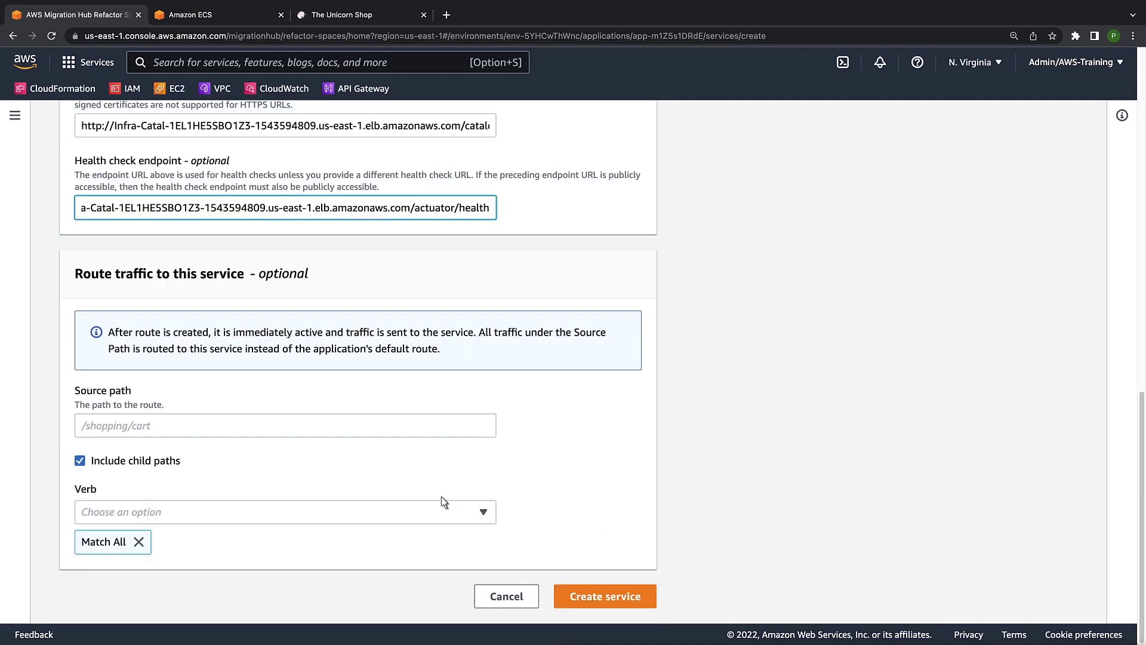
type("/unicorns")
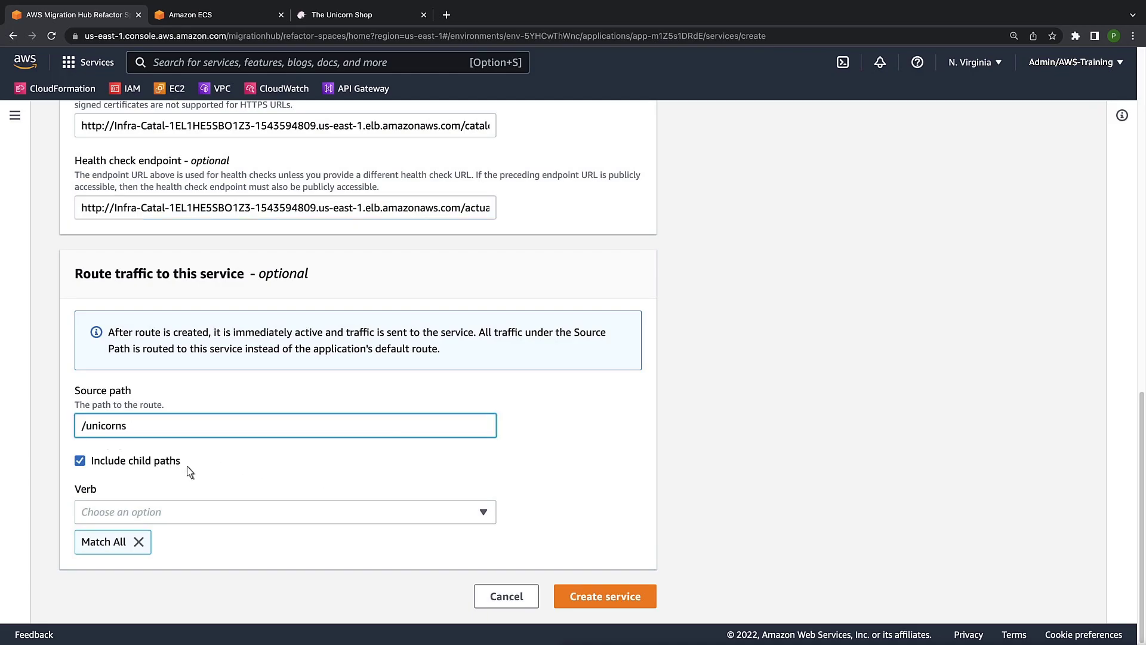
left_click(604, 596)
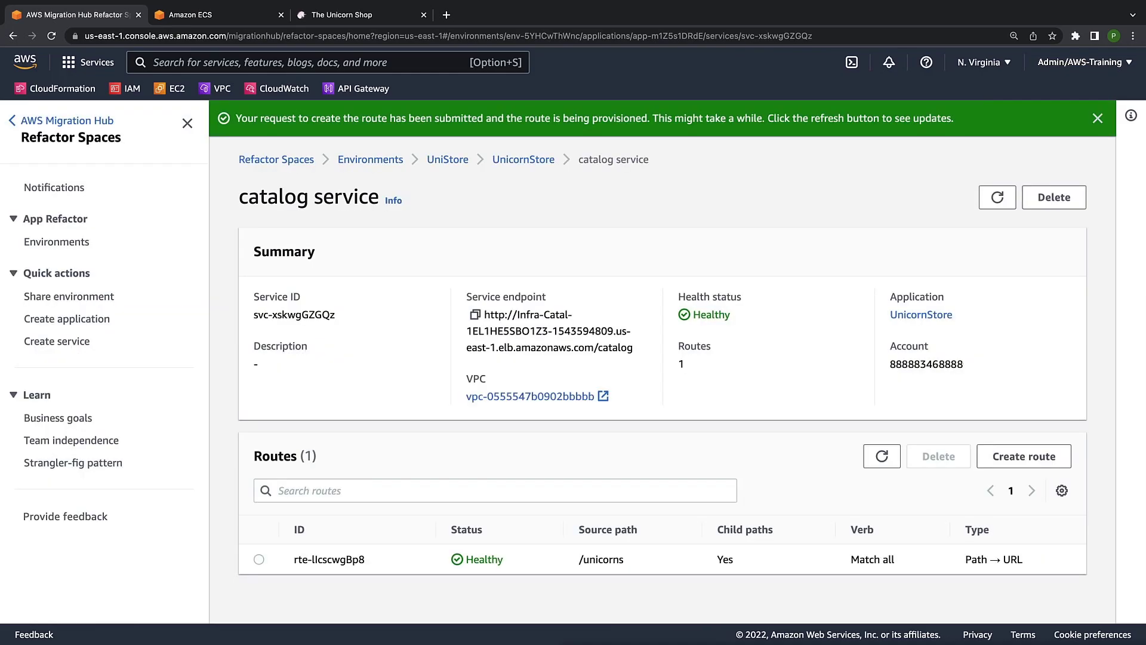
mouse_move(420, 180)
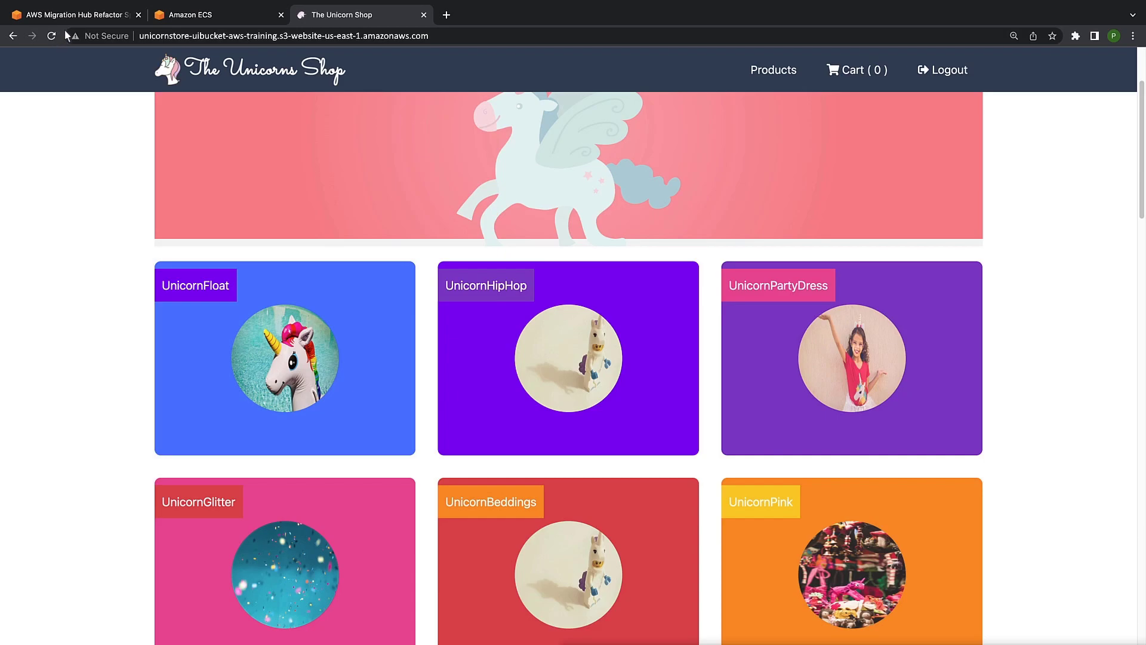
Step: Reload The Unicorn Shop to fetch the unicorn catalogue
left_click(73, 15)
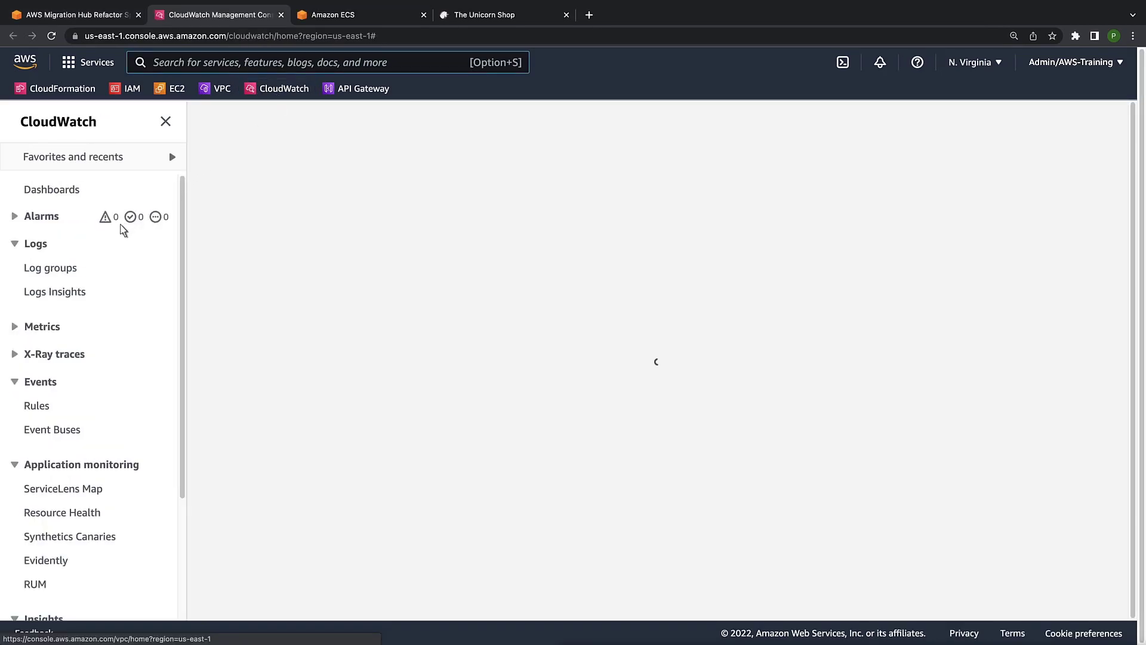
Step: Filter CloudWatch log groups by 'catalog' and show the InfraStack Catalog log streams
left_click(50, 267)
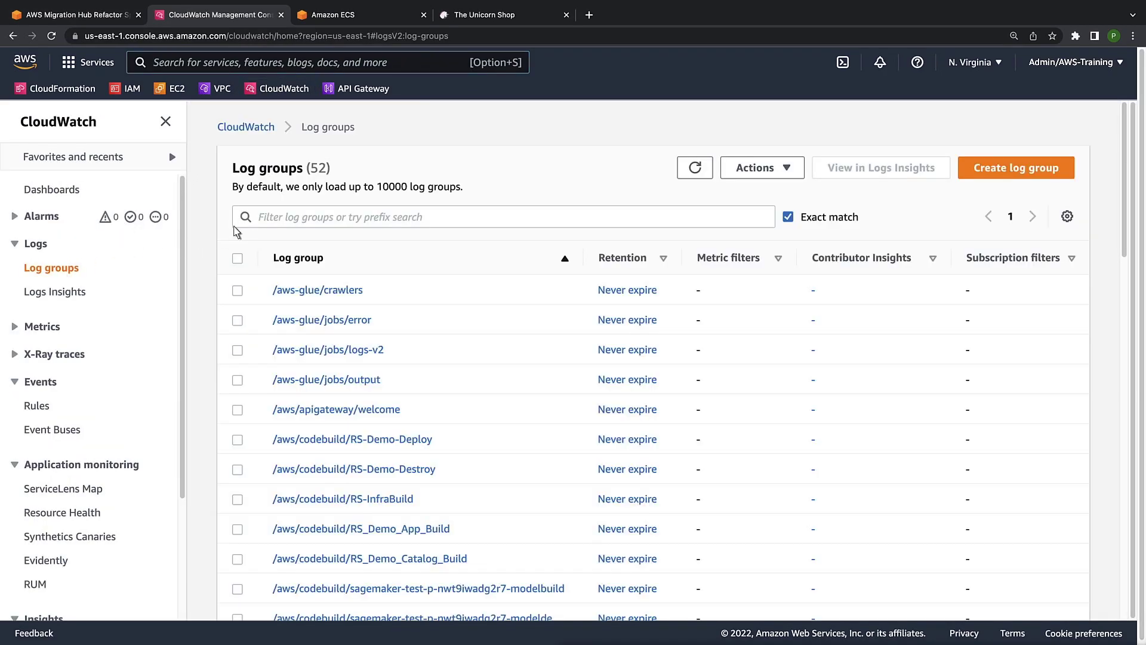
type("catalog")
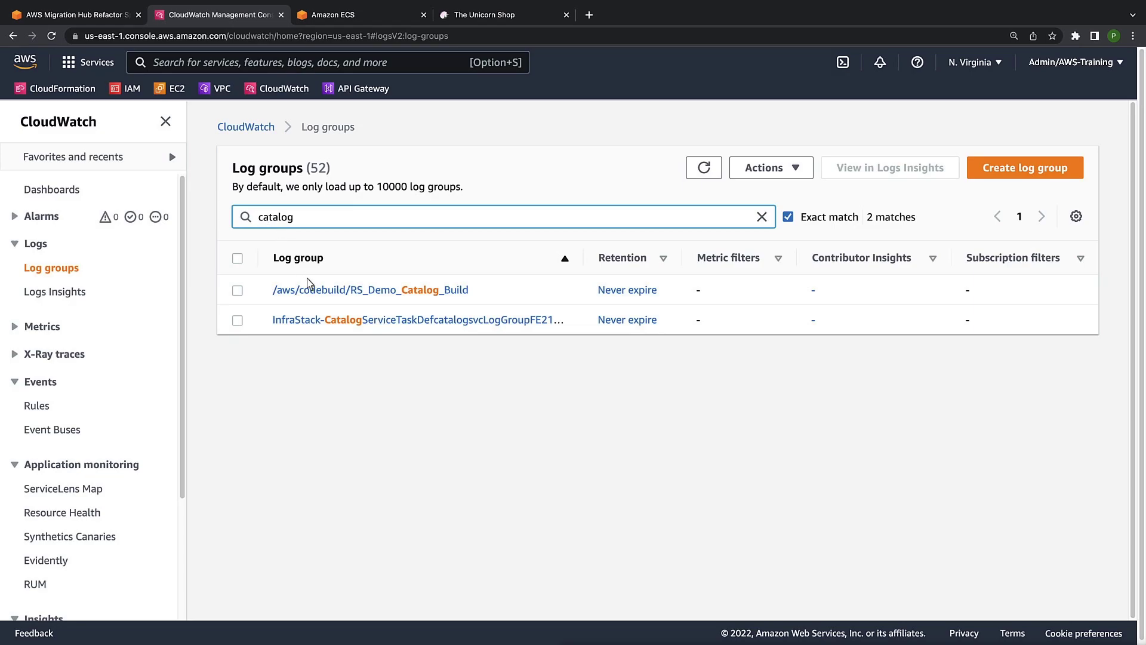
left_click(419, 319)
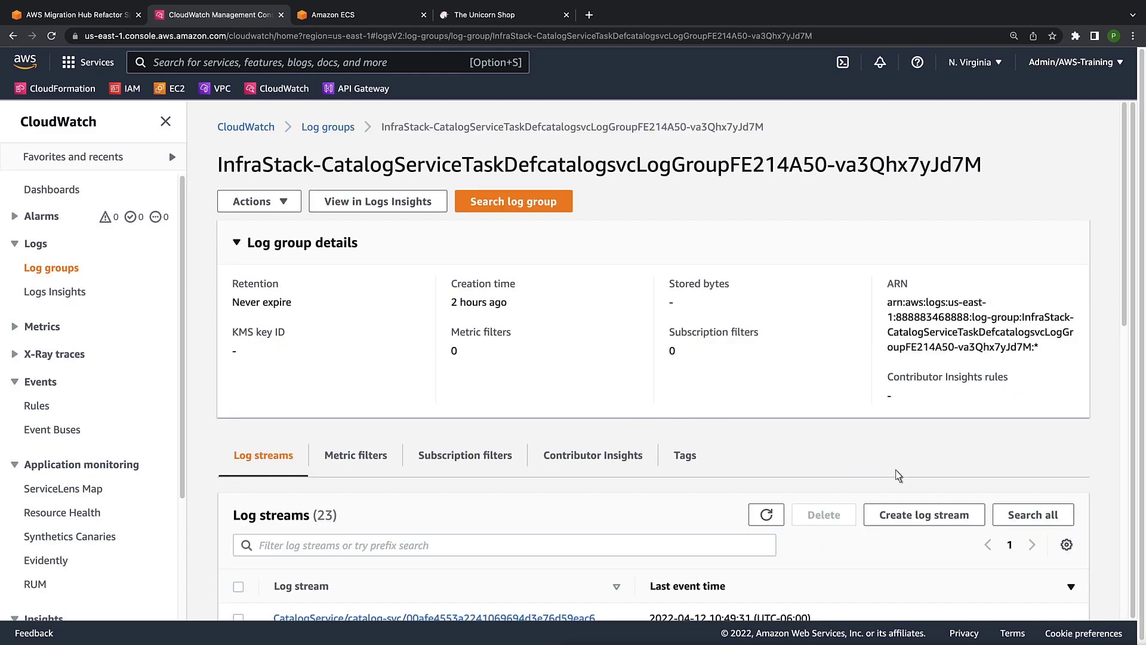
scroll("down", 3)
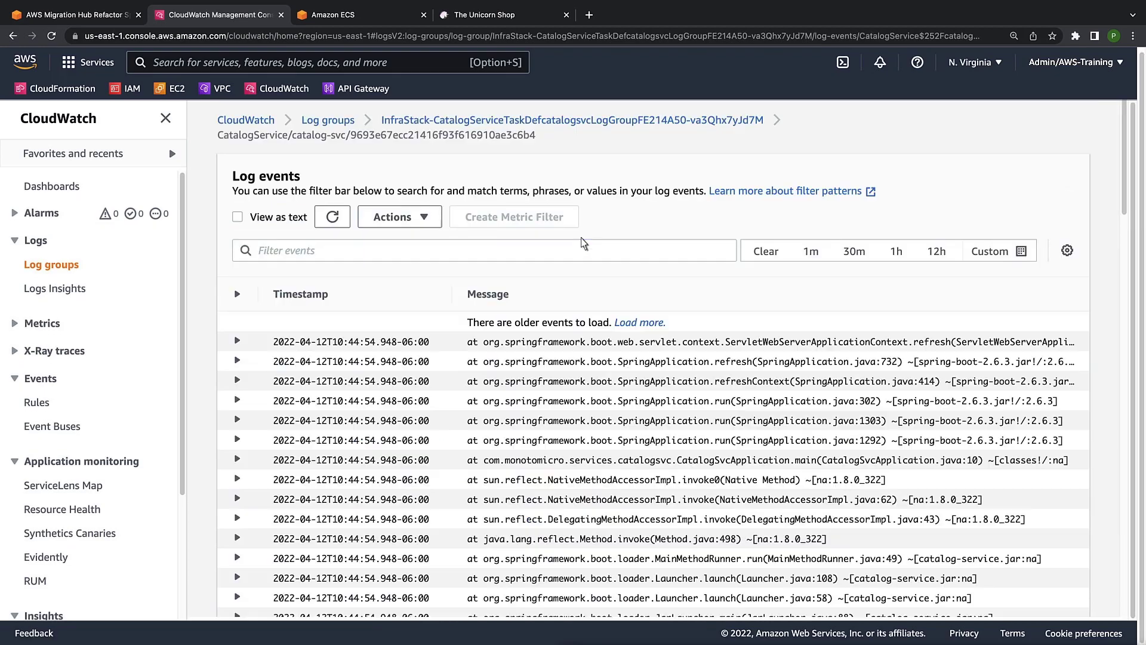
left_click(572, 120)
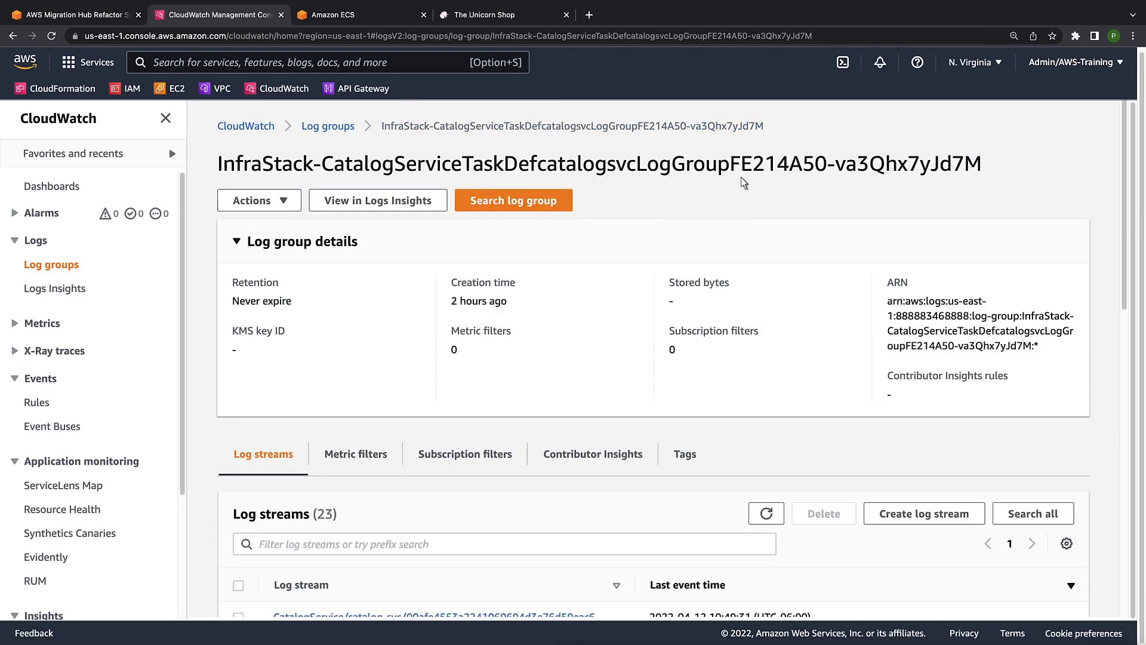
scroll("down", 3)
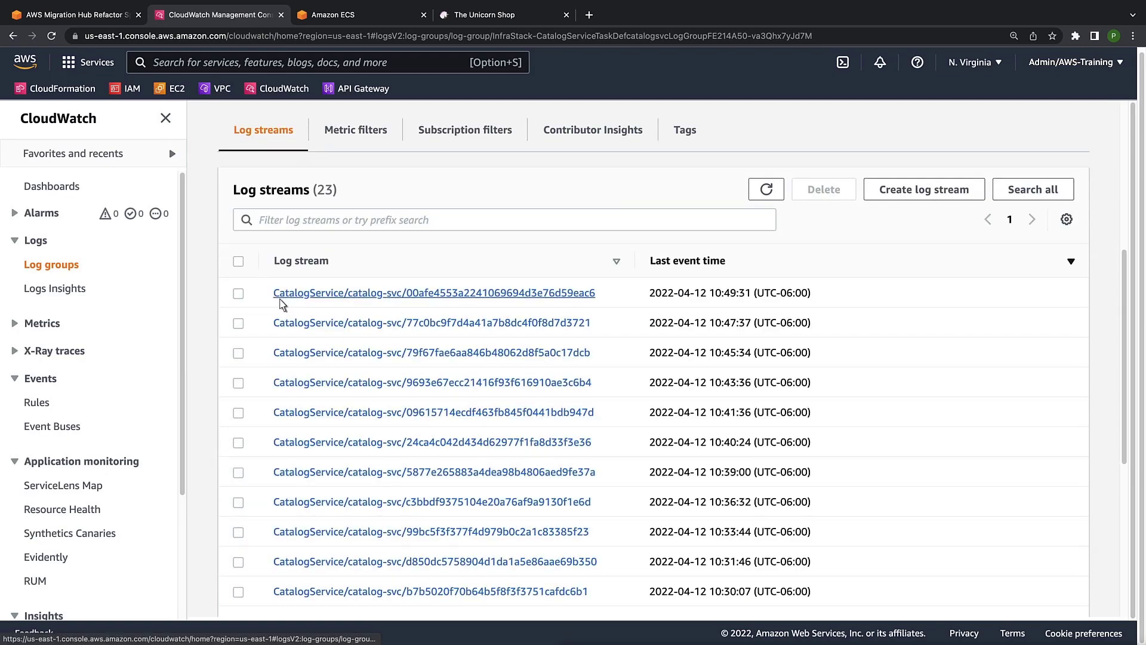
Step: In the newest catalog log stream, expand the GET /catalog events to confirm 200 OK
left_click(433, 292)
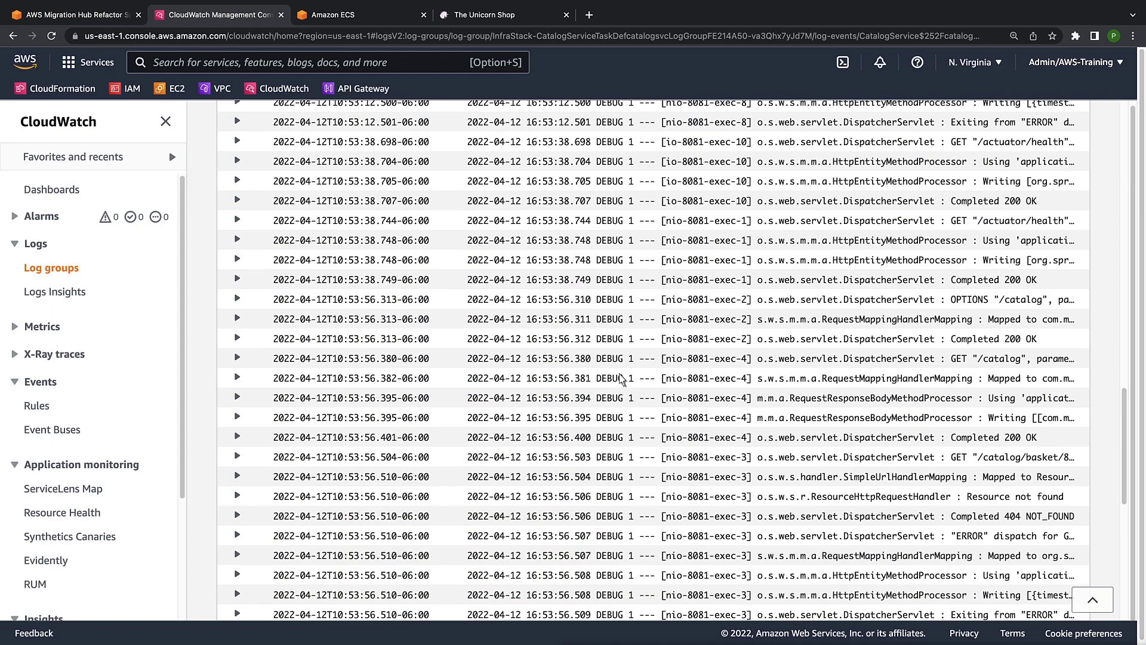
left_click(237, 358)
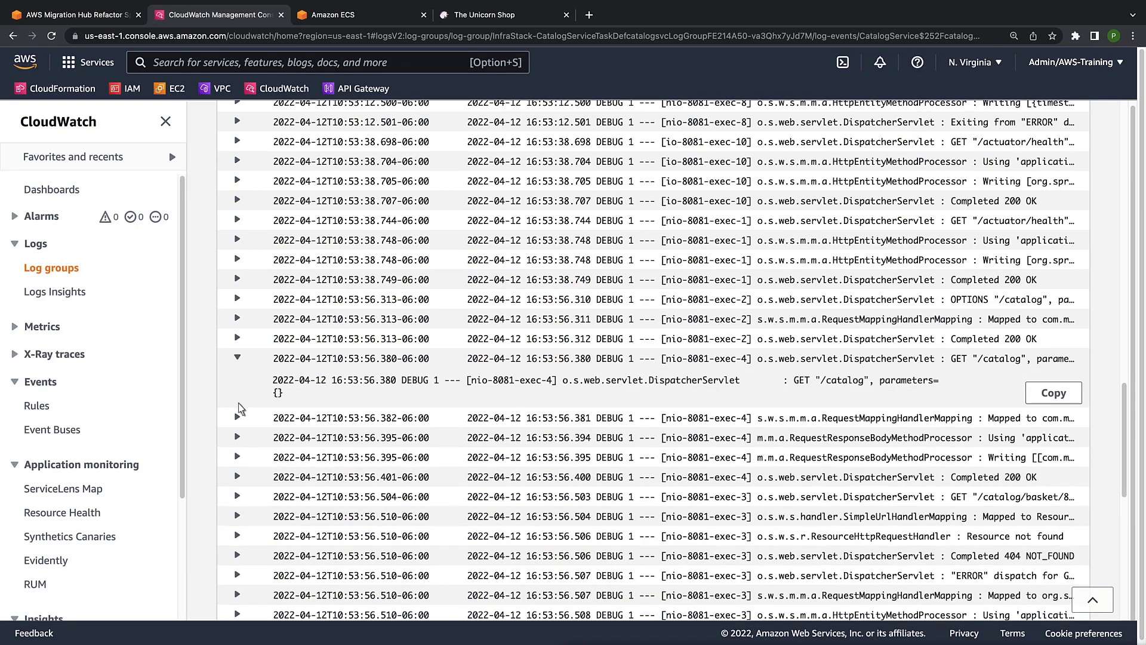
left_click(237, 417)
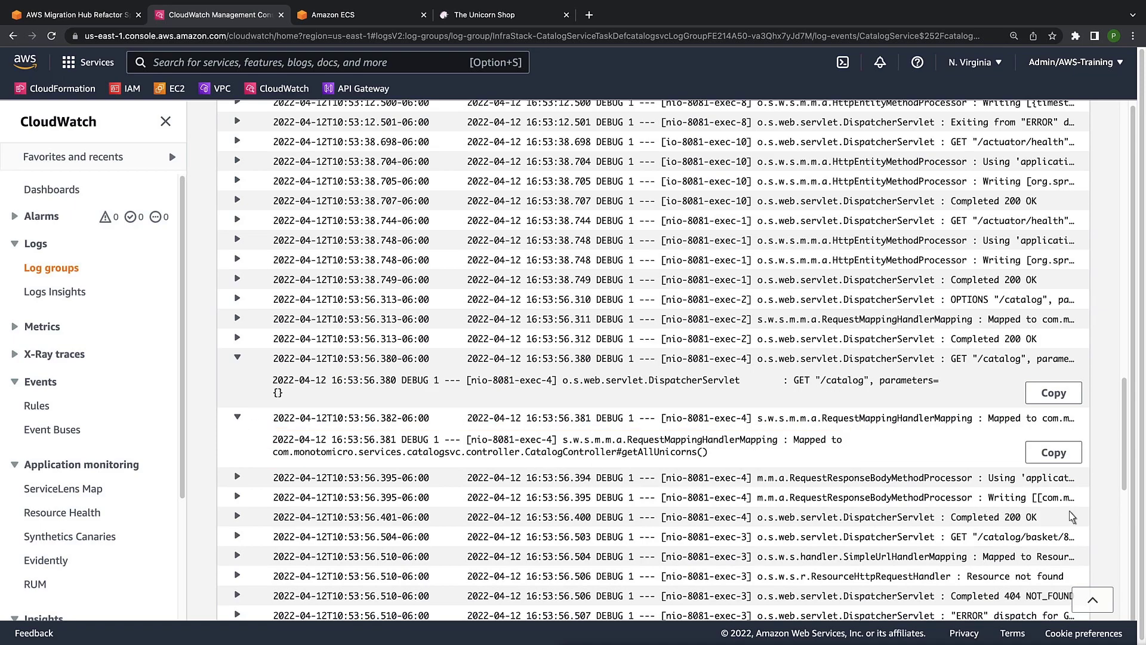
scroll("down", 3)
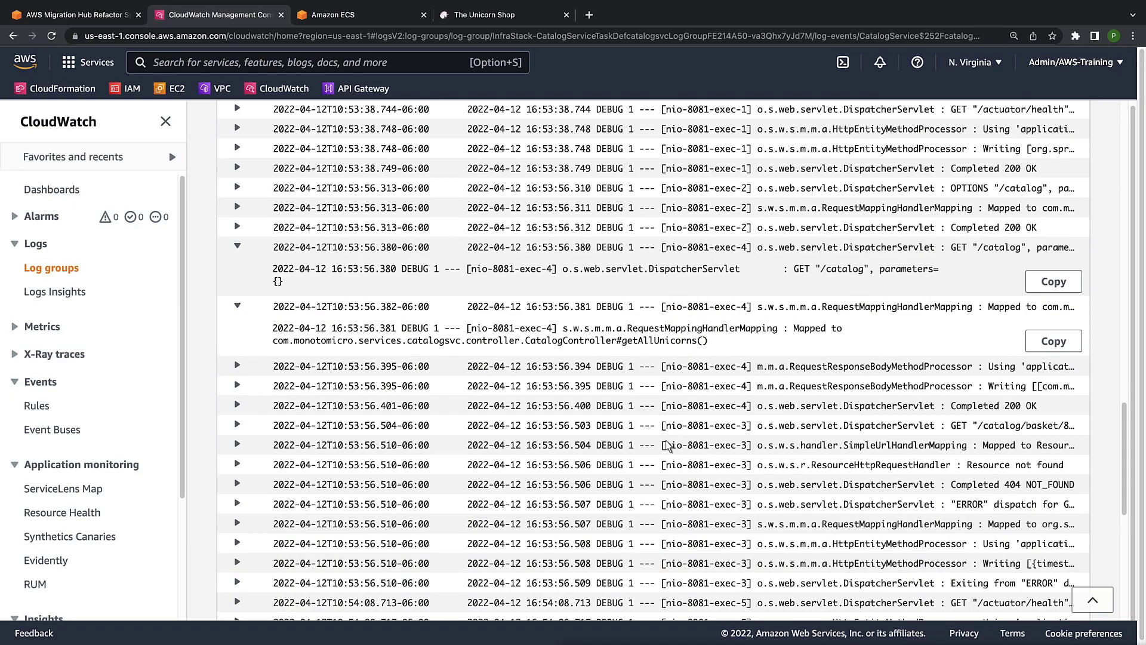
left_click(237, 366)
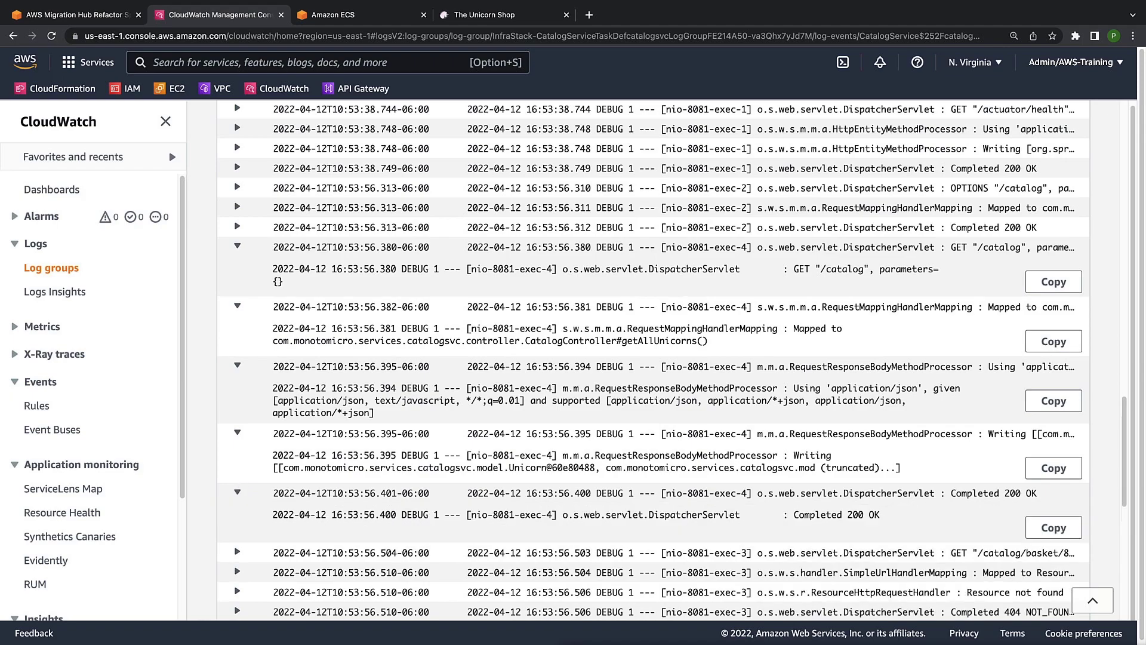
mouse_move(213, 400)
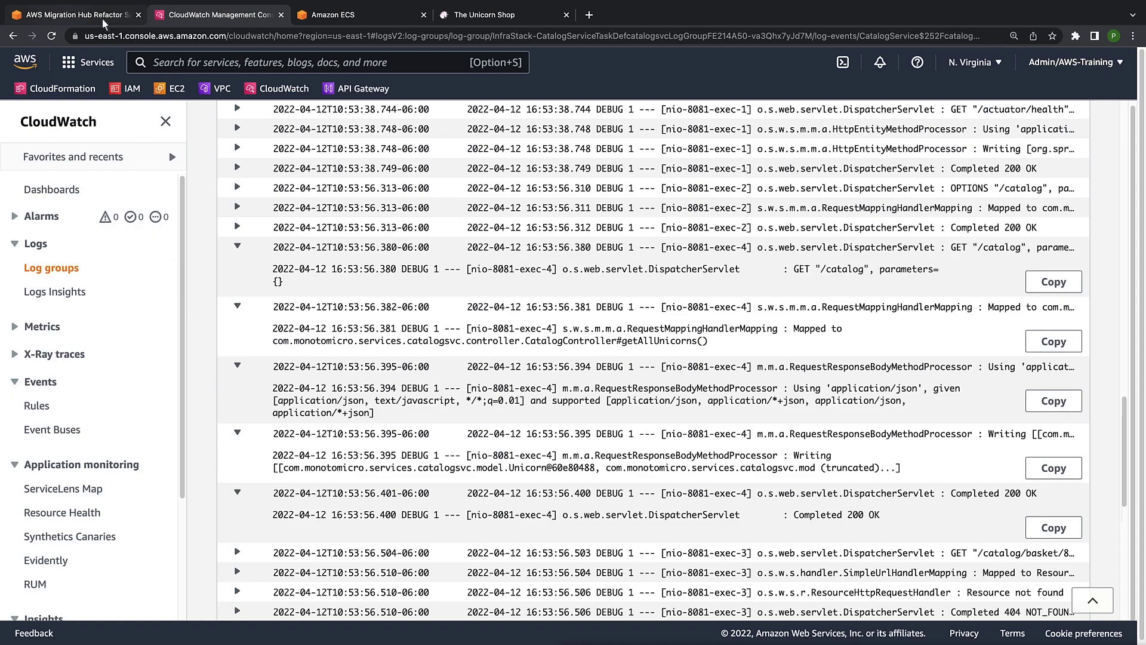
Step: Back in Refactor Spaces, start a new service for the UnicornStore application
left_click(73, 14)
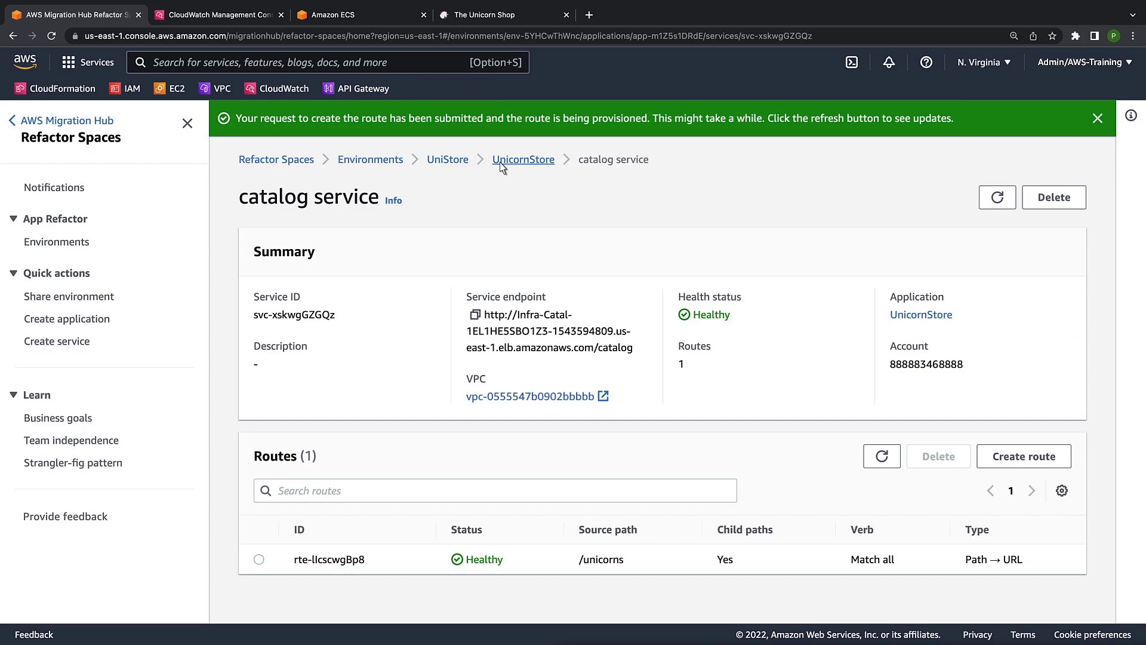
left_click(523, 159)
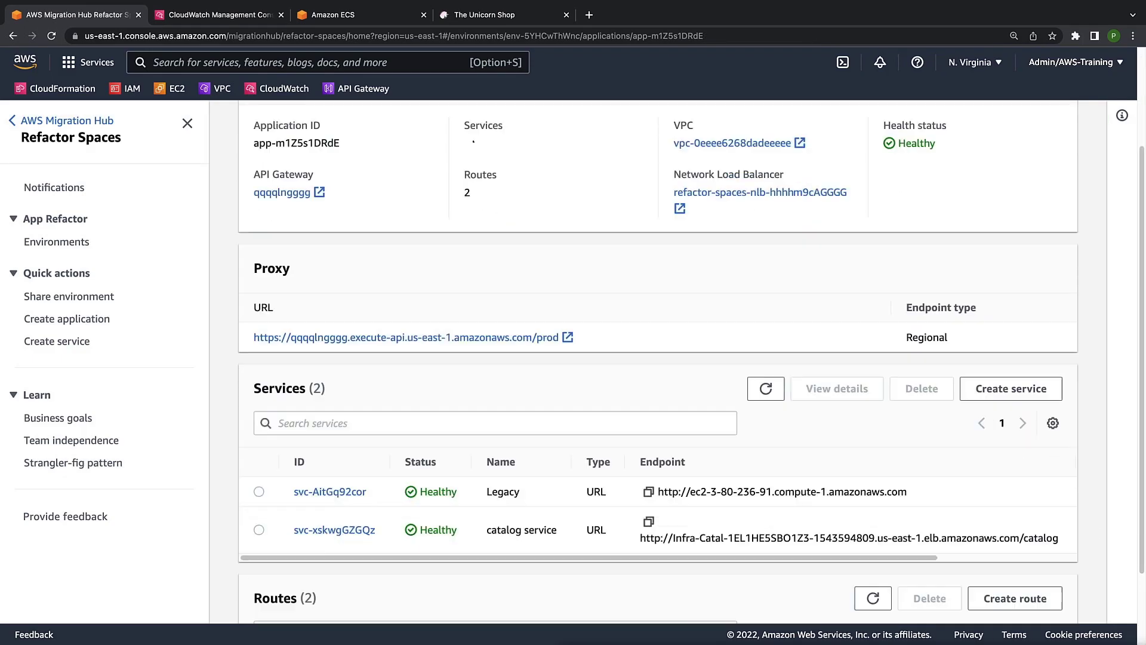
scroll("down", 3)
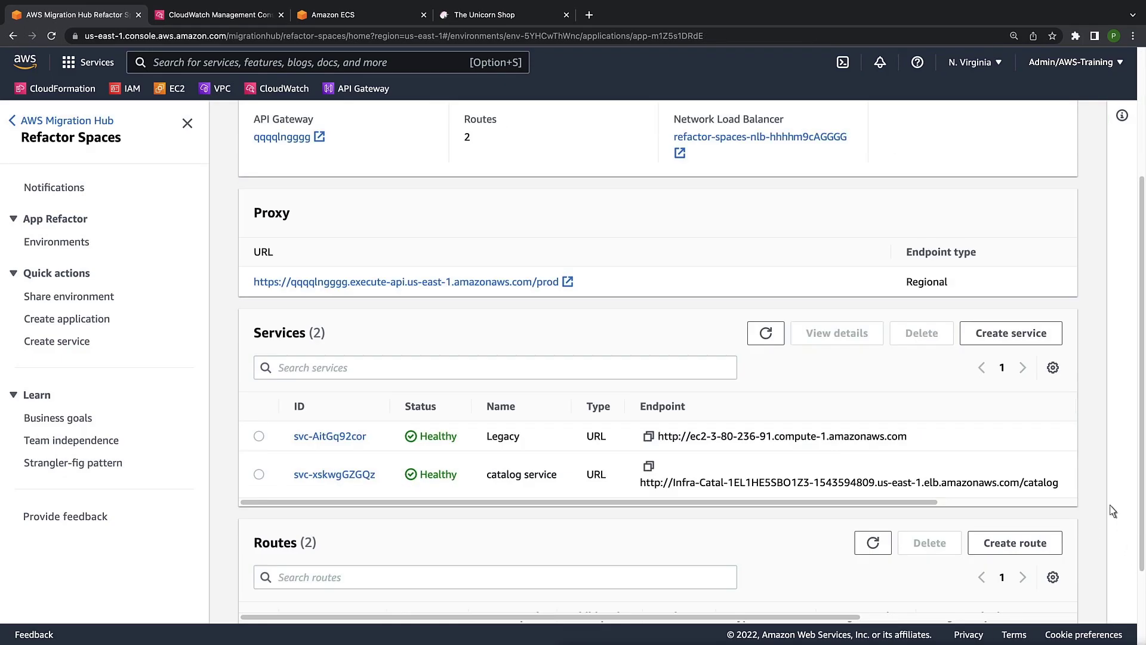
left_click(1010, 332)
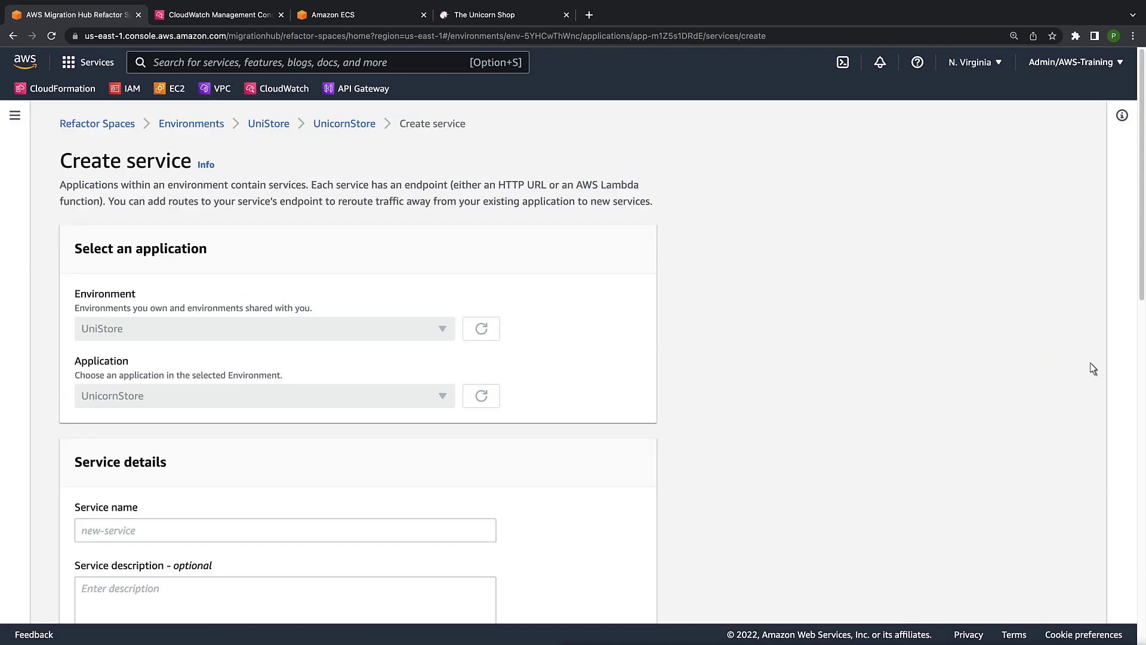
Step: Create the cart service in vpc-0555547b0902bbbbb targeting the Infra-CartS /cart endpoint, route /unicorns/basket
scroll("down", 3)
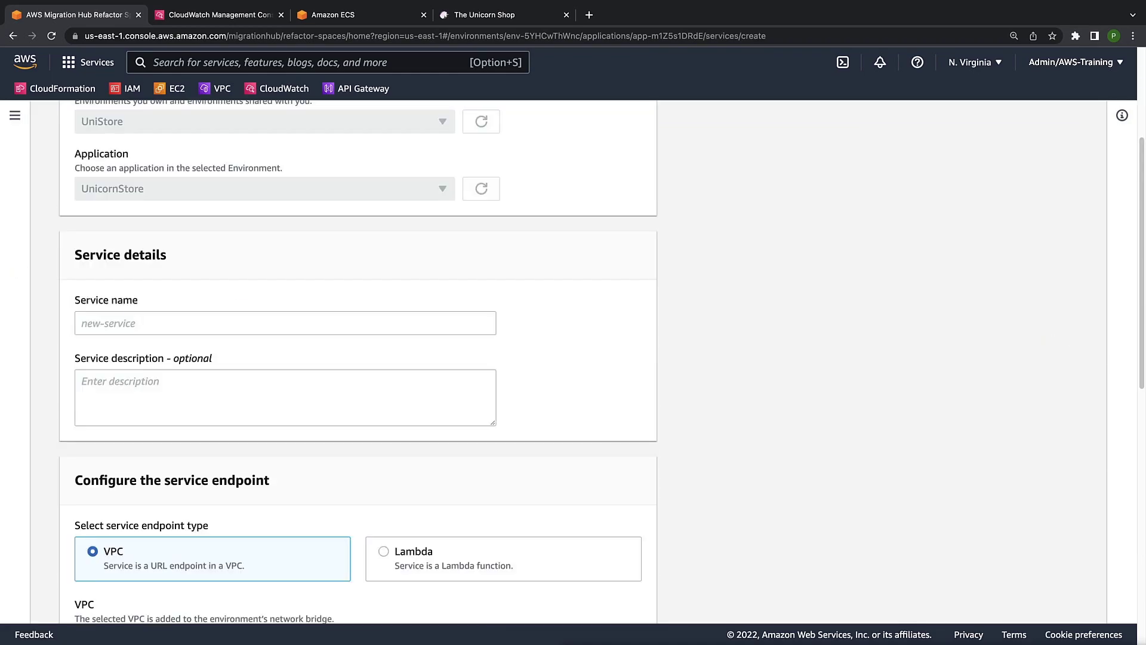
type("cart service")
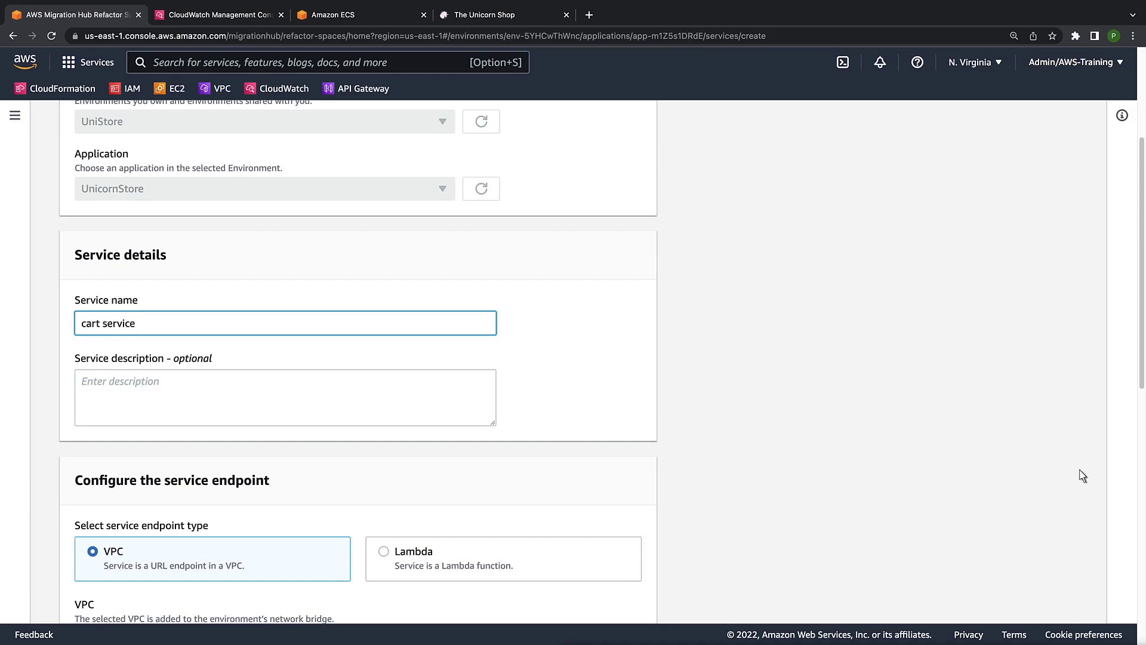
scroll("down", 3)
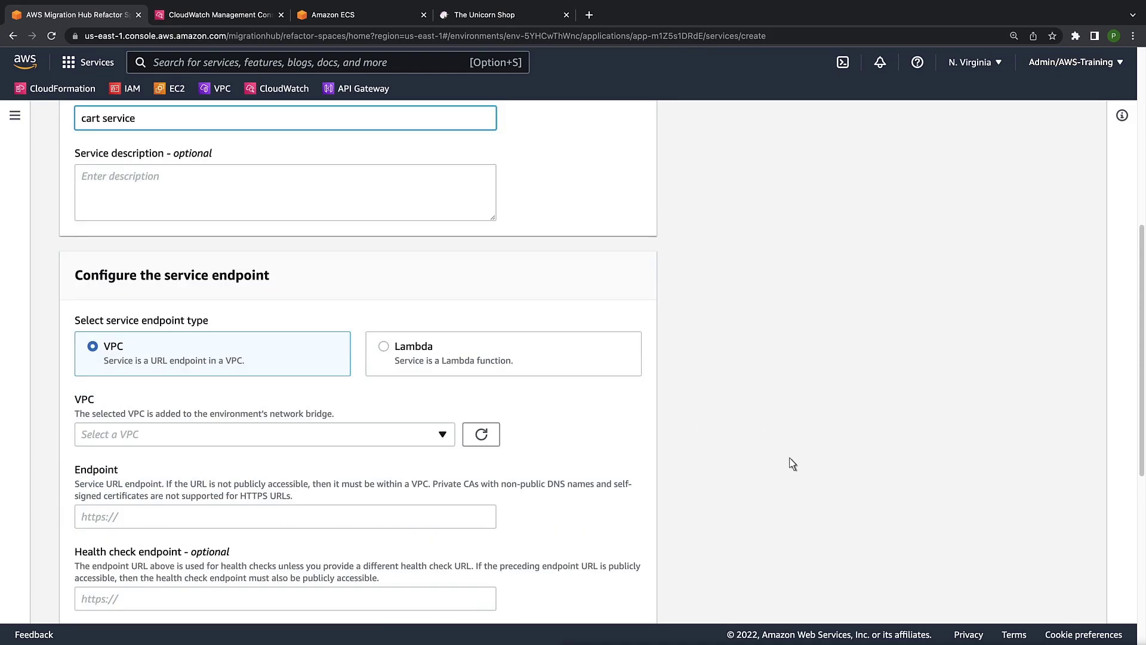
left_click(264, 434)
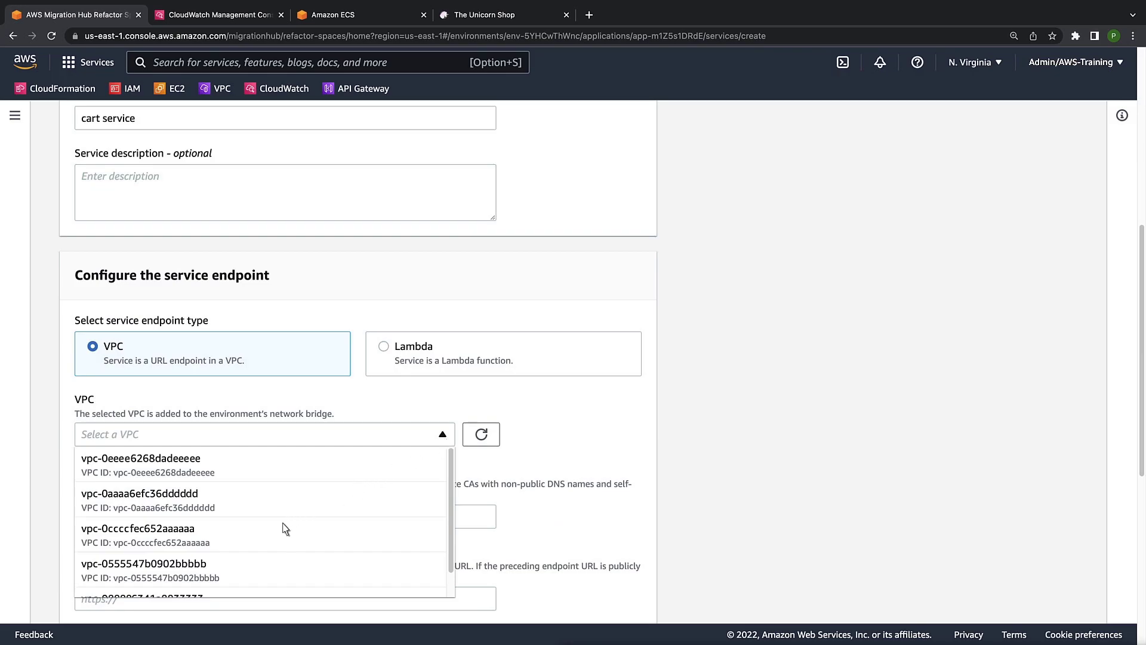
left_click(143, 563)
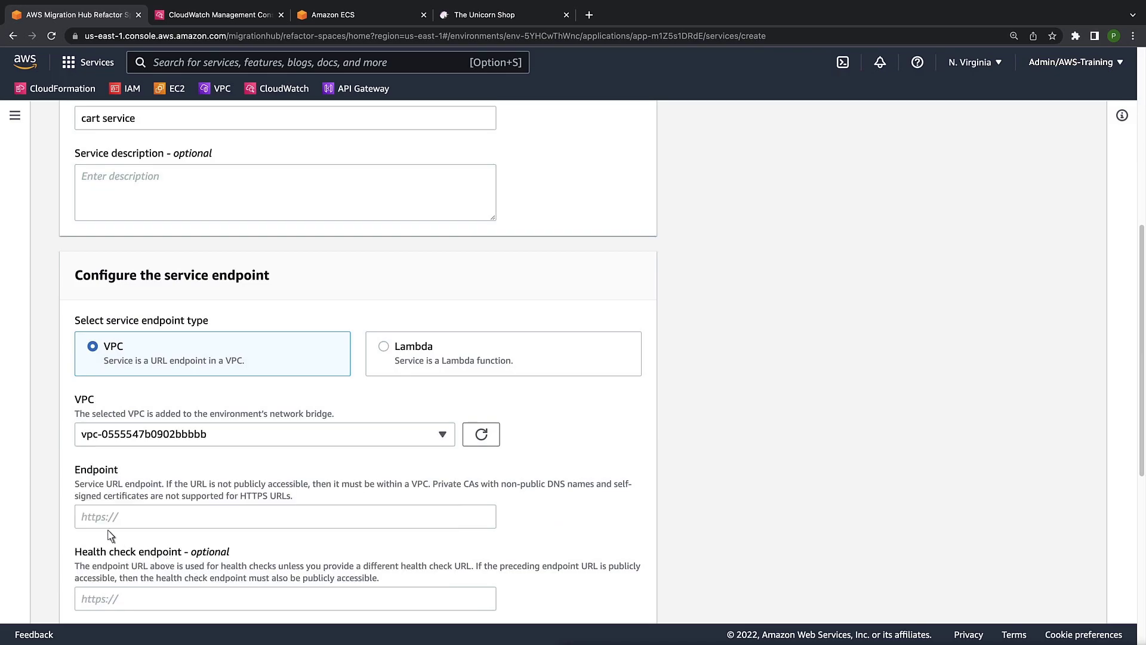
type("http://Infra-CartS-1QW8ZF5E4P7YI-1135455255.us-east-1.elb.amazonaws.com/cart")
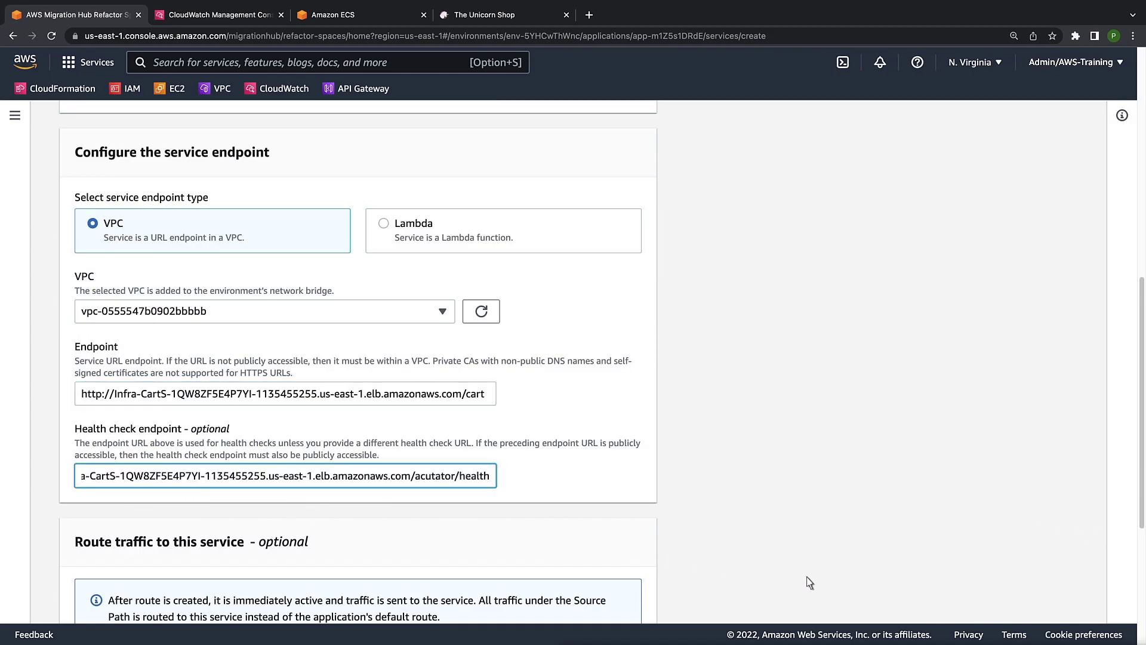
scroll("down", 3)
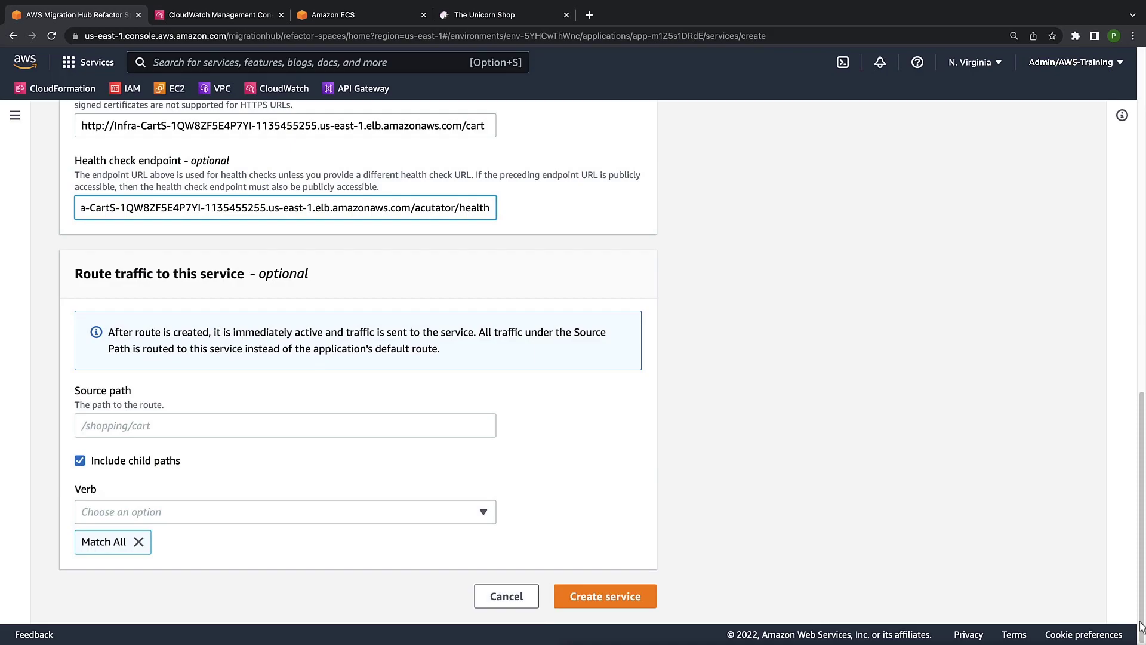
type("/unicorns/basket")
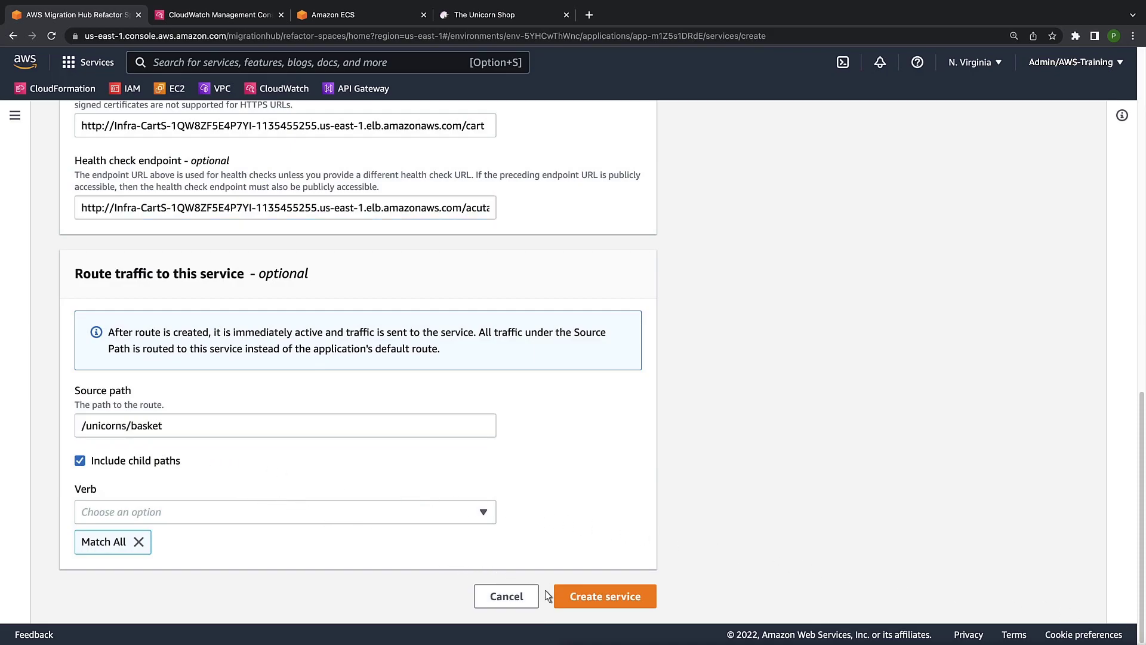
left_click(605, 595)
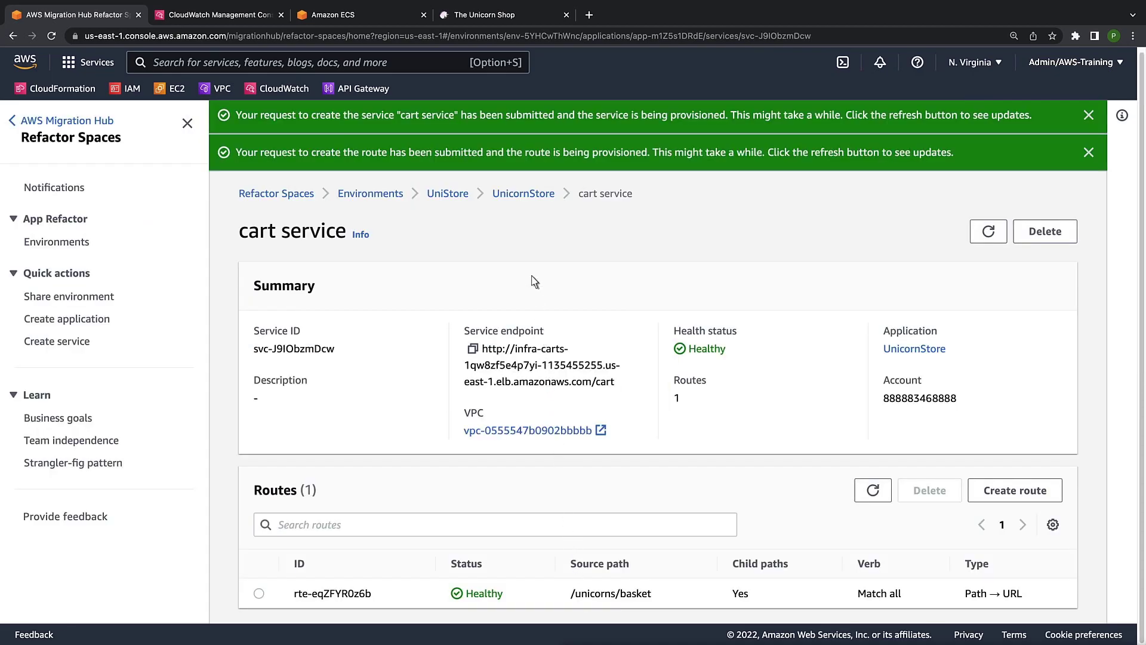
left_click(502, 14)
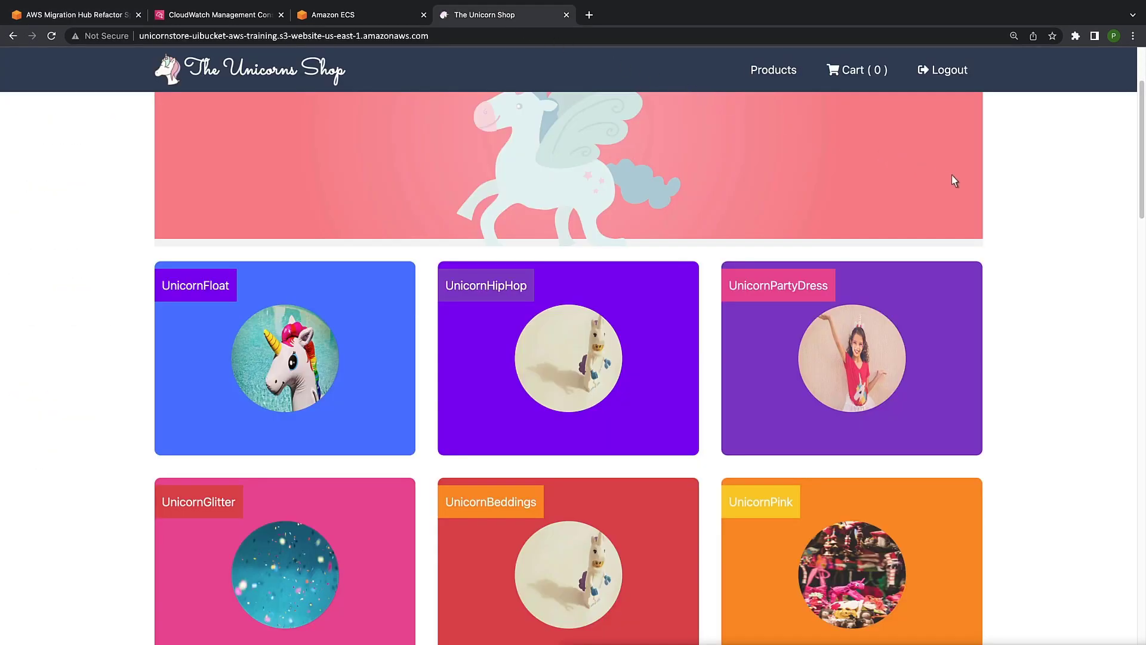
Step: Add UnicornFloat and UnicornPartyDress to the shop cart and check its contents
scroll("down", 3)
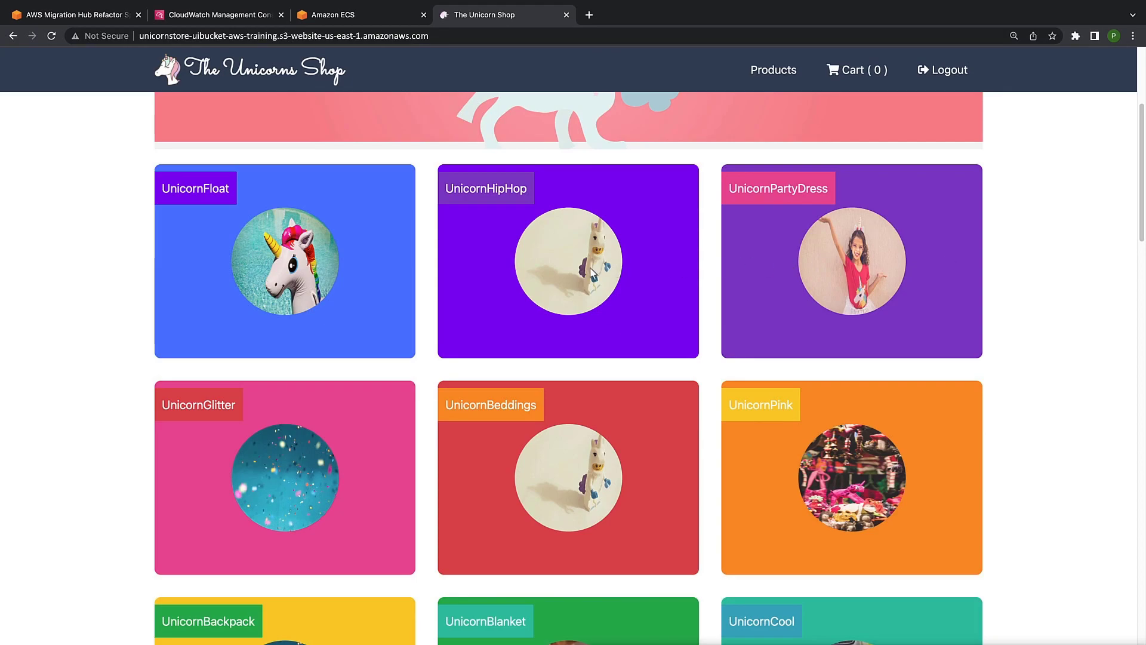
left_click(284, 261)
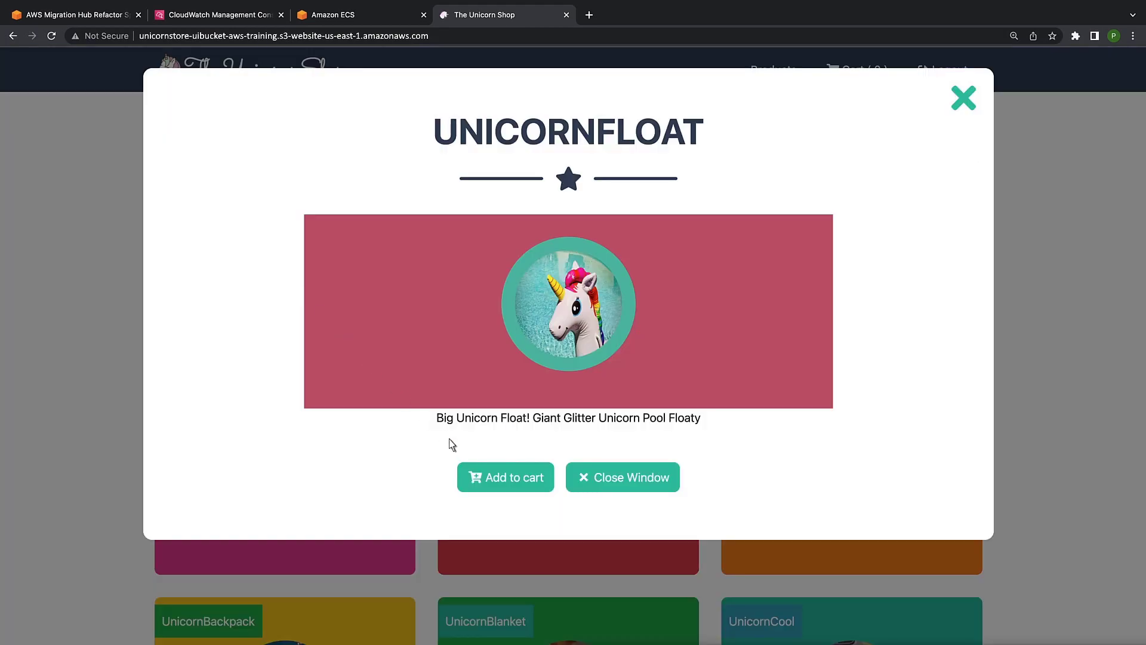
left_click(505, 477)
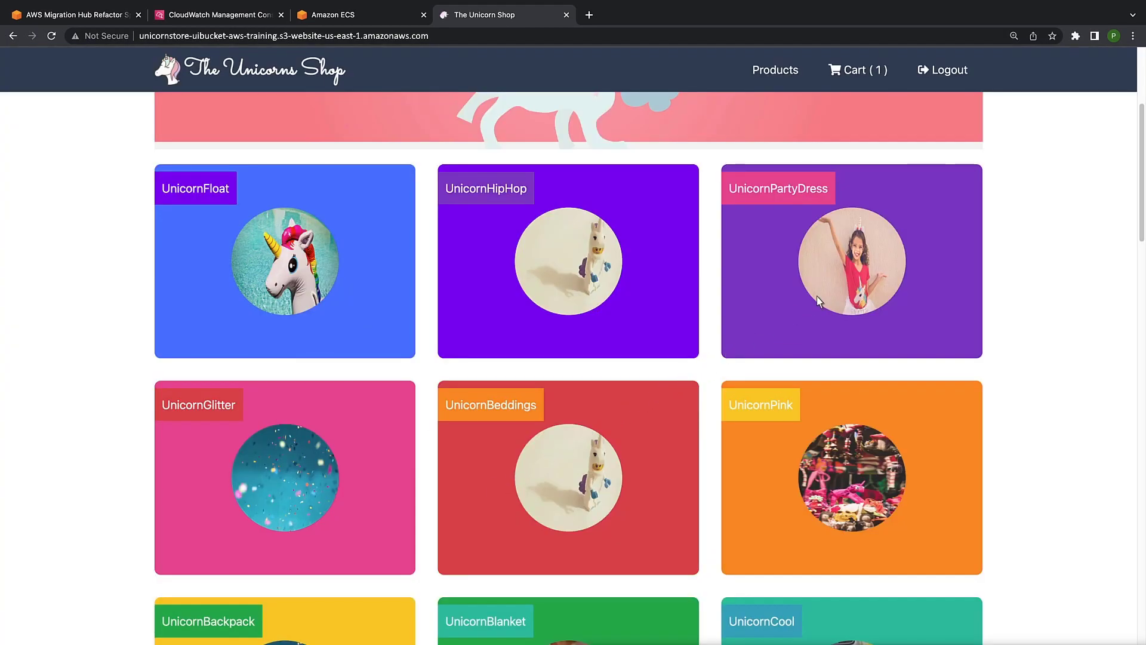
left_click(851, 261)
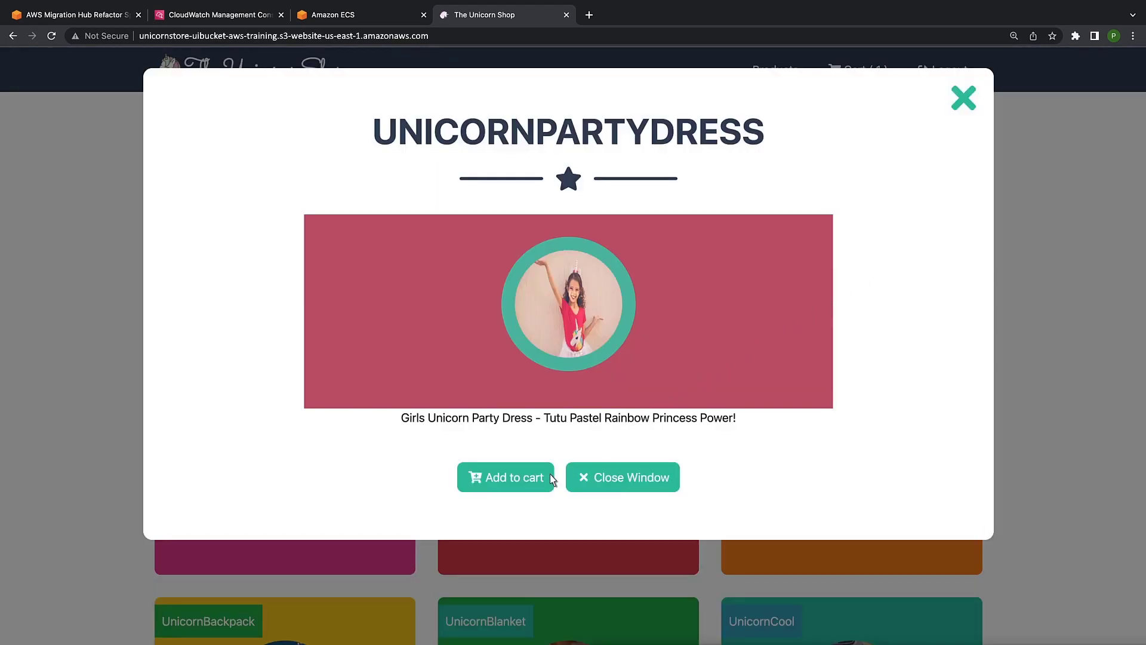
left_click(506, 477)
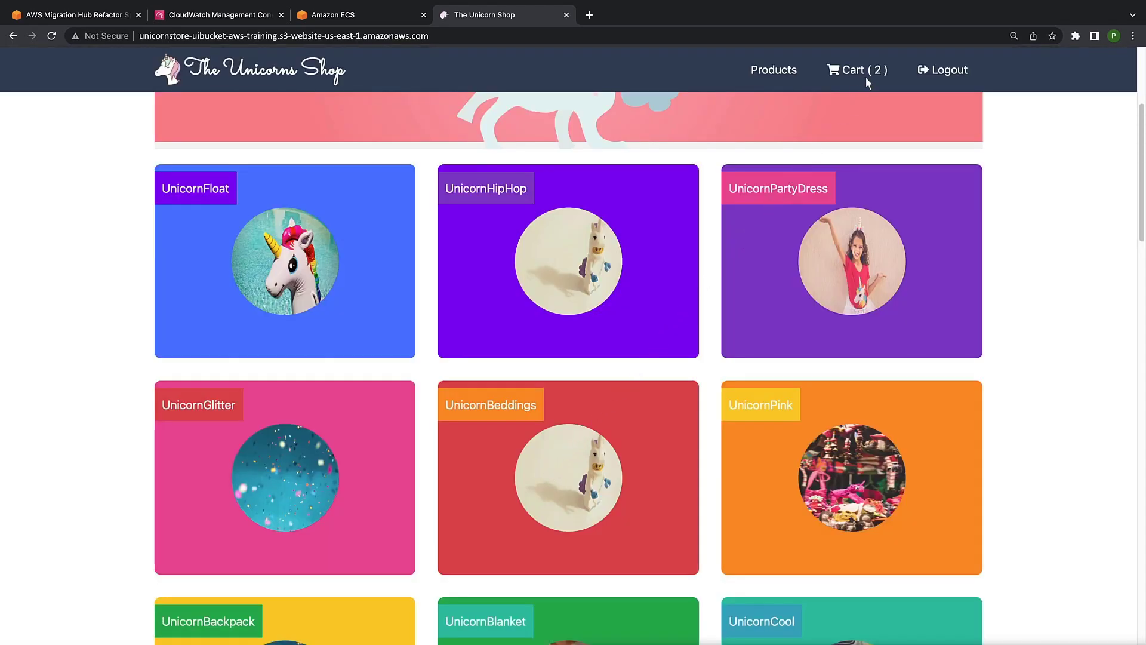
left_click(855, 69)
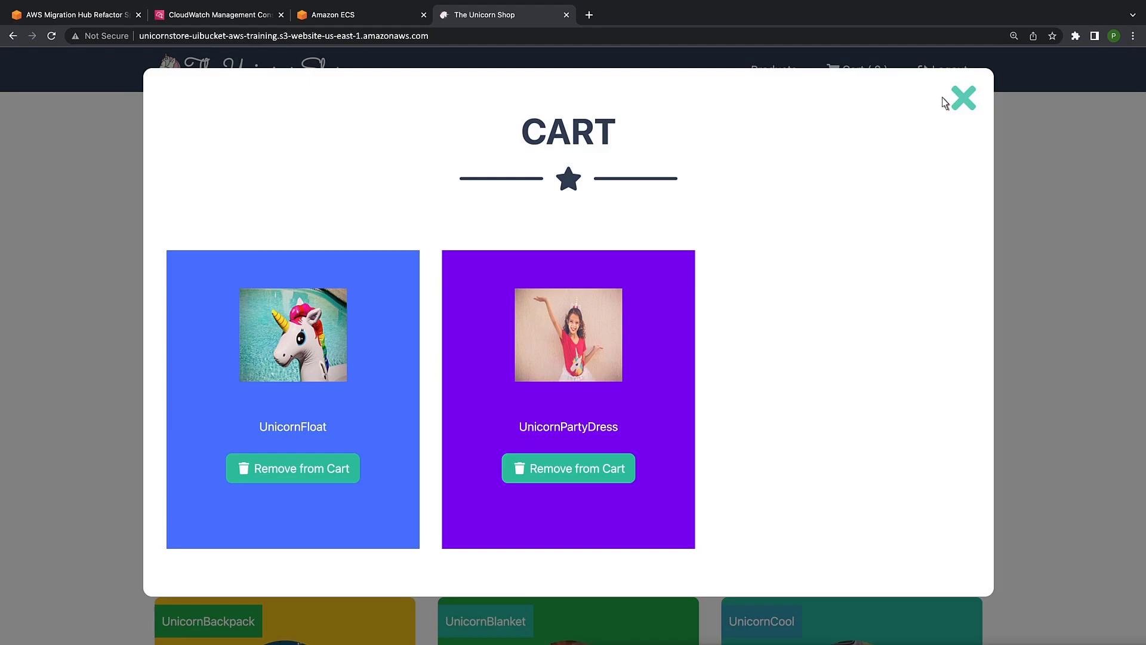
left_click(961, 98)
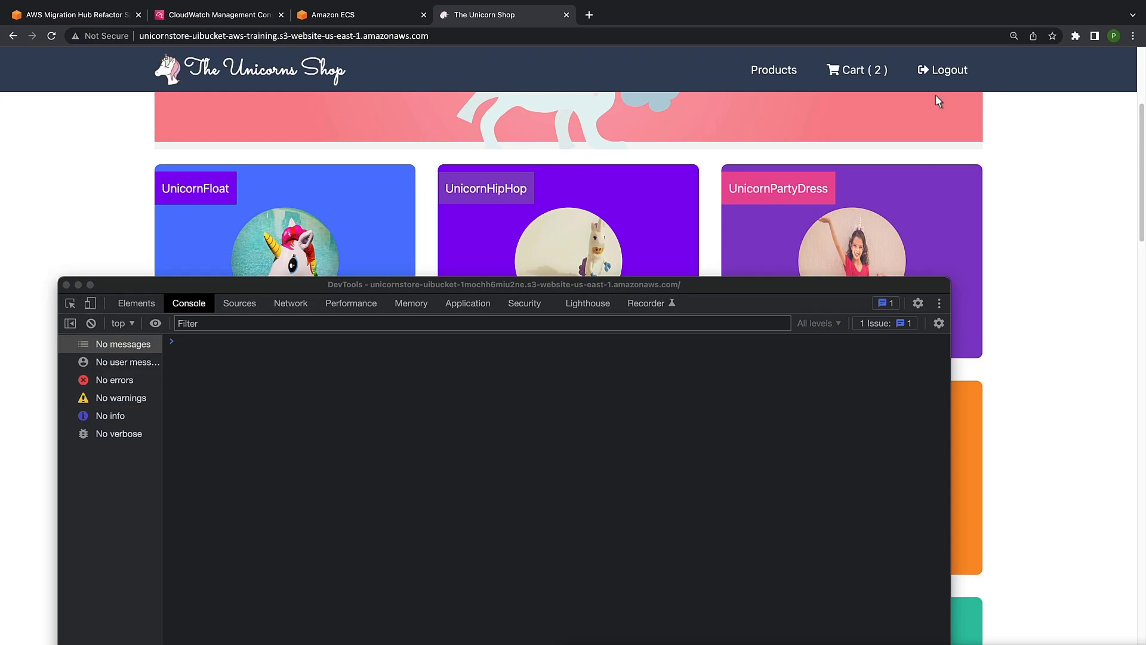
left_click(856, 69)
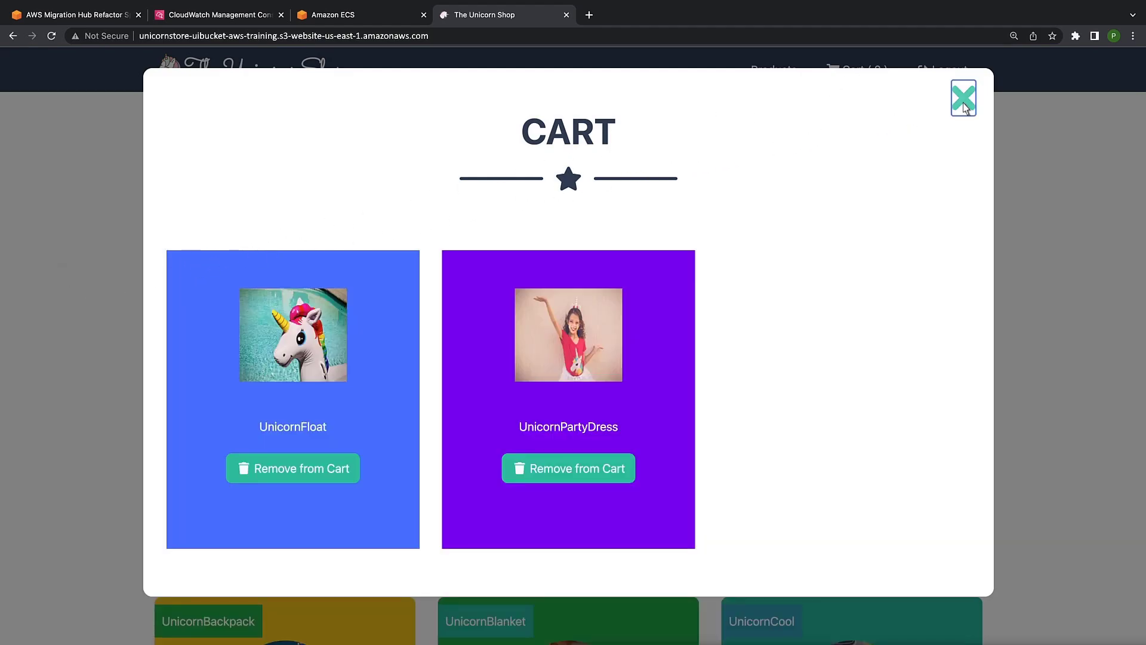
left_click(963, 97)
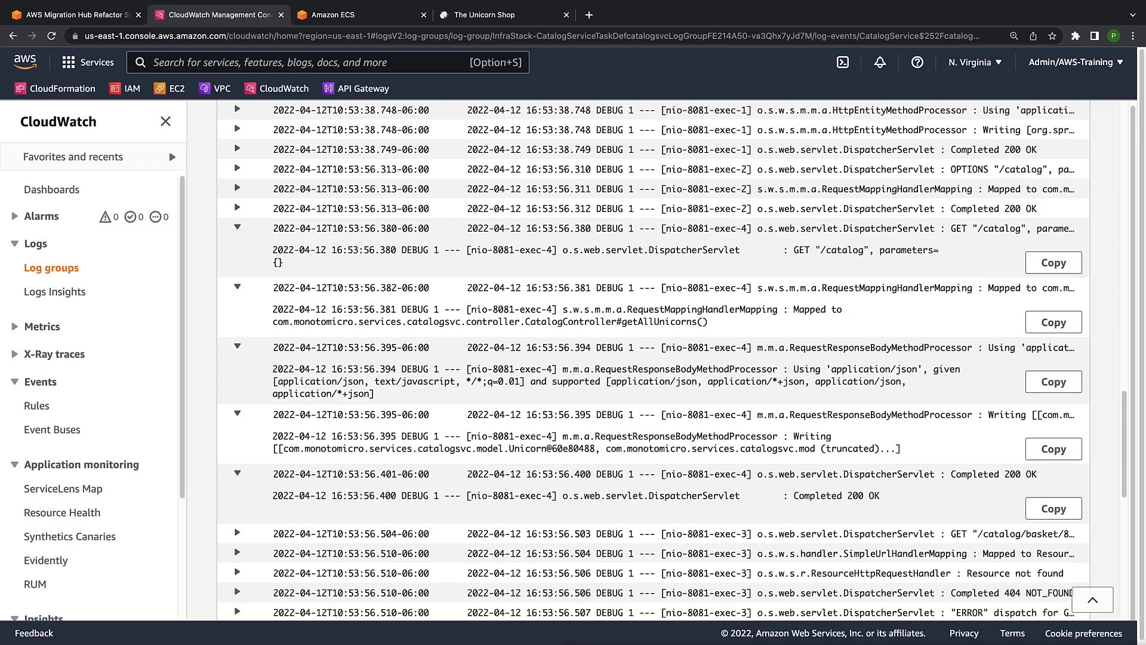
Step: Open the stored cart item in DynamoDB's unishop table
type("dynamoDB")
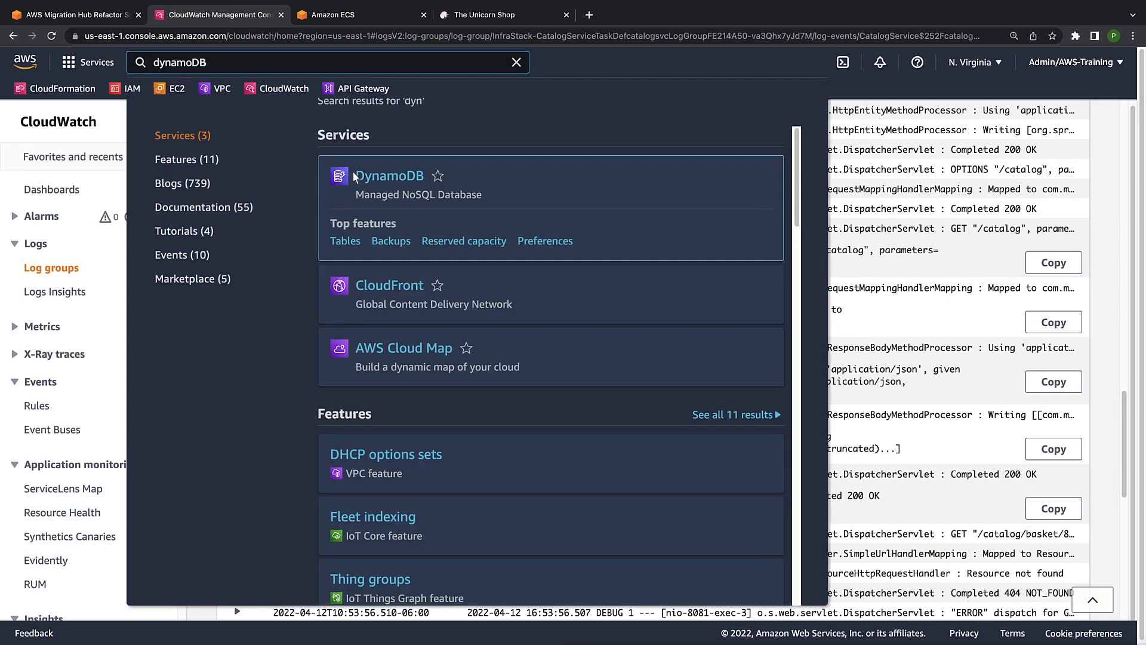
left_click(388, 175)
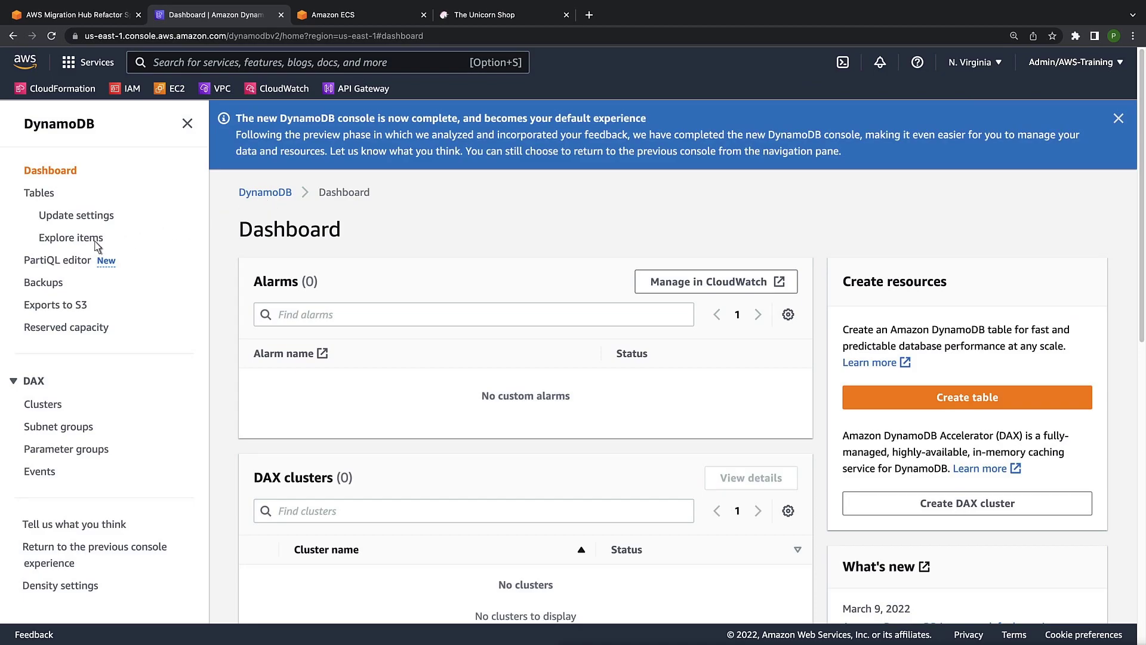
left_click(71, 237)
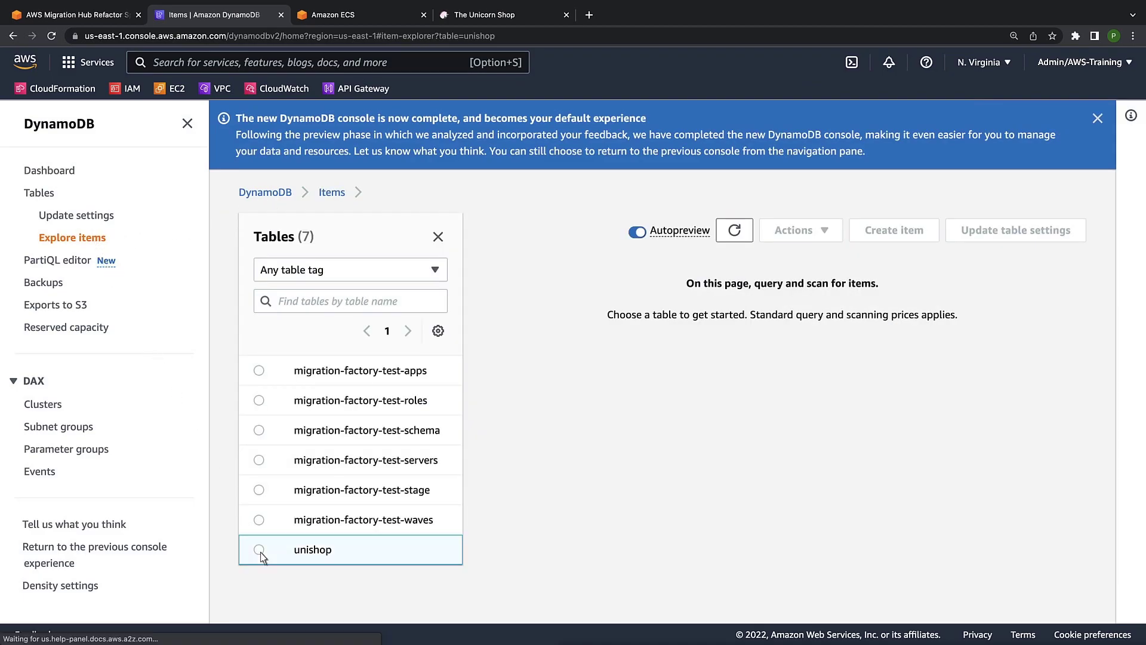
left_click(259, 549)
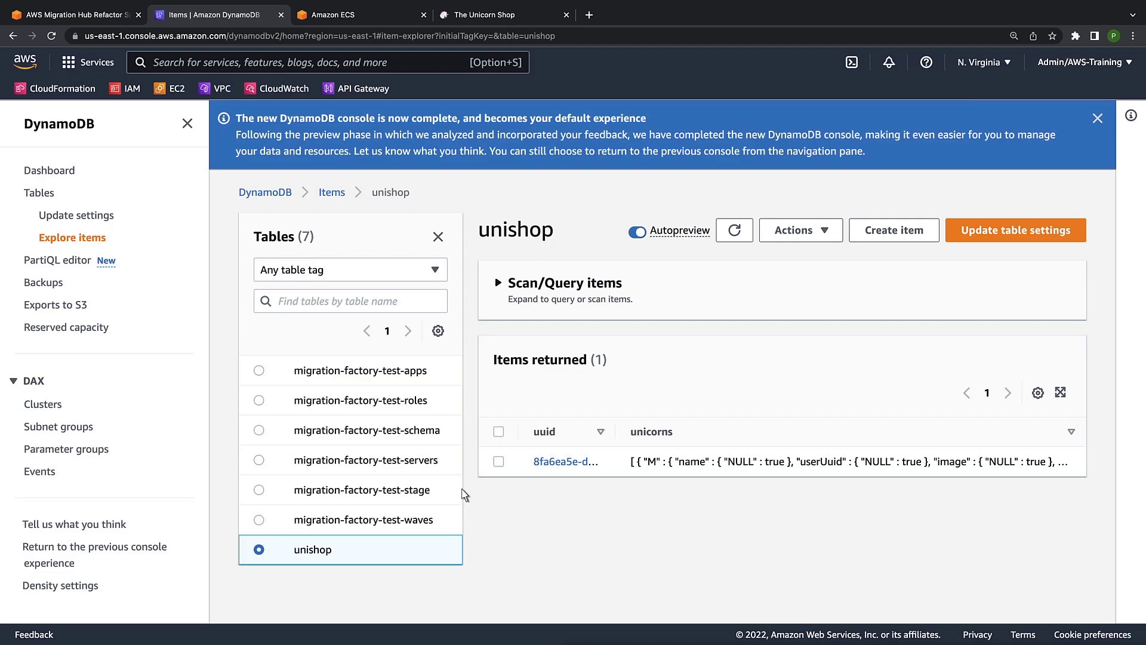
left_click(566, 461)
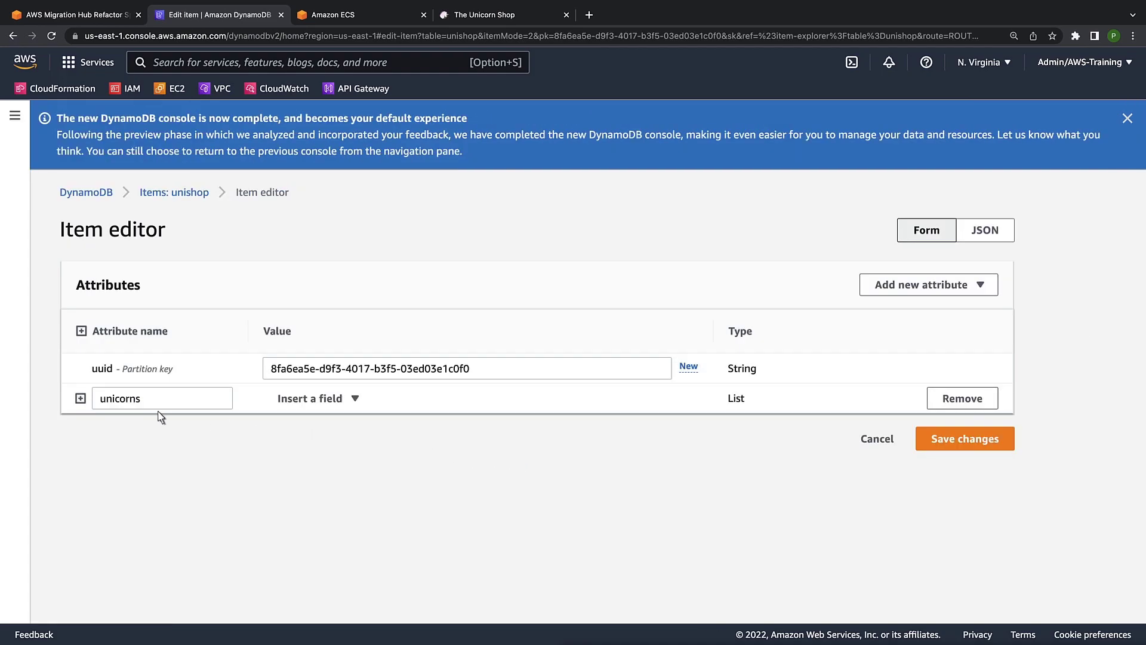
Step: Expand the item's unicorns list and inspect entries 0 and 1 with their uuids
left_click(79, 398)
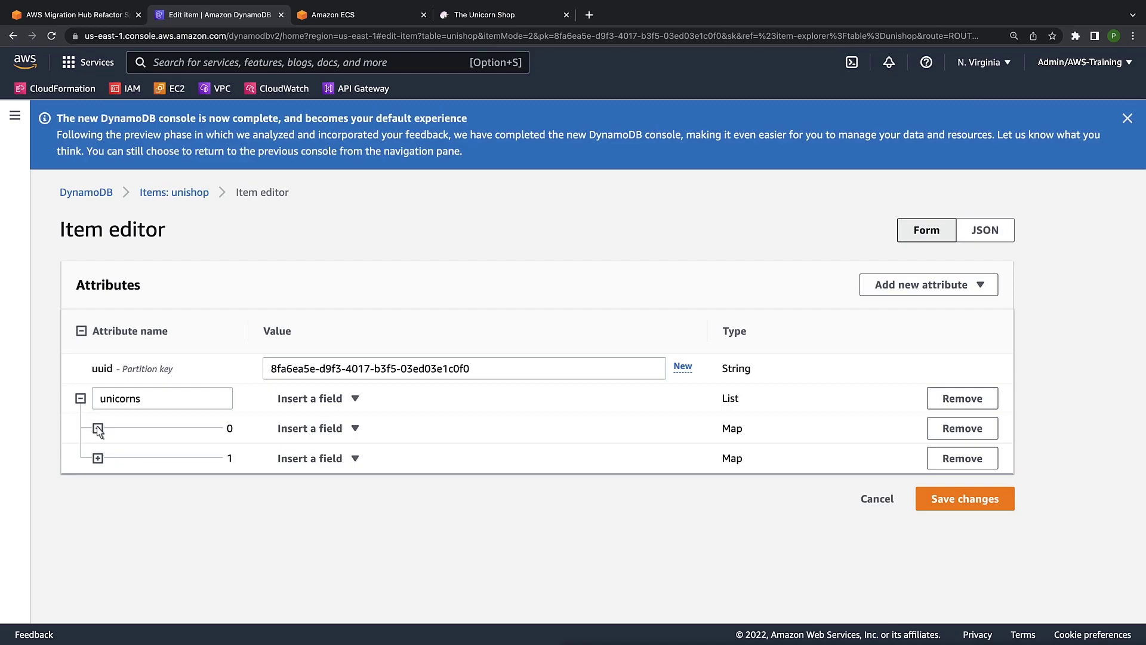
left_click(98, 427)
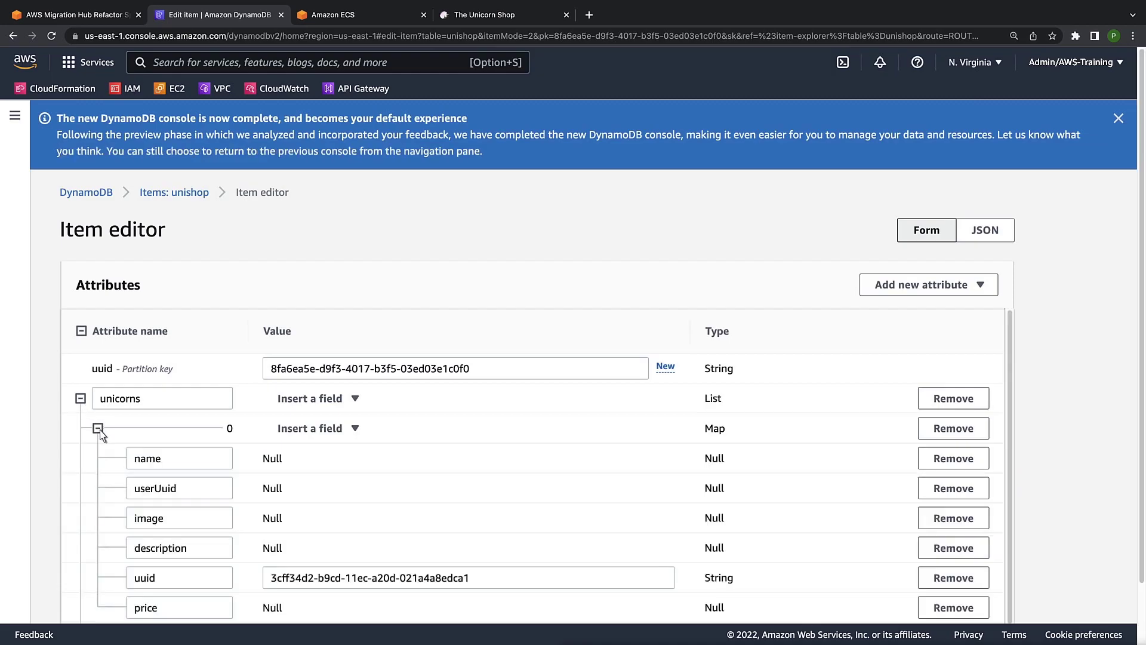
left_click(97, 427)
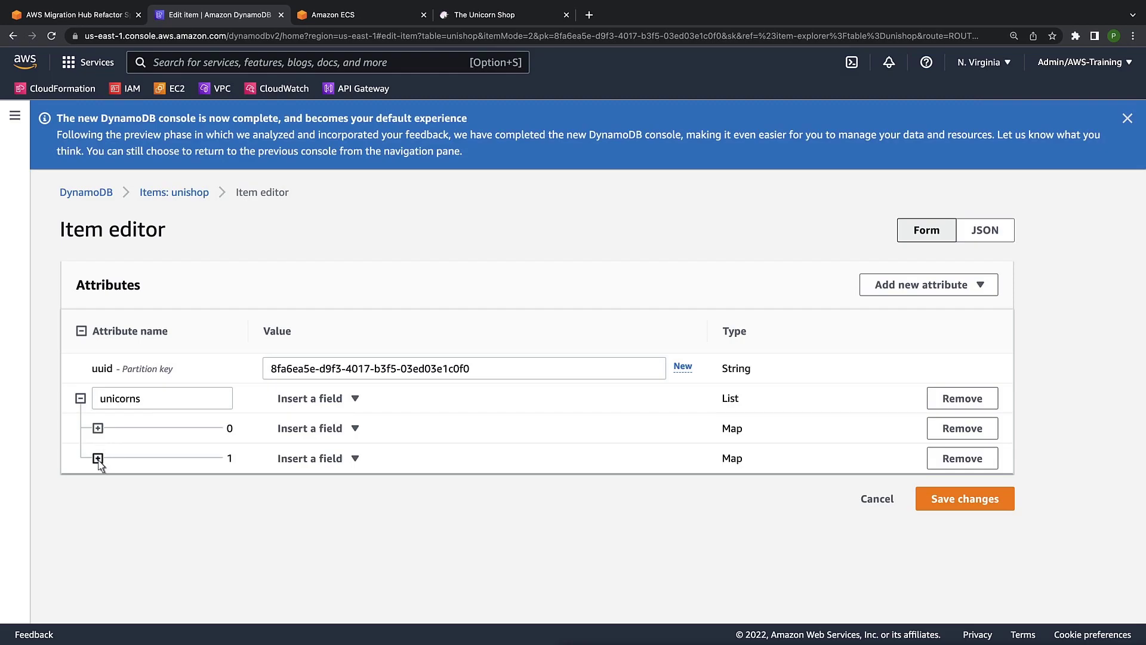
left_click(98, 459)
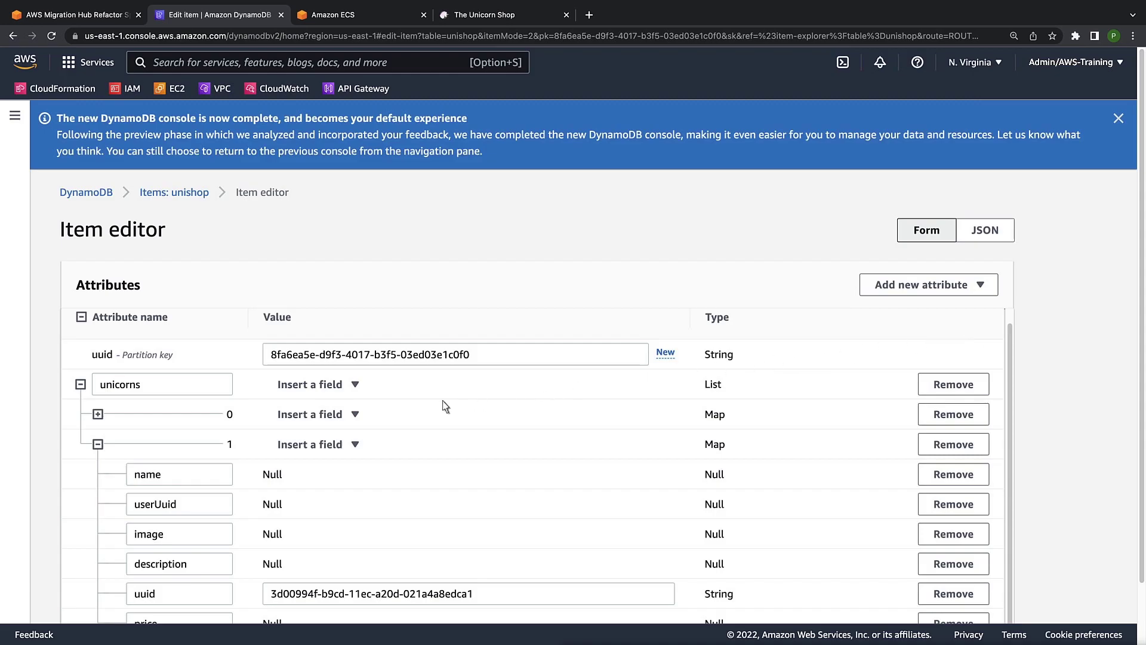
left_click(97, 444)
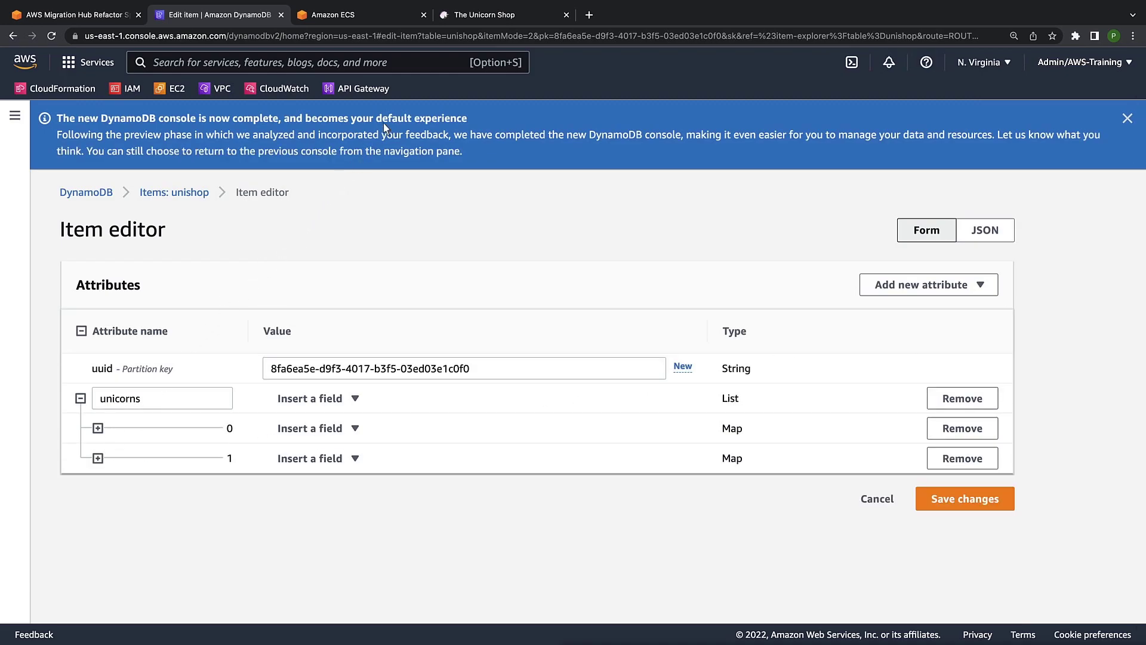
left_click(502, 15)
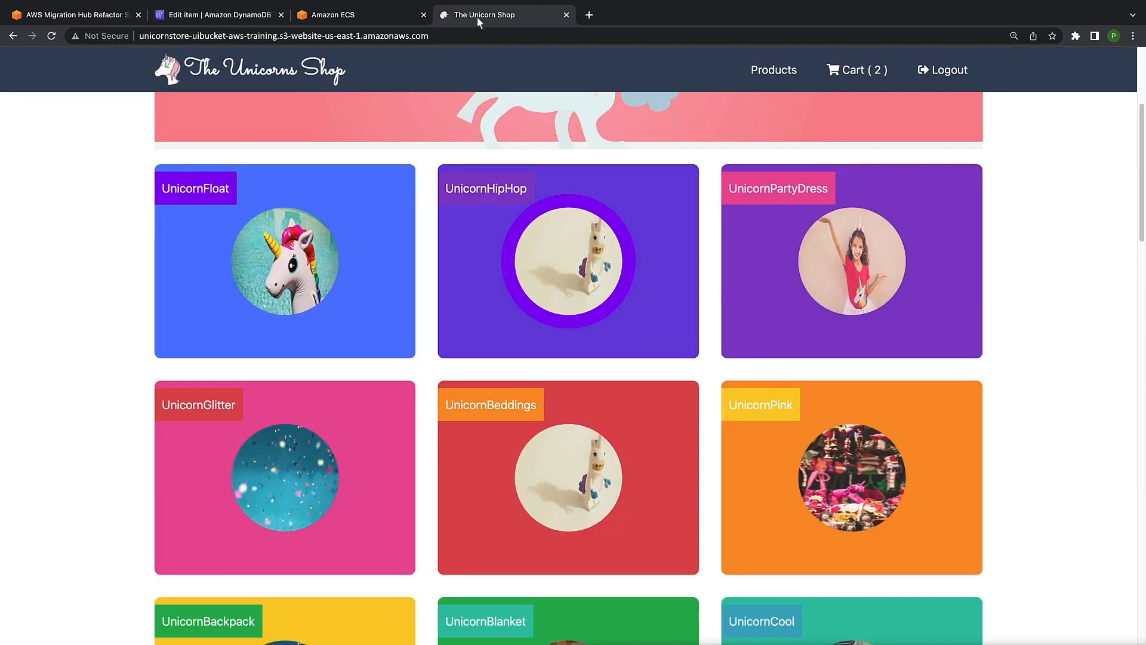
Step: Scroll the storefront, then return to the Refactor Spaces cart service page
scroll("down", 3)
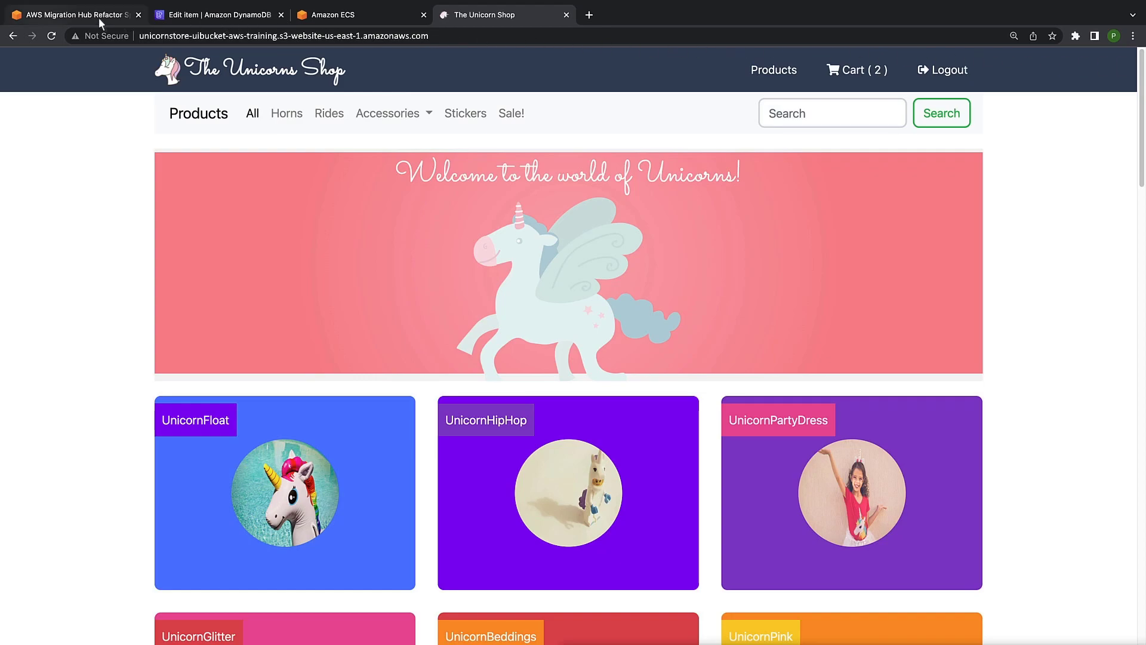
left_click(73, 14)
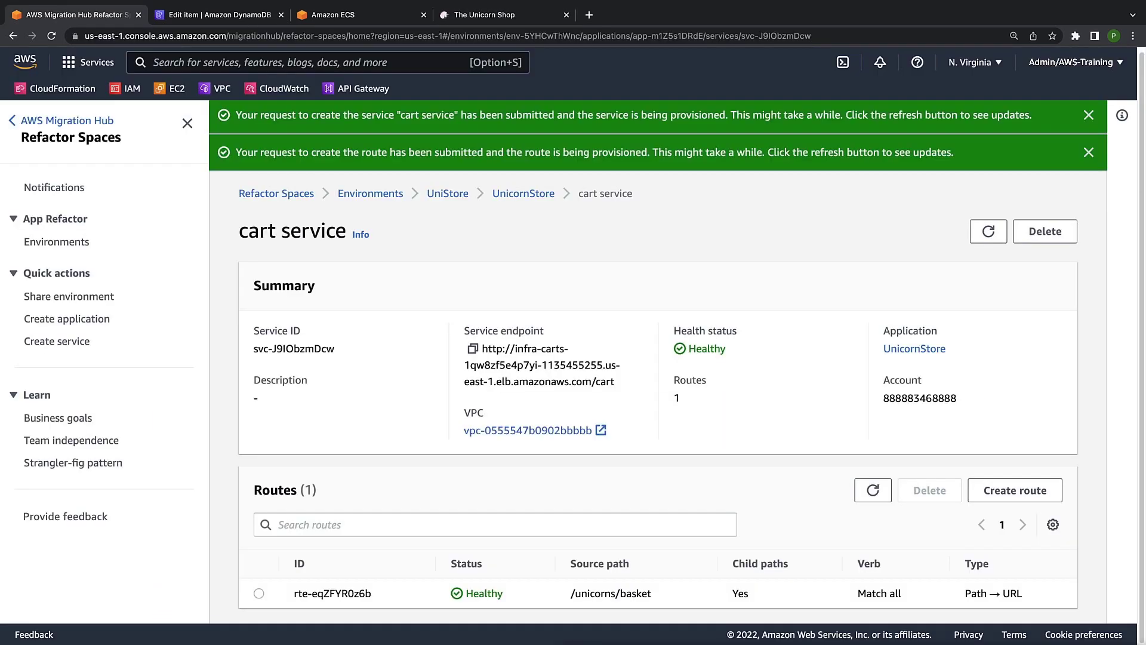